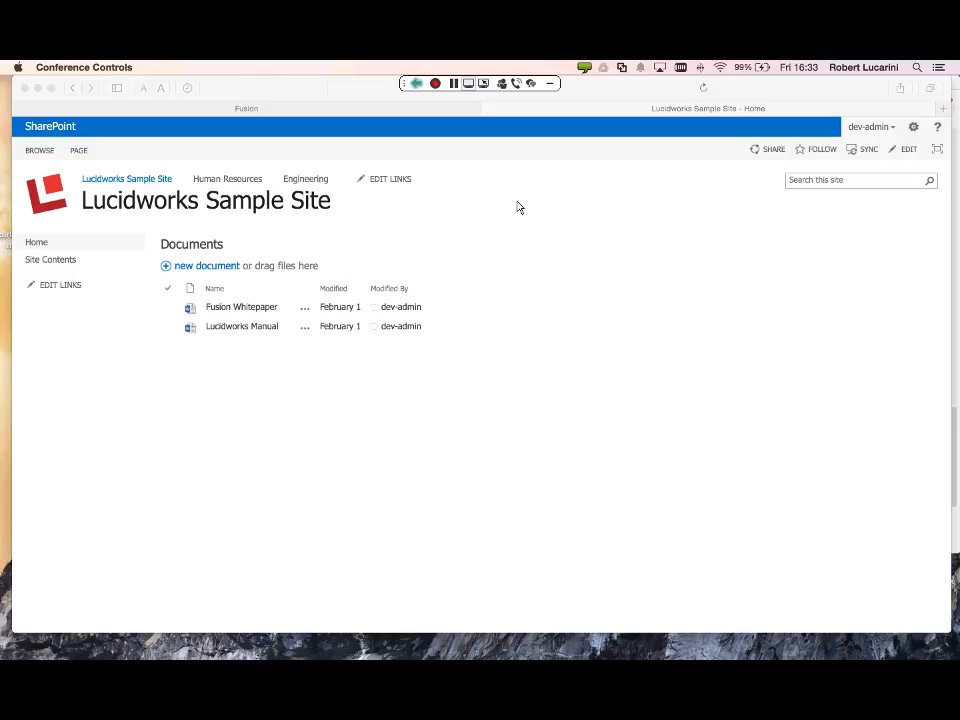
mouse_move(250, 238)
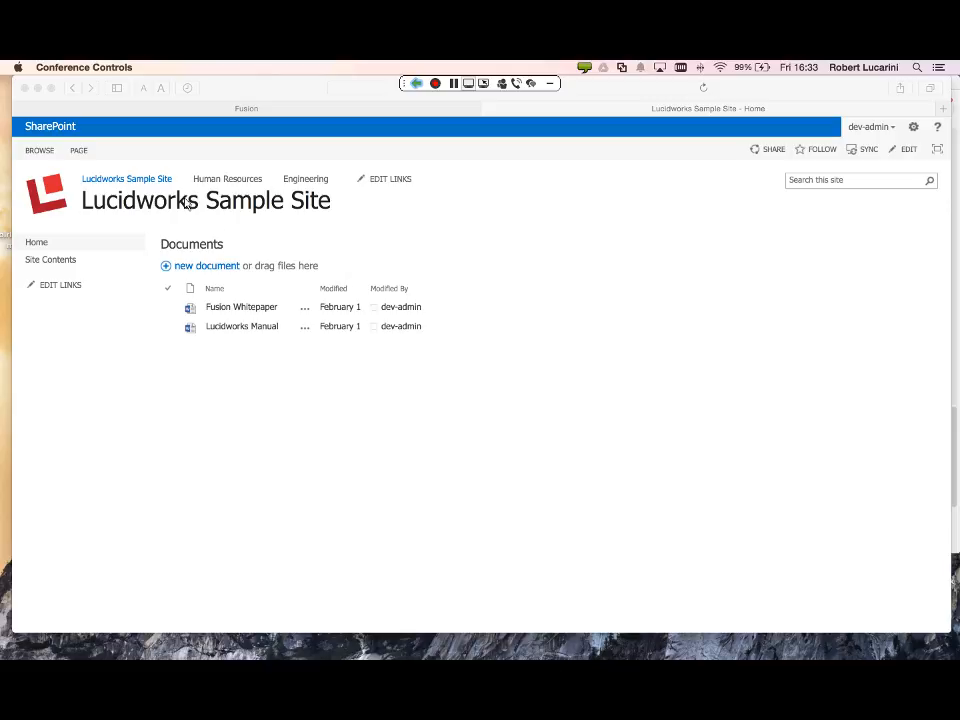
mouse_move(224, 184)
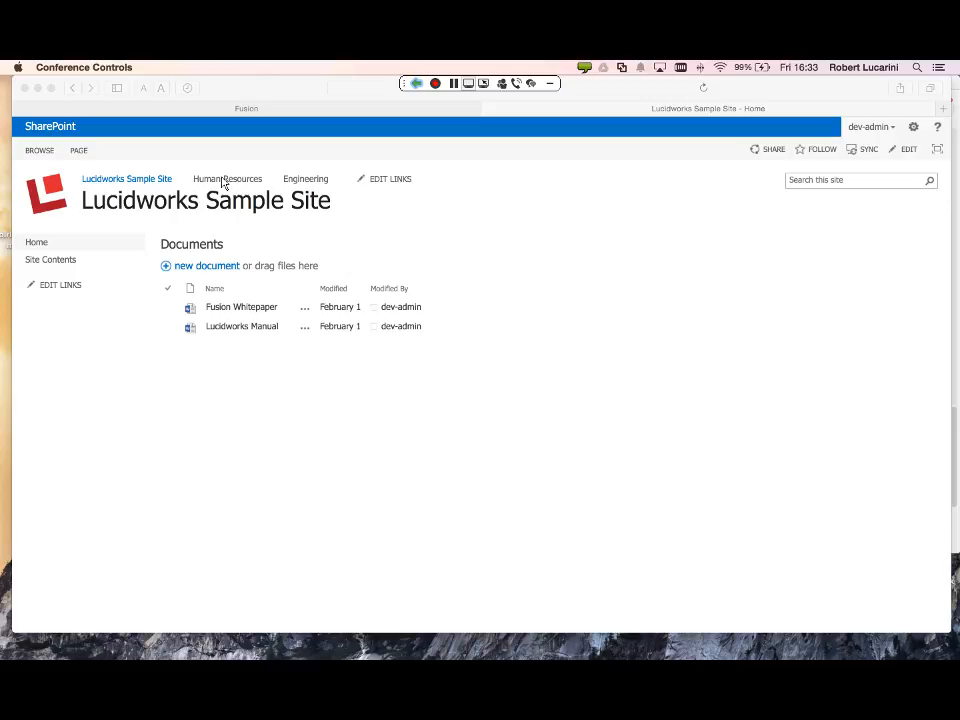
mouse_move(258, 190)
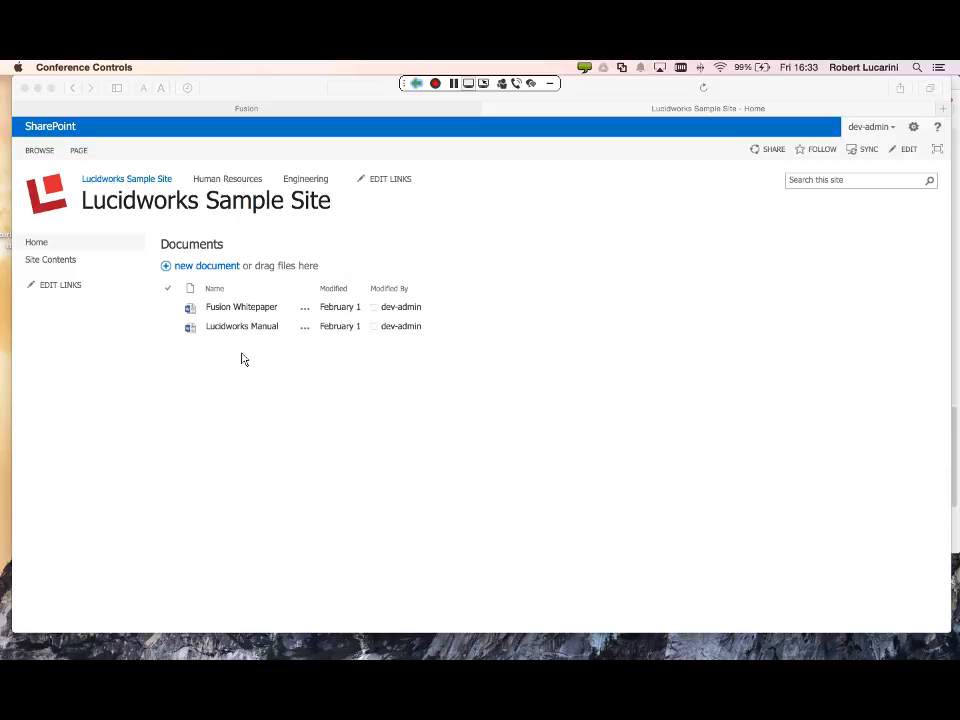
mouse_move(314, 244)
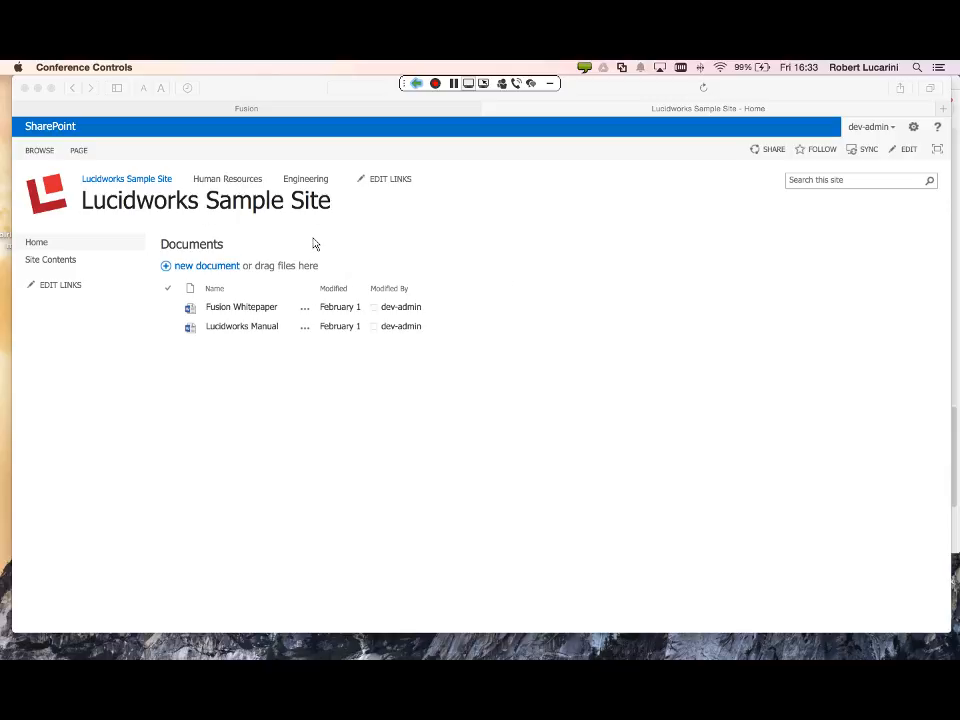
mouse_move(230, 340)
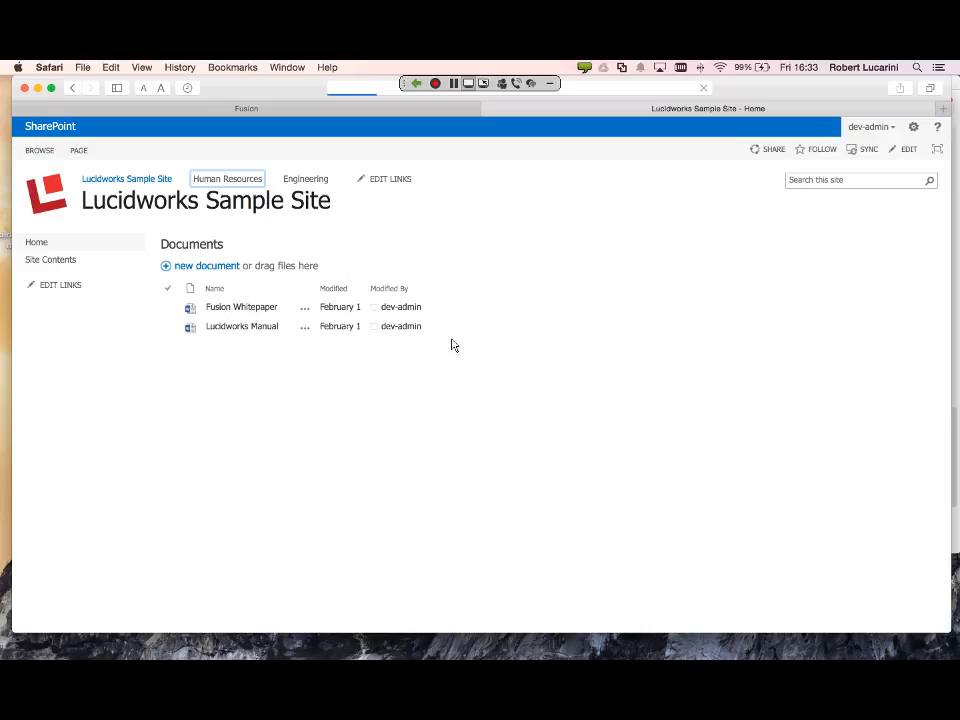
Review the Human Resources subsite's Shared with list (dev-admin, administrator, lucid_hr) and close it.
left_click(228, 178)
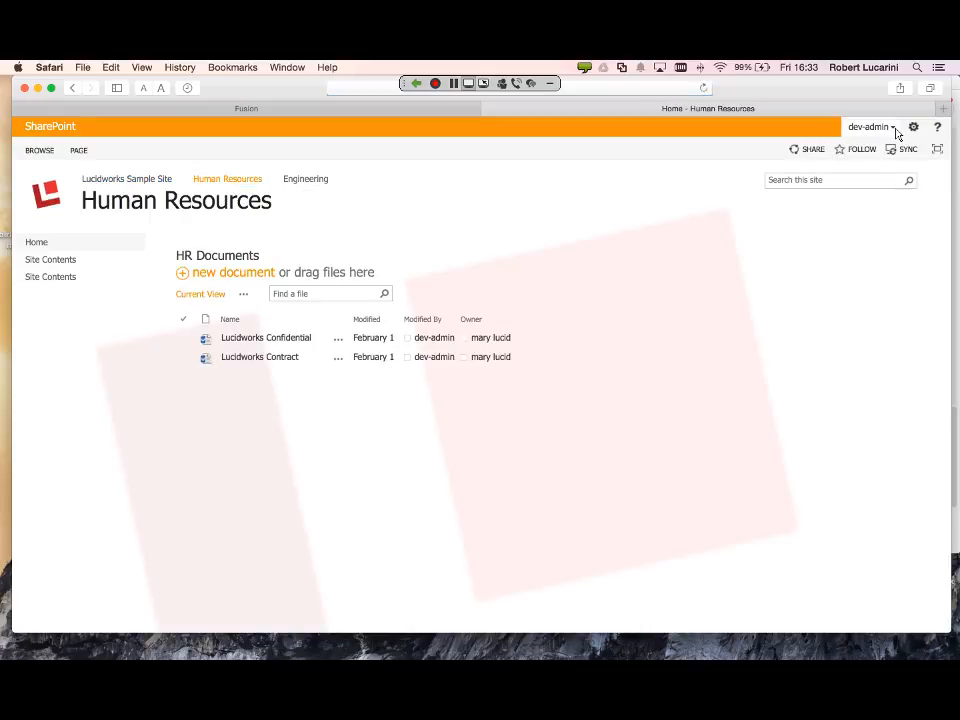
left_click(812, 148)
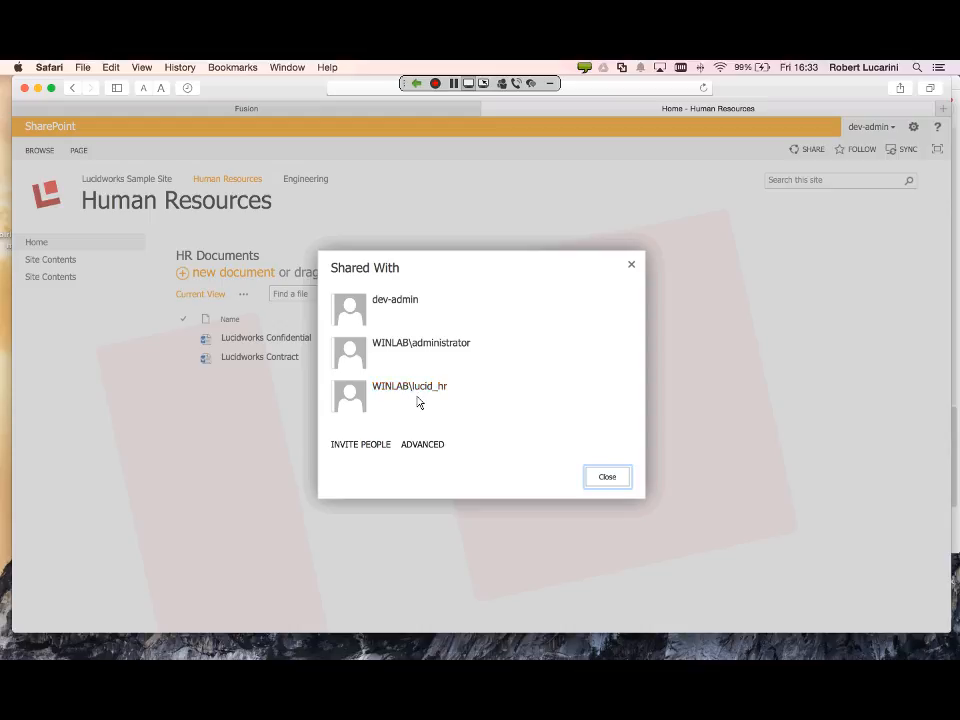
mouse_move(424, 406)
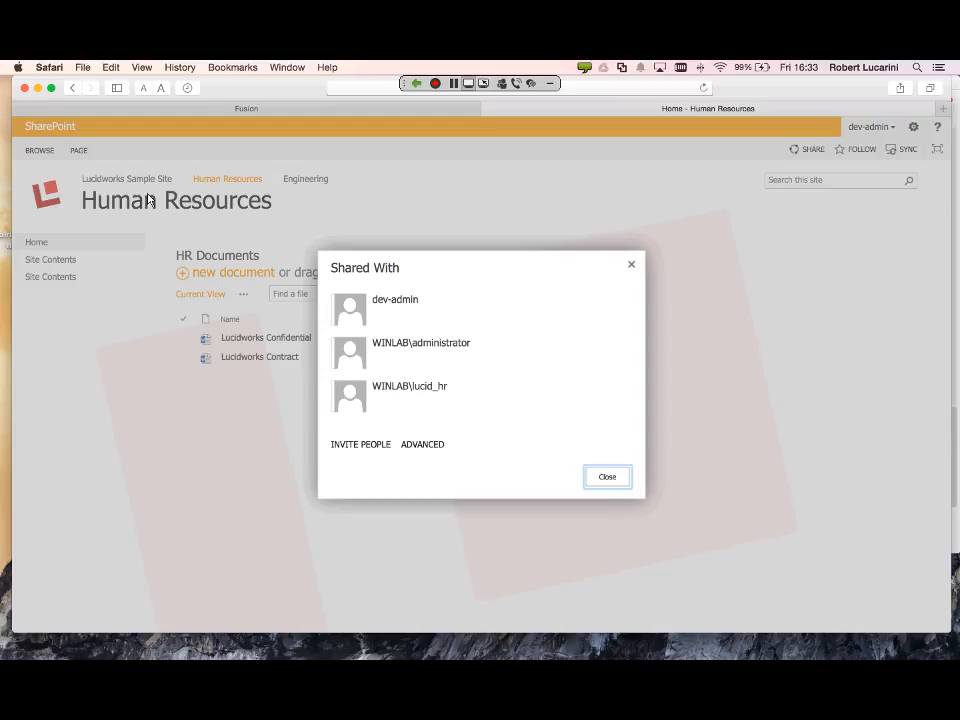
mouse_move(148, 196)
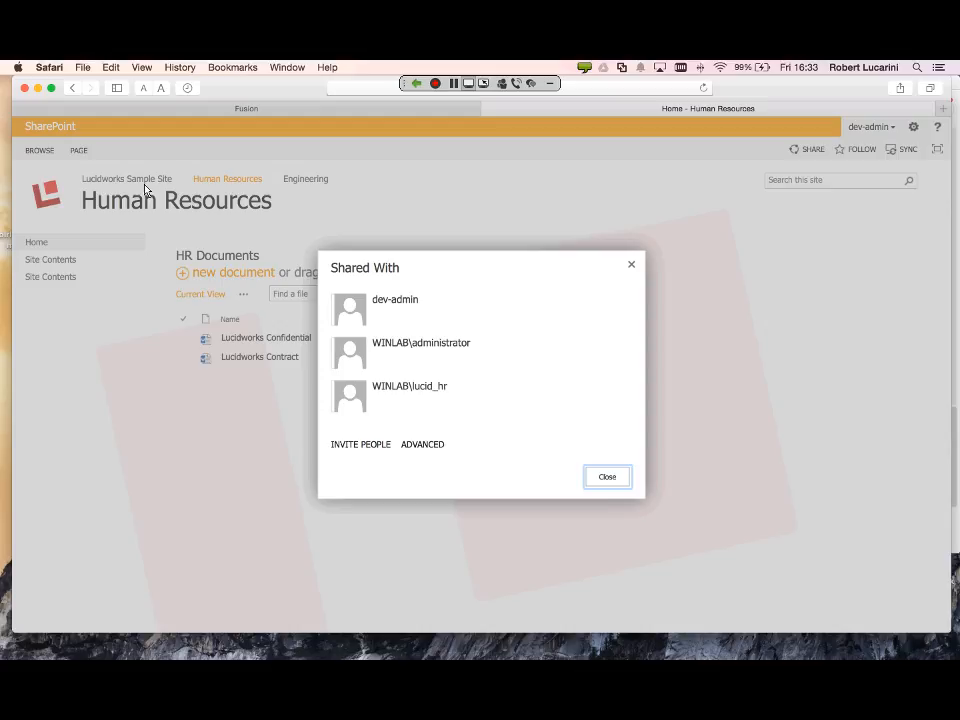
mouse_move(368, 386)
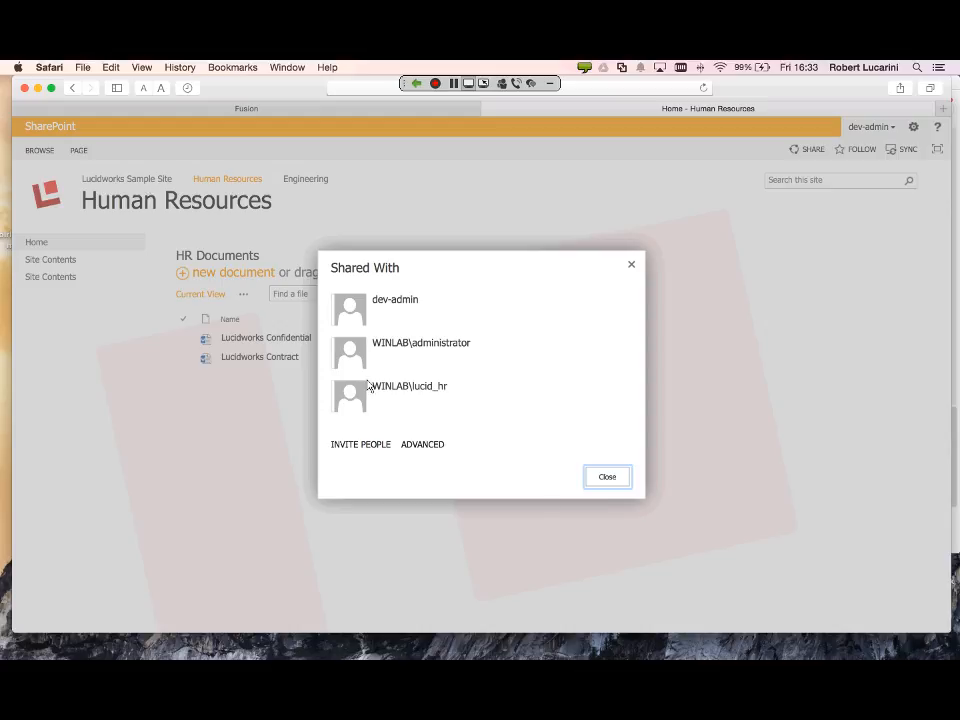
left_click(608, 476)
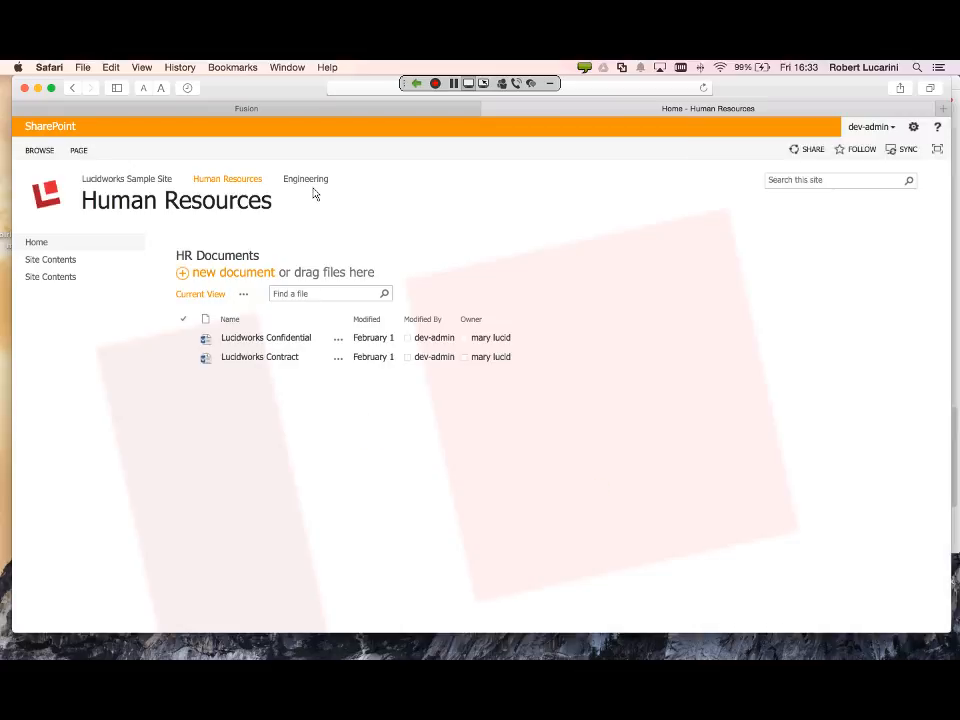
Review the Engineering subsite's Shared with list (dev-admin, administrator, lucid_eng) and close it.
left_click(304, 180)
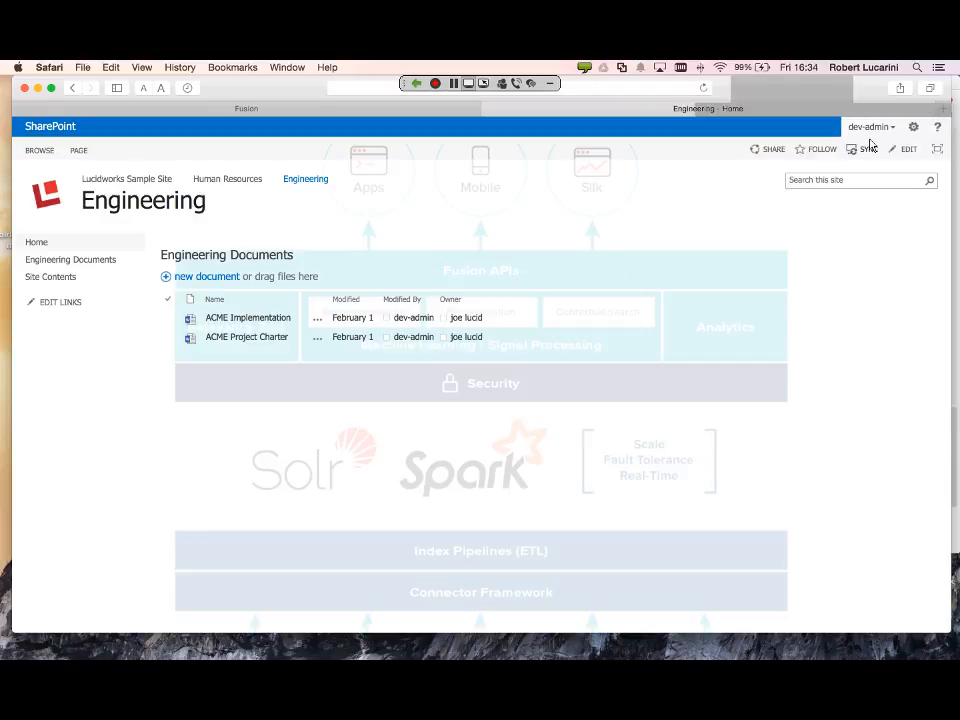
left_click(912, 128)
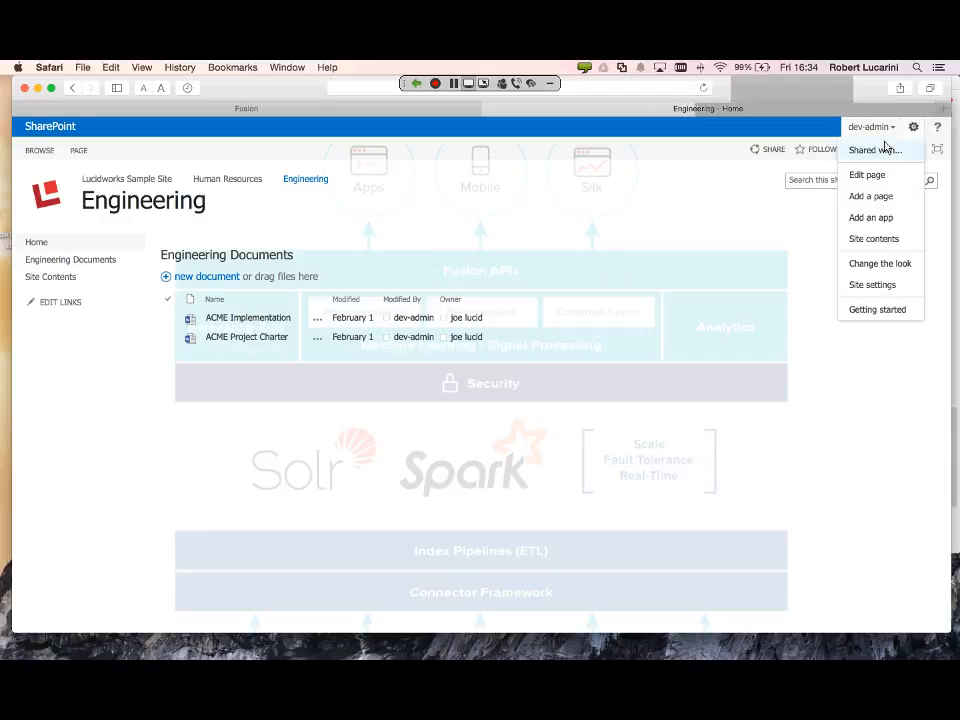
left_click(872, 150)
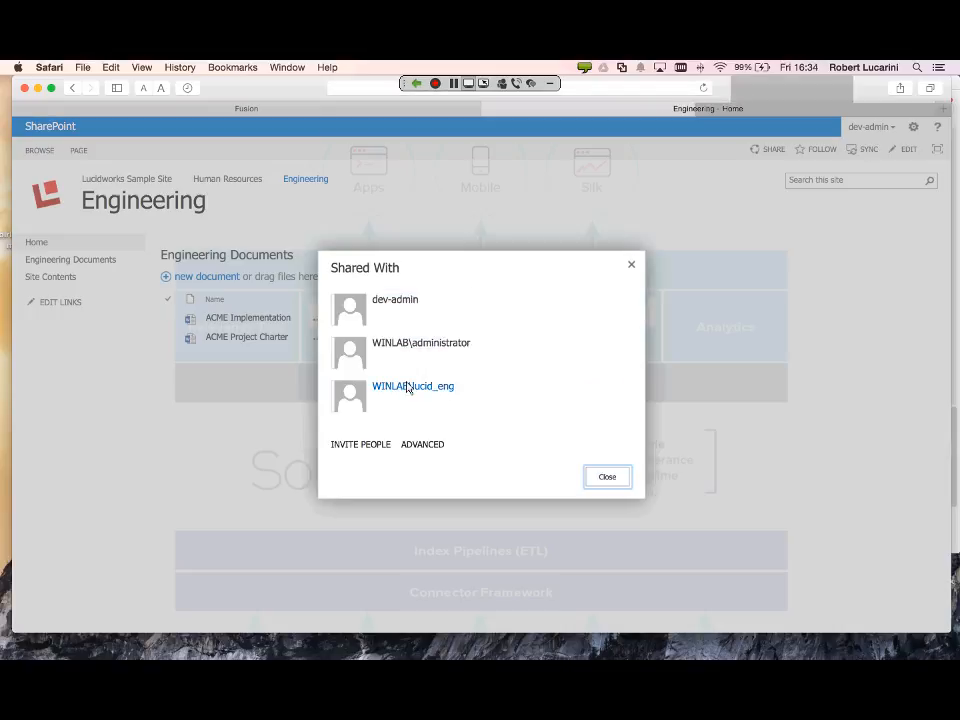
mouse_move(416, 400)
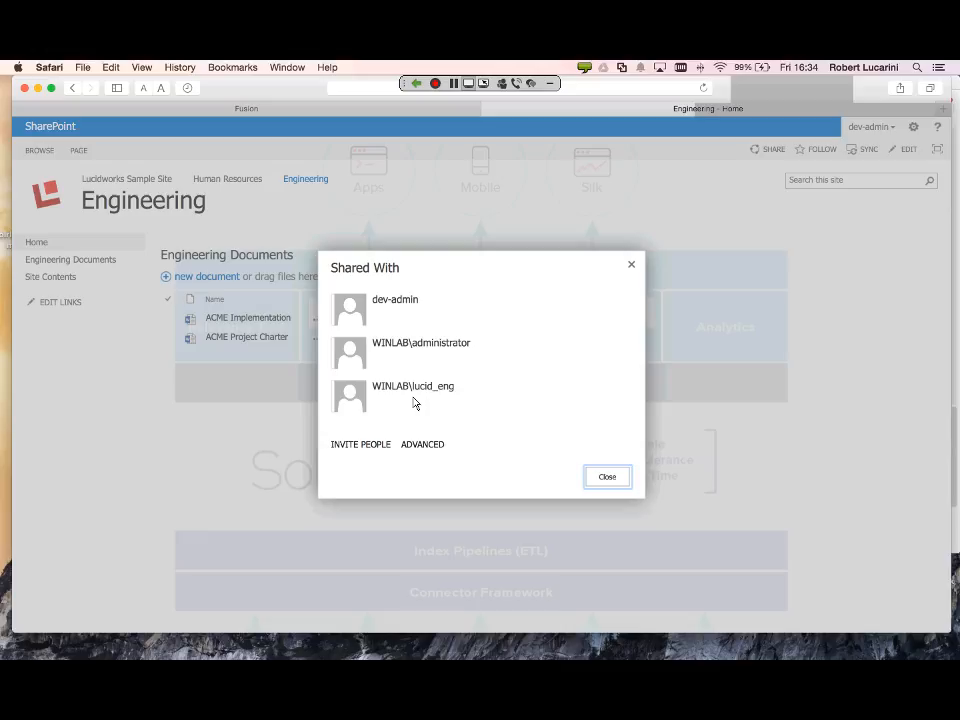
mouse_move(408, 396)
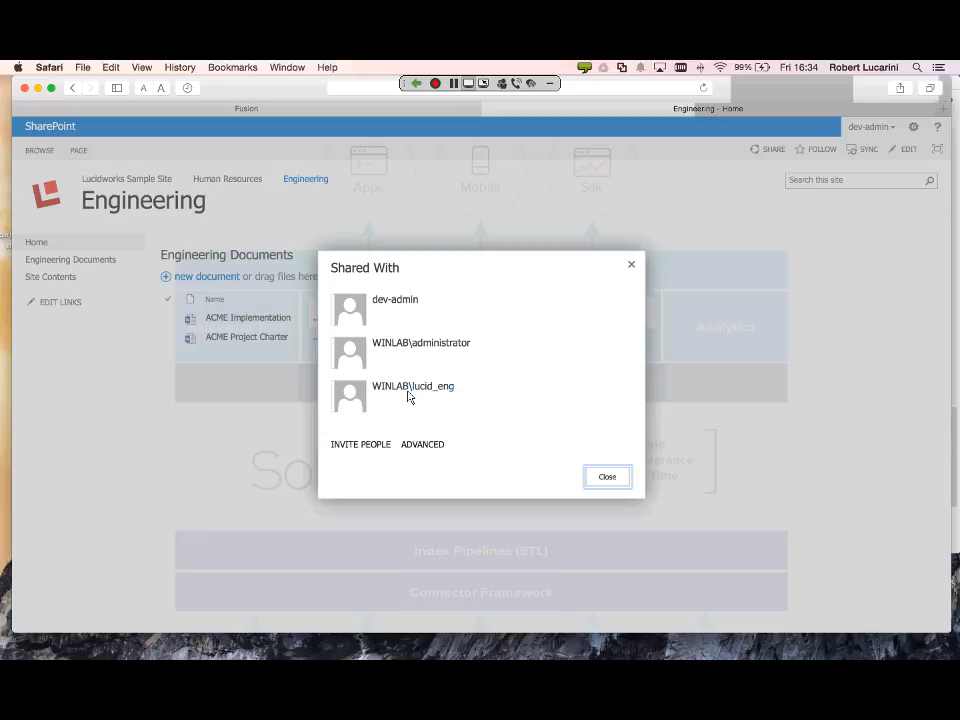
mouse_move(412, 386)
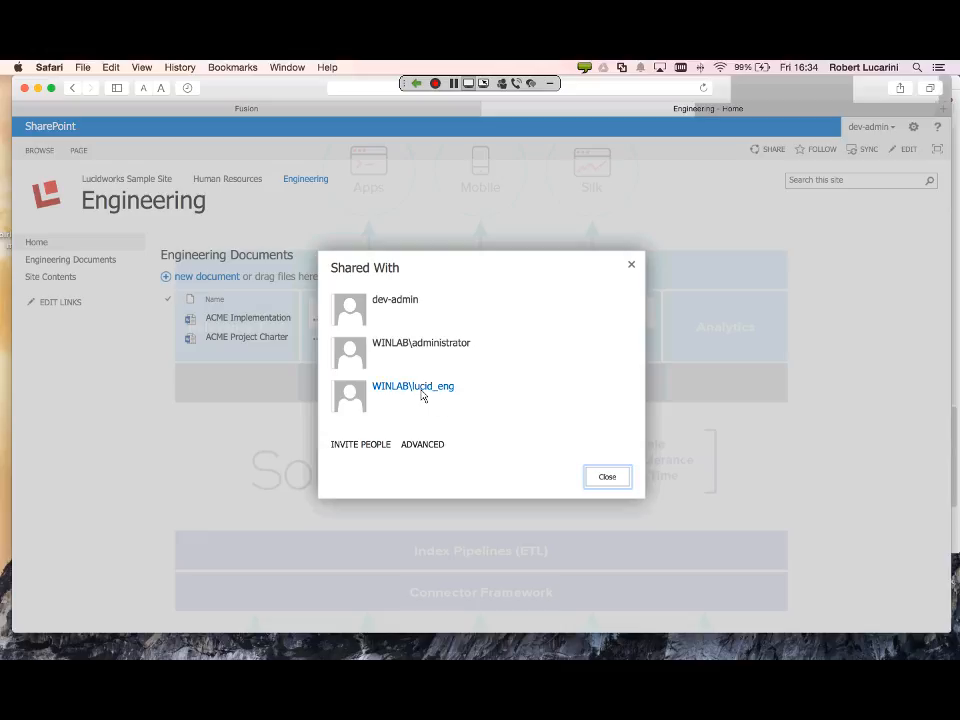
mouse_move(588, 468)
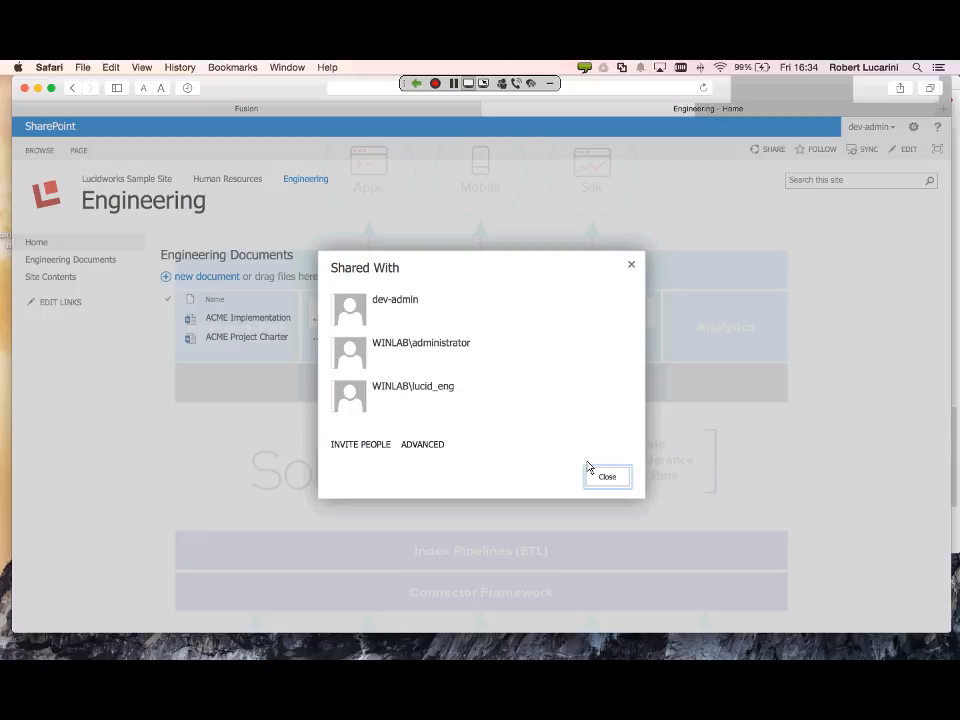
left_click(608, 476)
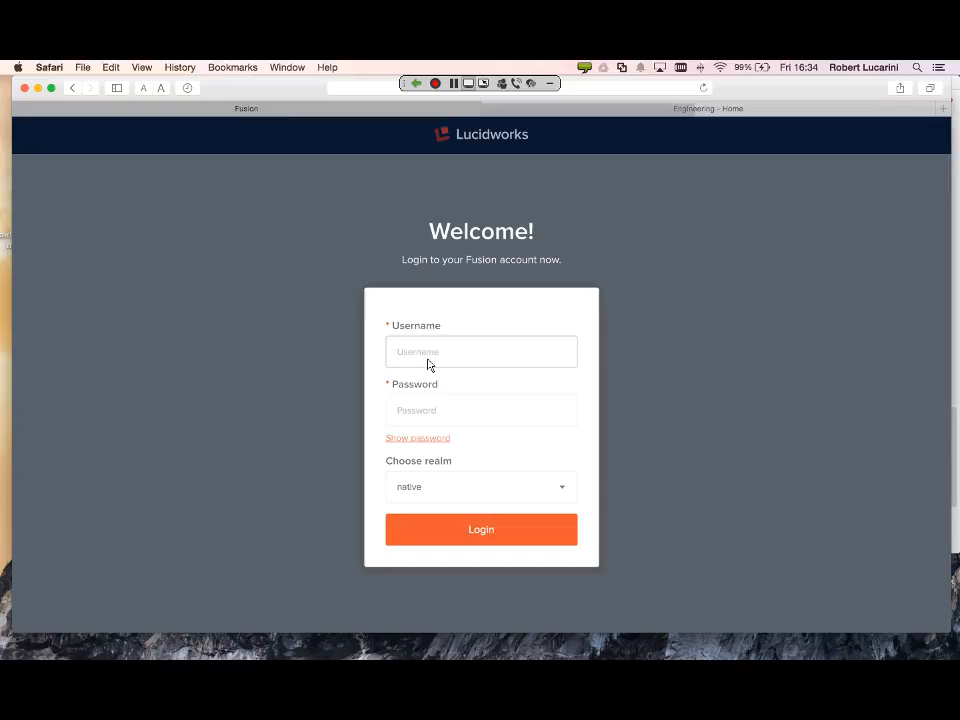
Log into Fusion as admin with its password, landing on the empty collections page.
type("admin")
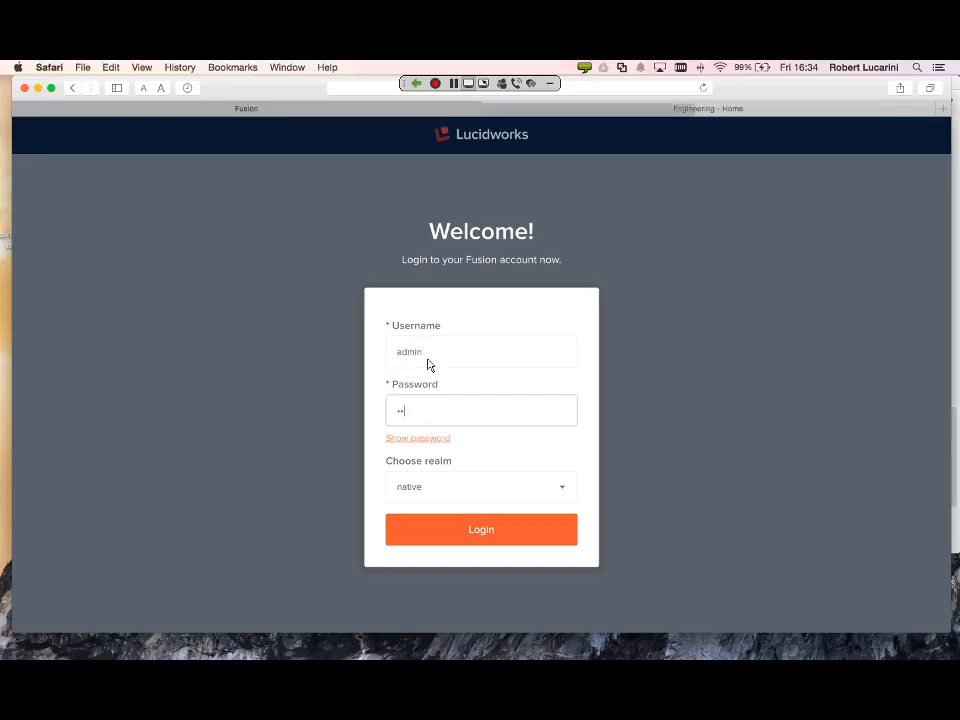
type("password")
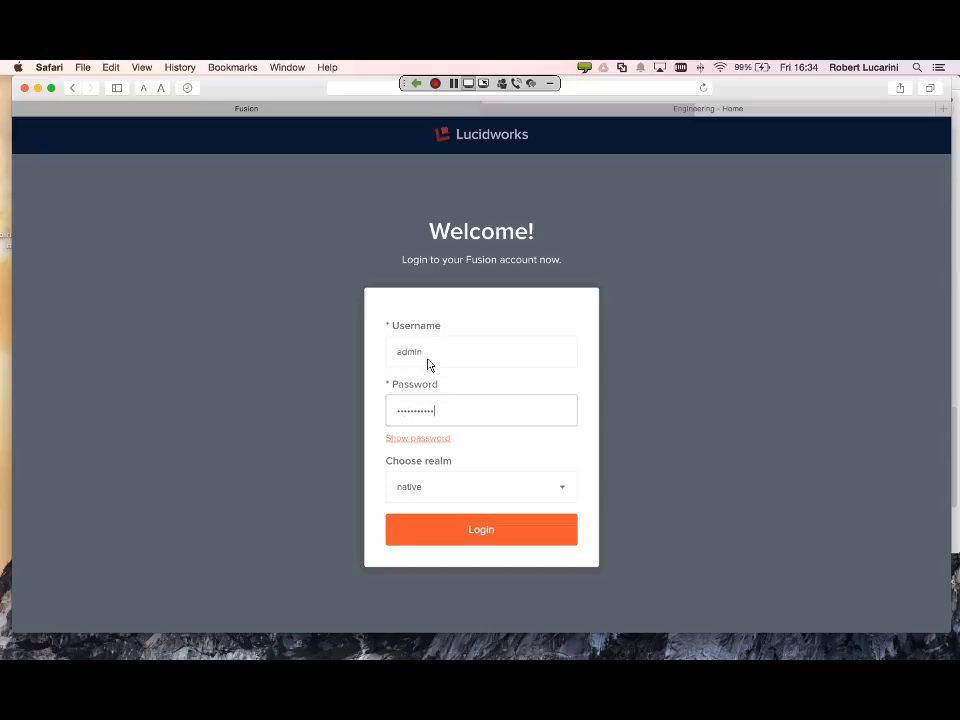
left_click(482, 528)
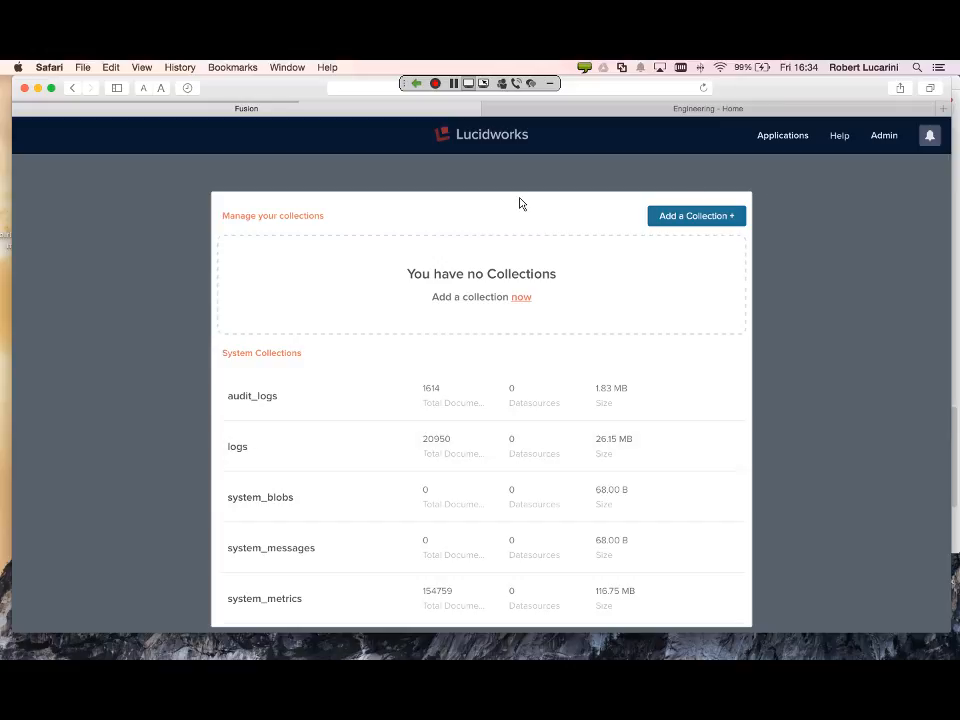
Add a collection named SP2013, save it and enter its workspace.
left_click(696, 216)
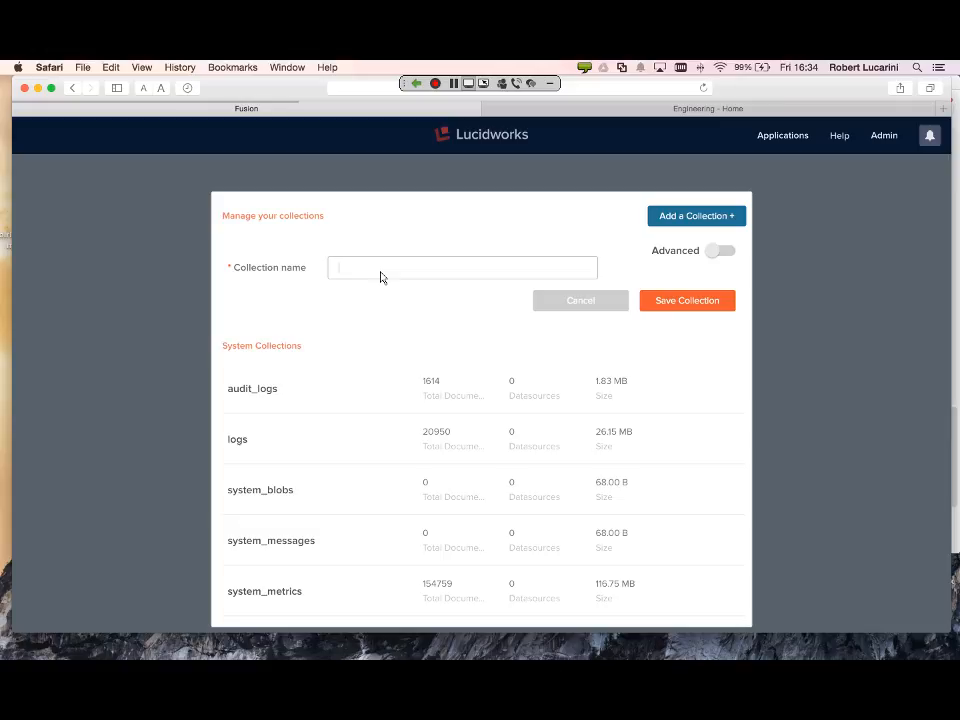
type("SP2013")
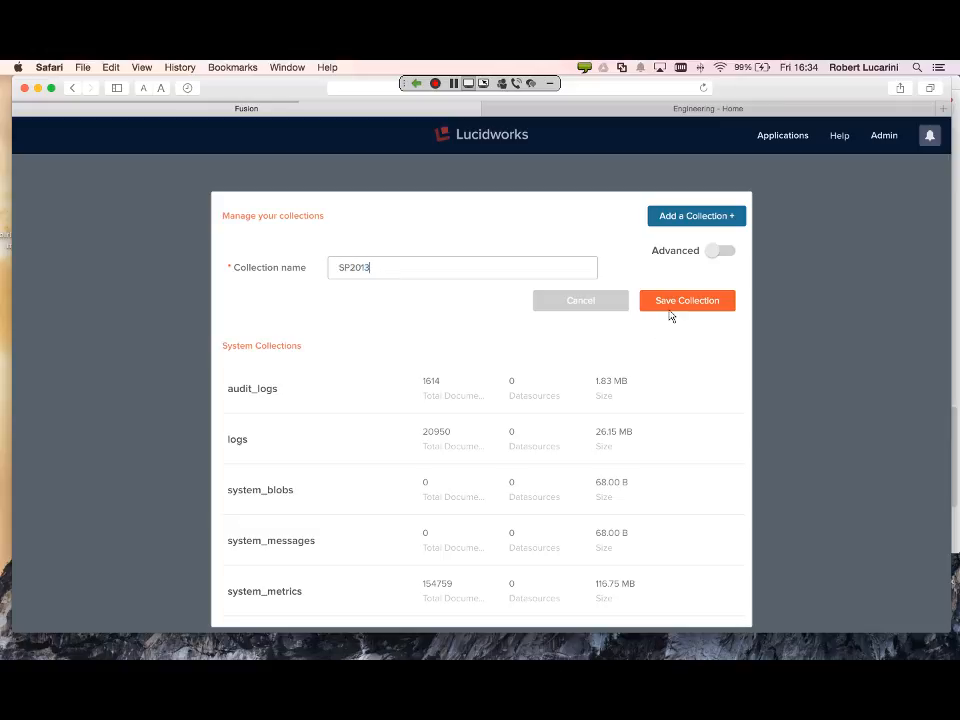
left_click(688, 300)
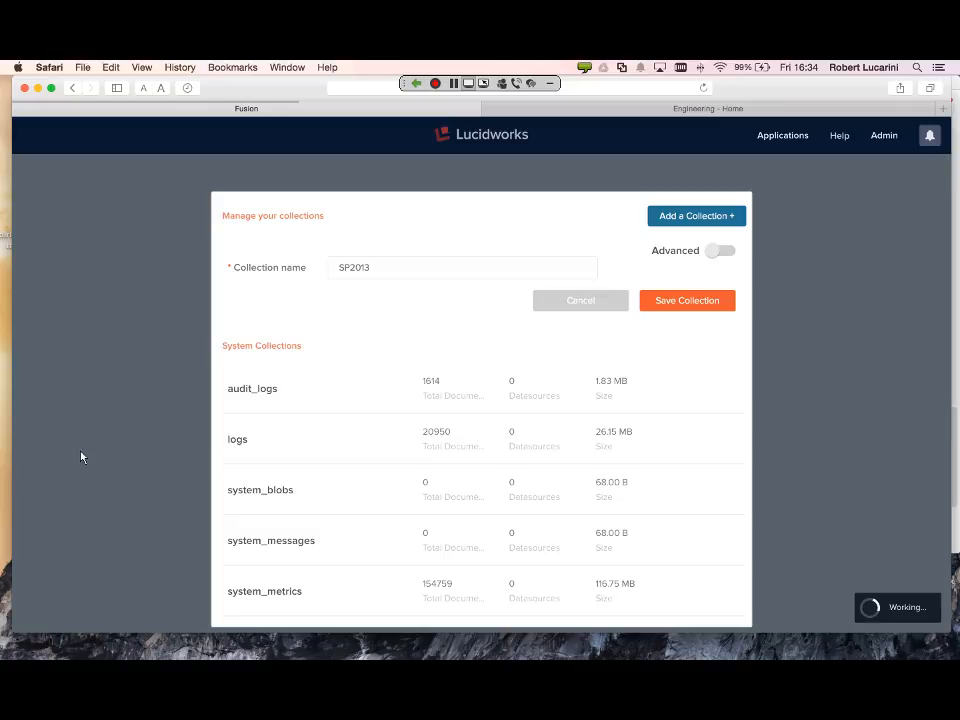
left_click(688, 300)
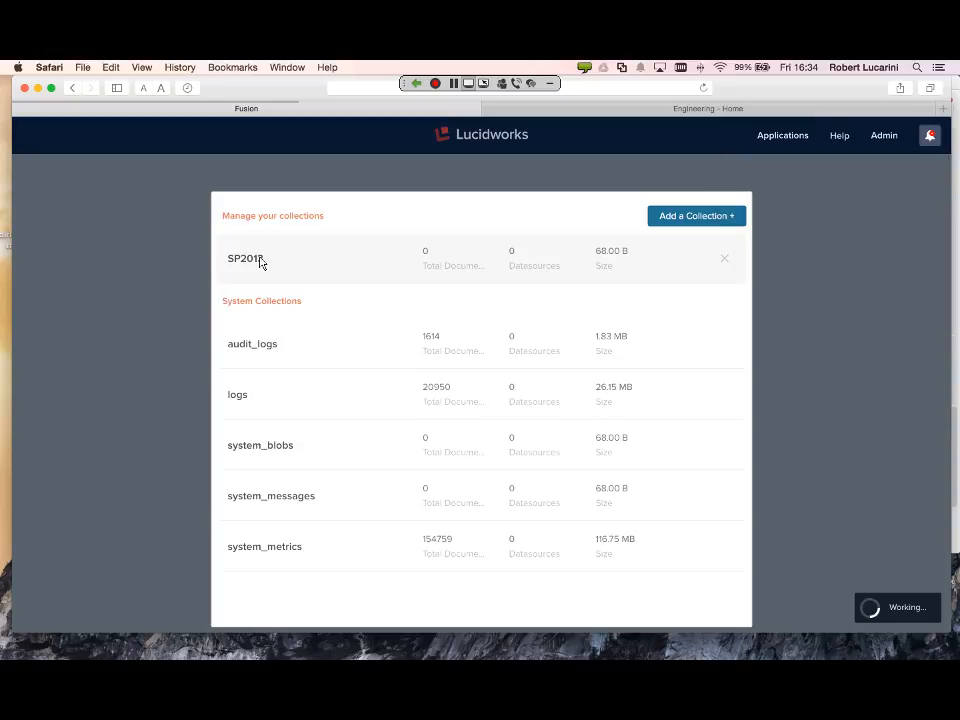
left_click(246, 258)
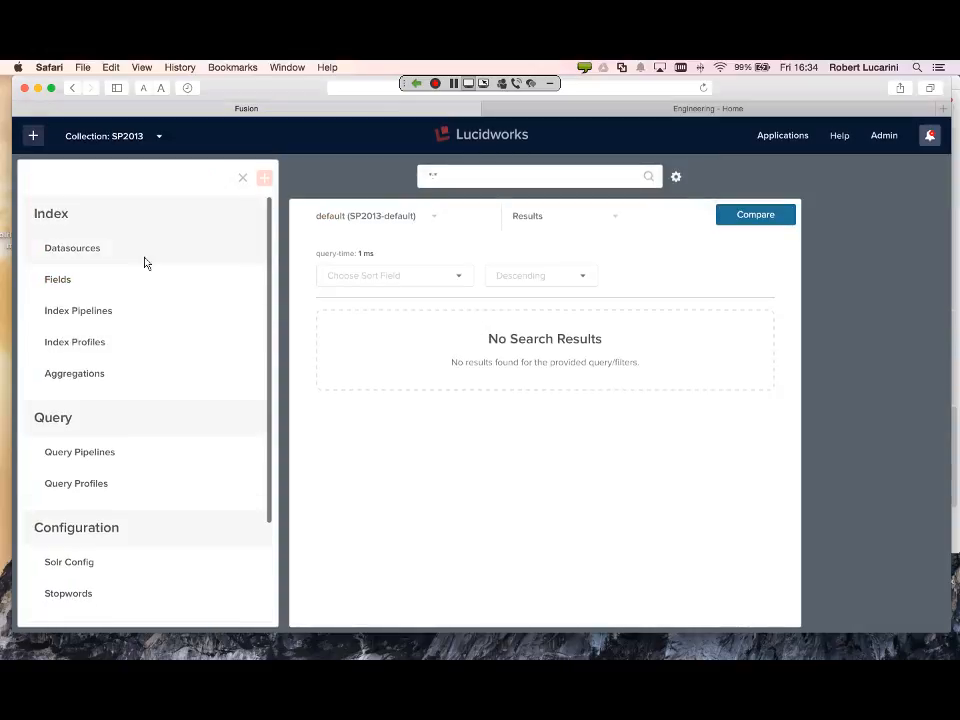
mouse_move(80, 240)
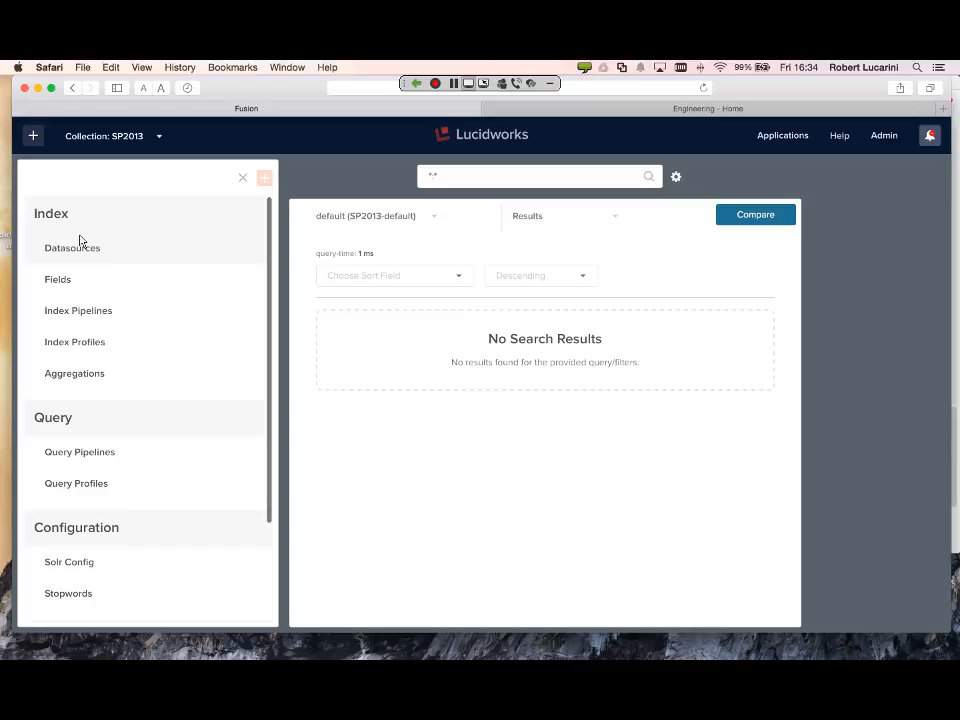
Add a new datasource of Repository type Sharepoint to the SP2013 collection.
left_click(72, 248)
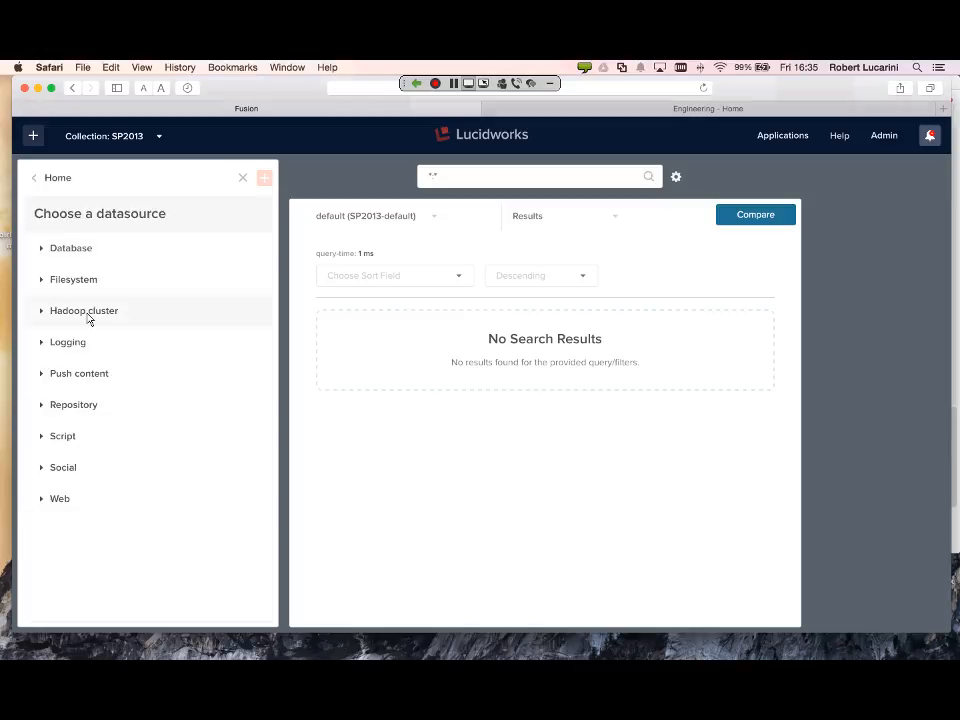
left_click(74, 404)
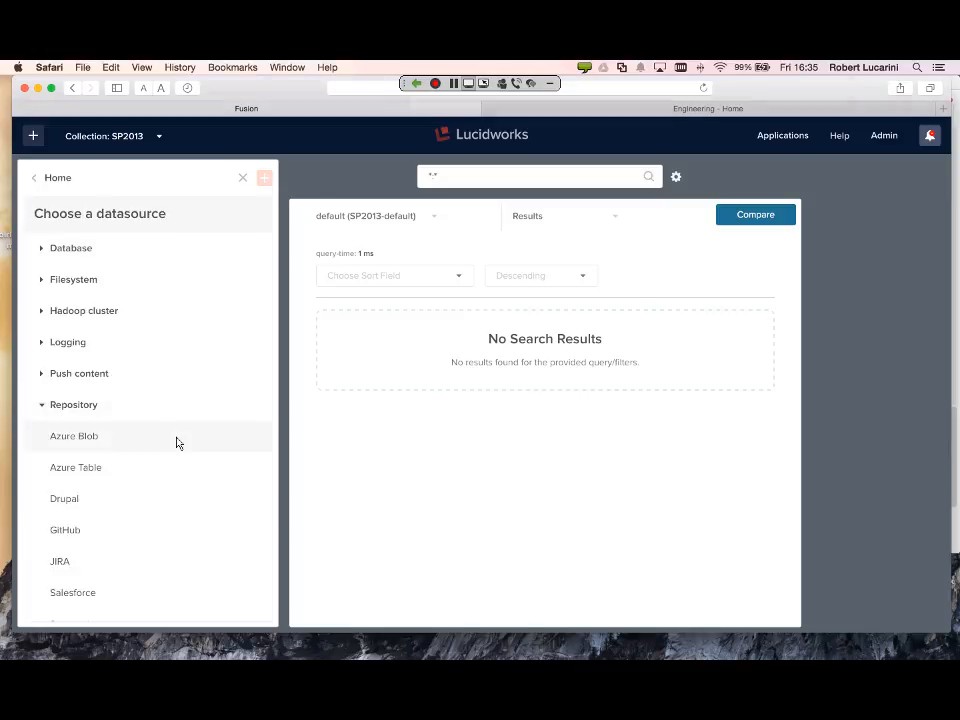
scroll("down", 3)
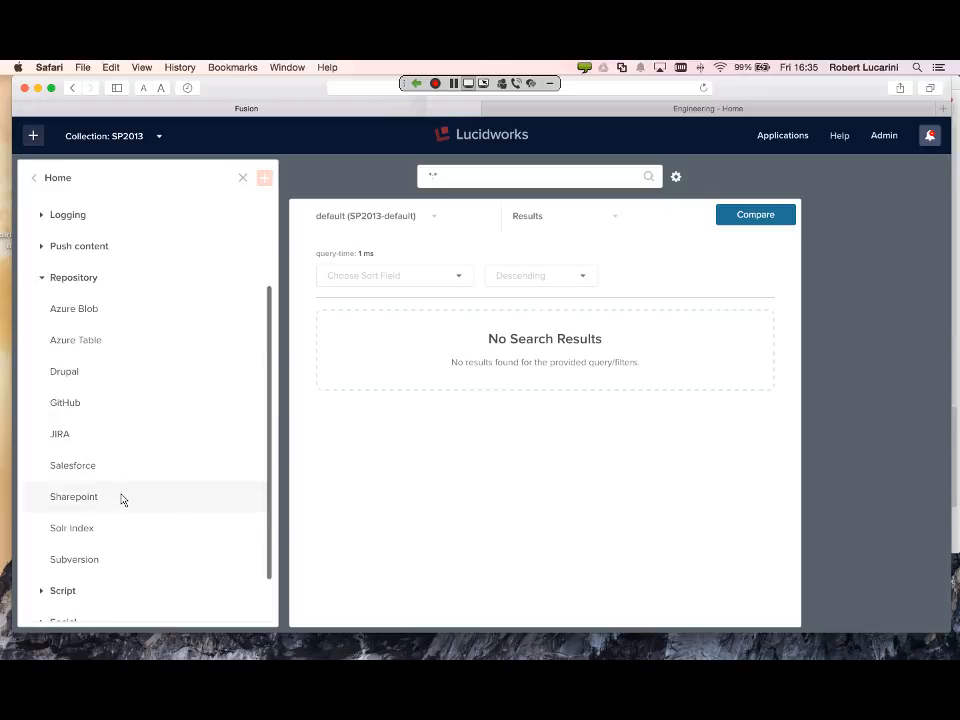
left_click(72, 496)
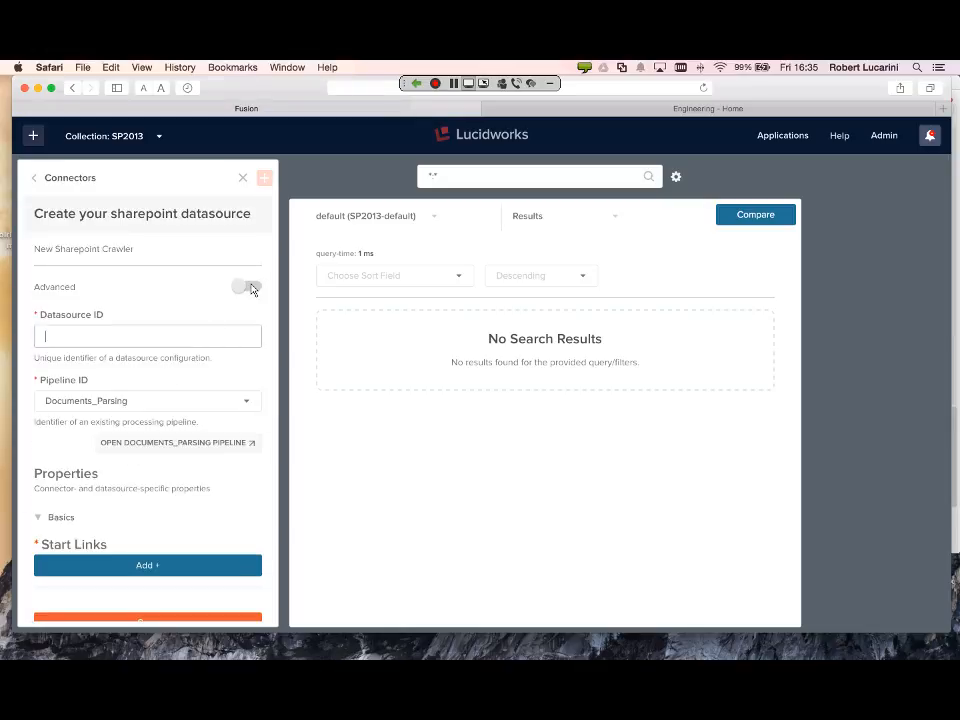
Enable Advanced mode on the SharePoint datasource and enter a datasource ID starting 'sp_ds'.
left_click(252, 288)
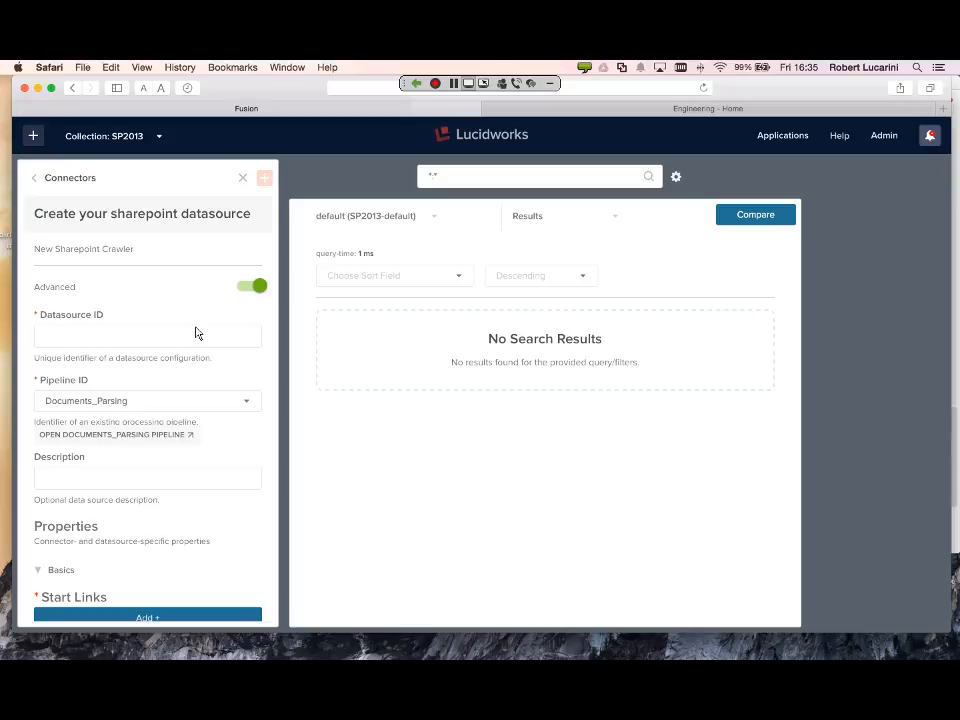
left_click(148, 336)
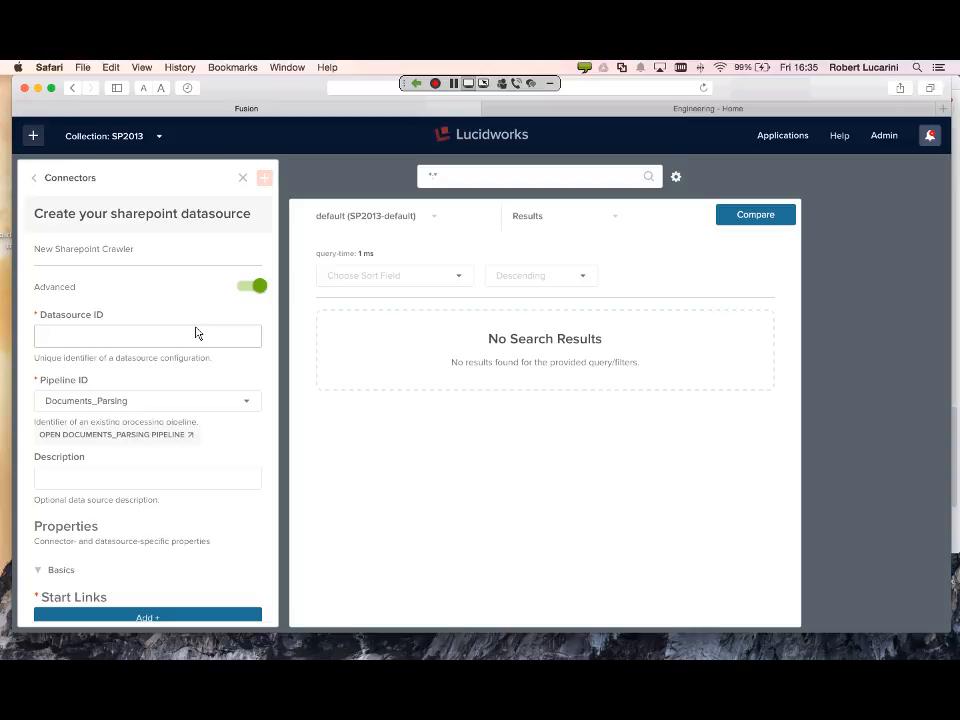
type("sp_ds")
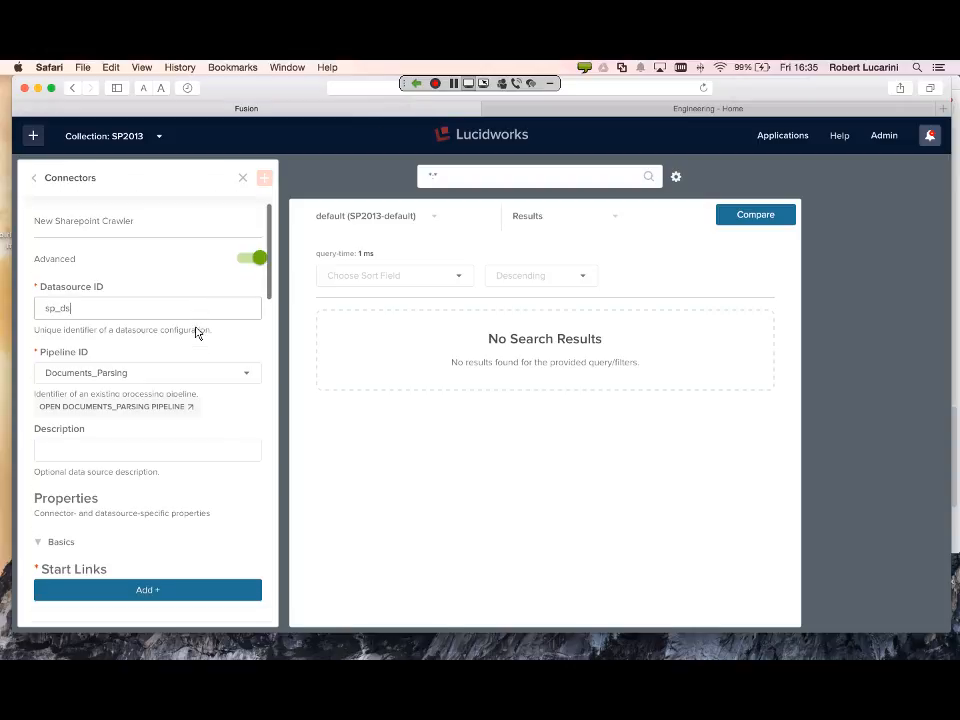
scroll("down", 3)
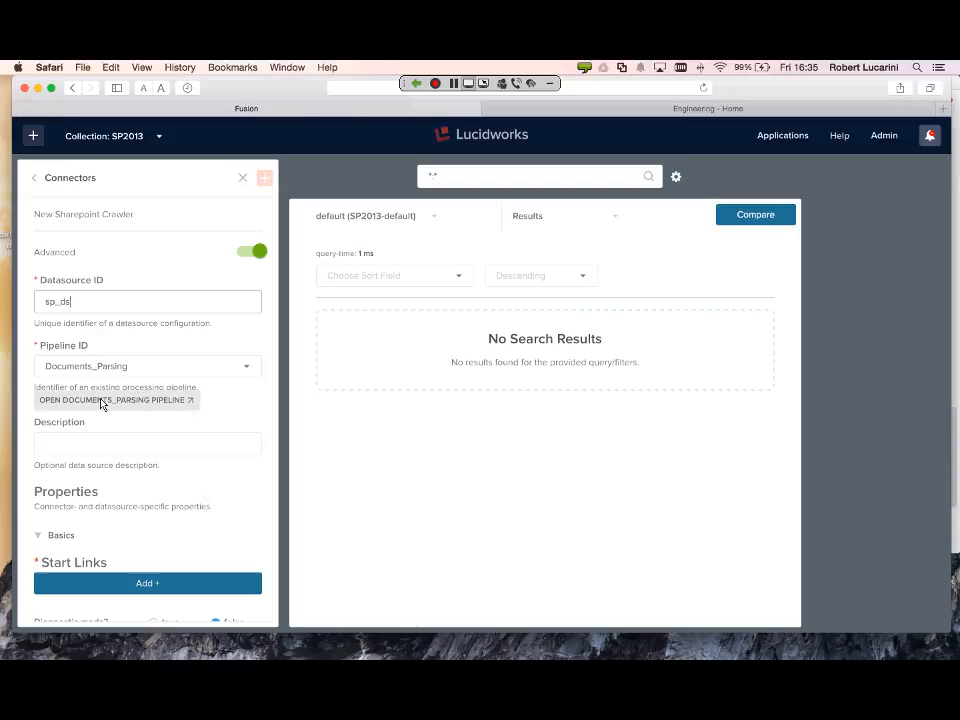
Review the Documents_Parsing pipeline's Tika parser, field mapper, language detection and Solr indexer stages.
left_click(108, 400)
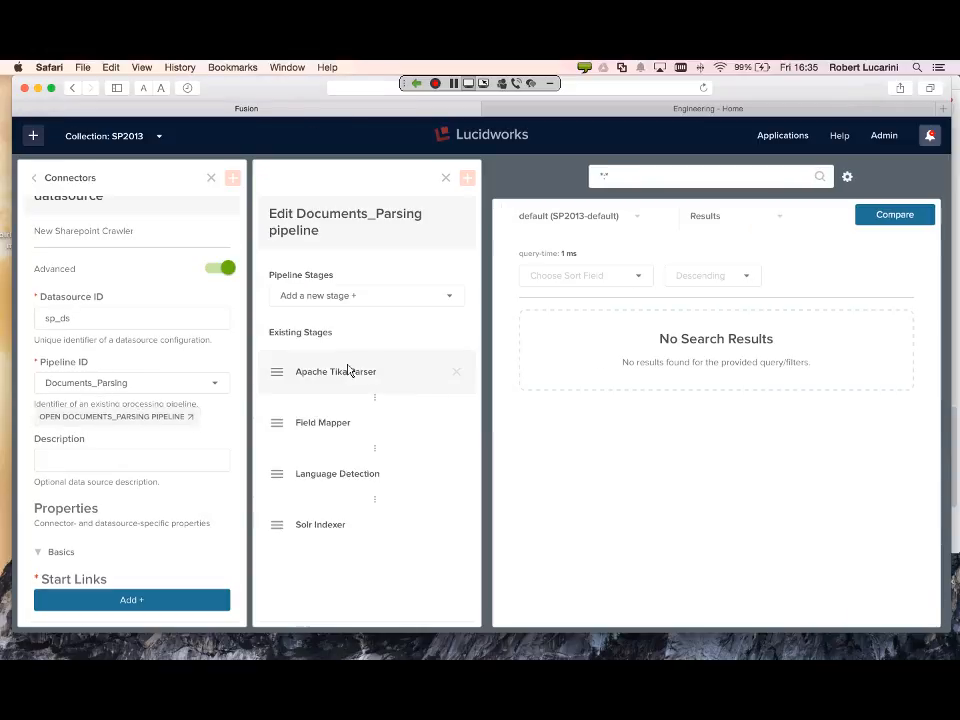
mouse_move(346, 388)
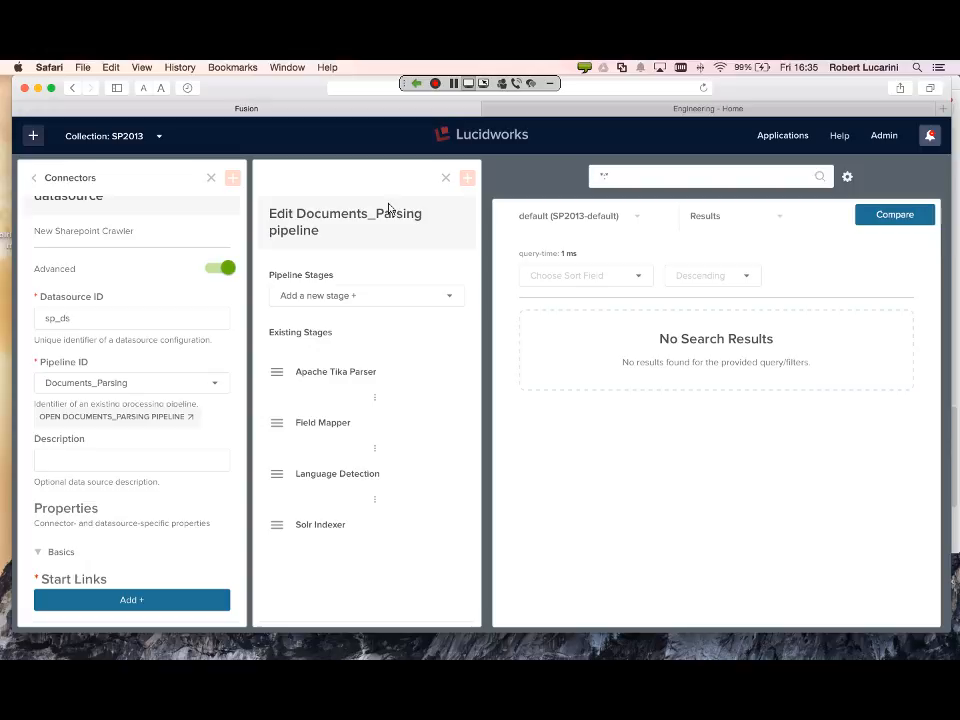
left_click(446, 176)
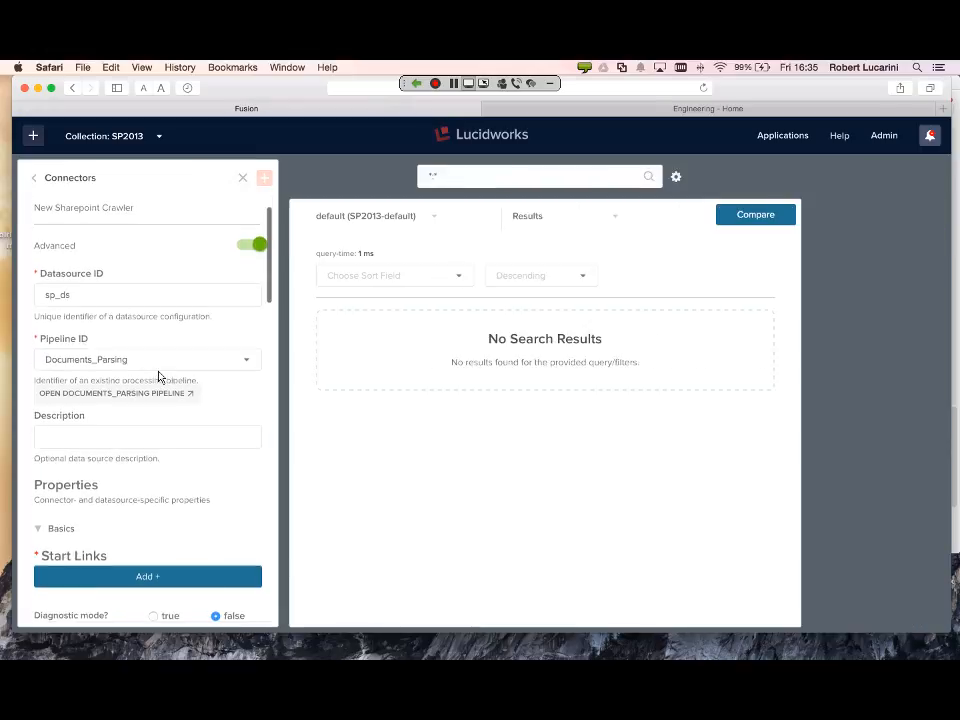
scroll("down", 3)
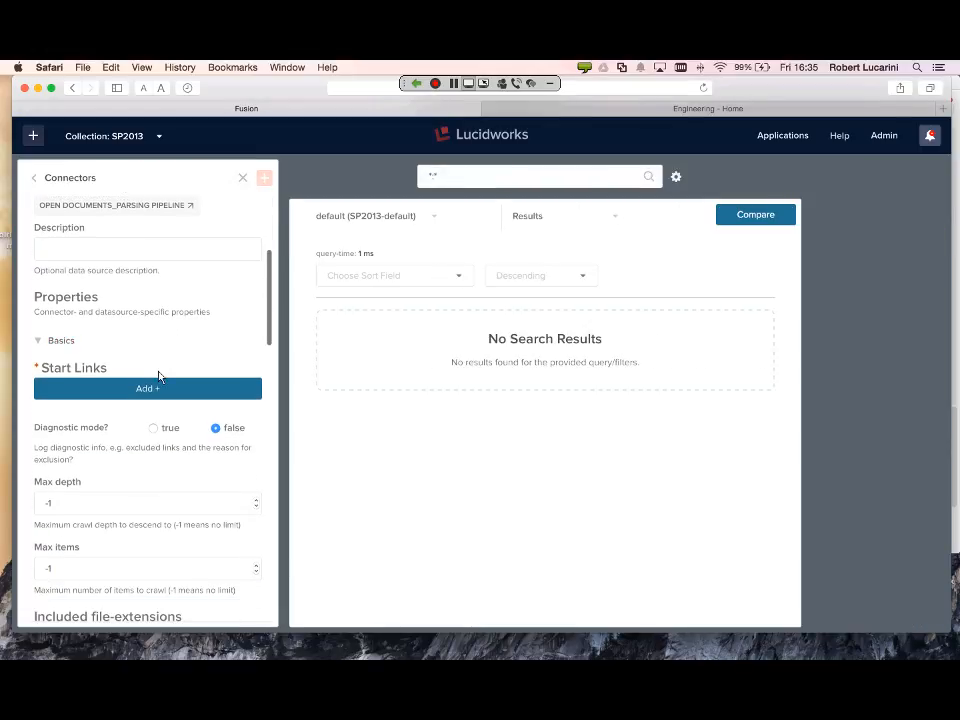
left_click(148, 388)
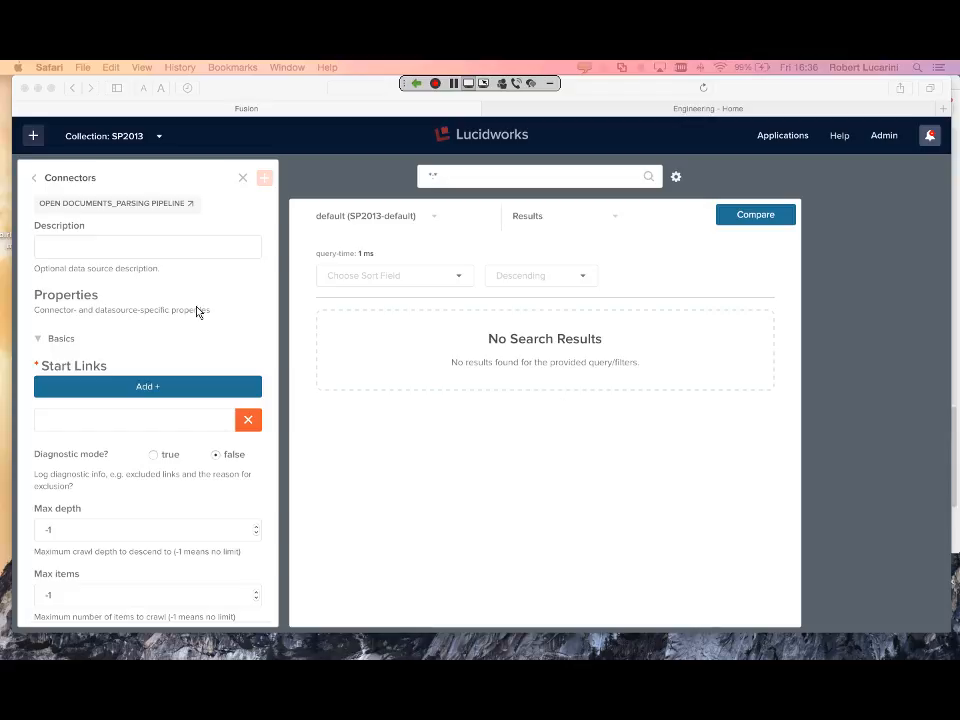
type("http://10.1.10.204/lucidworks_sample")
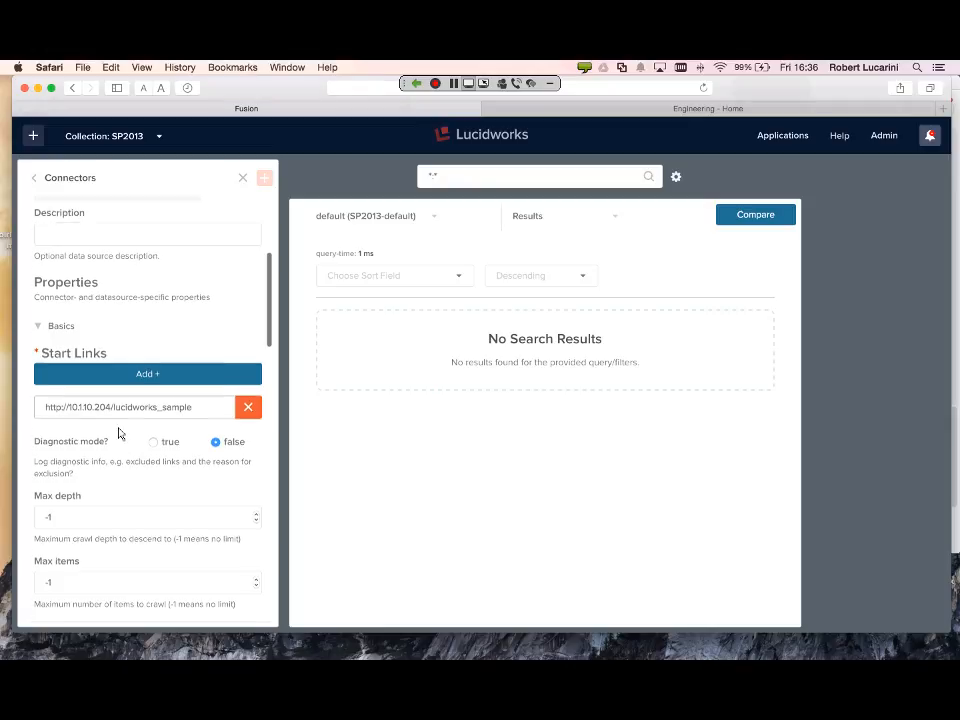
scroll("down", 3)
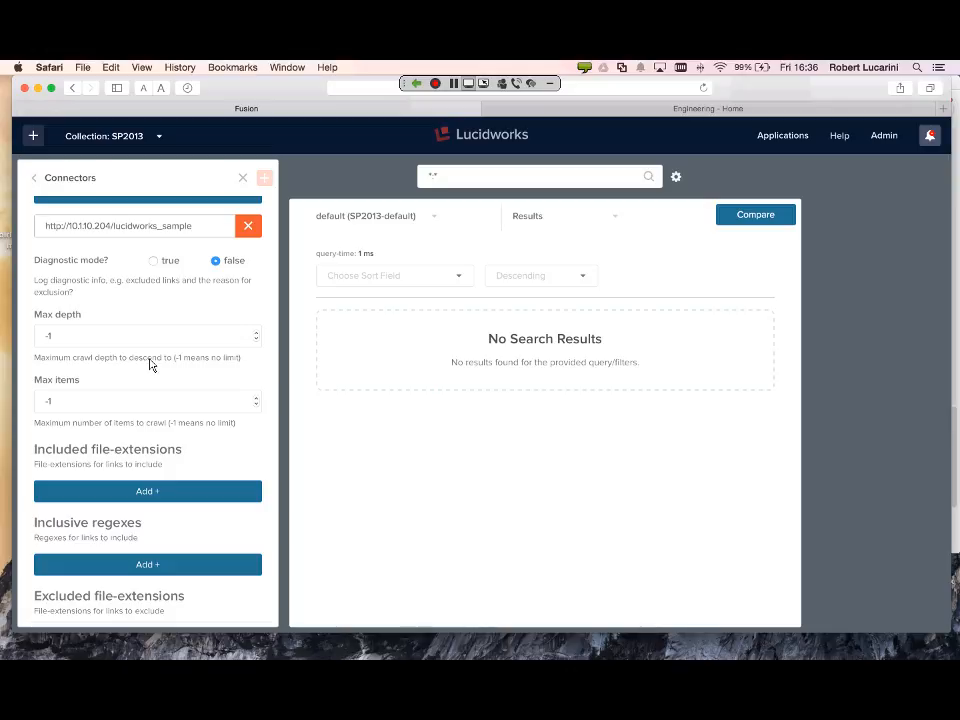
scroll("down", 3)
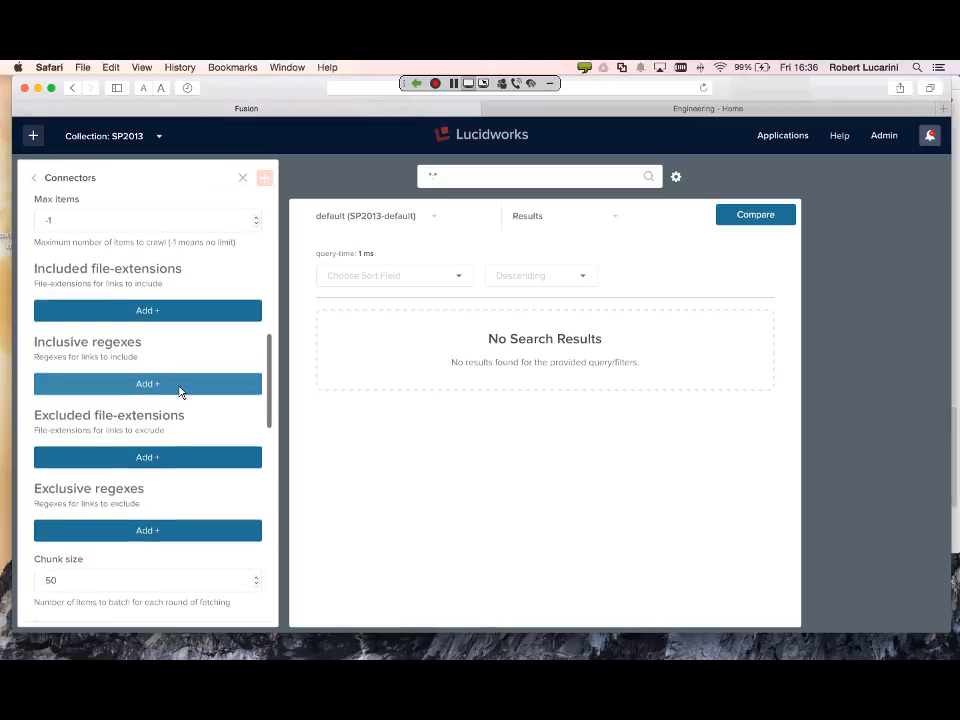
scroll("down", 3)
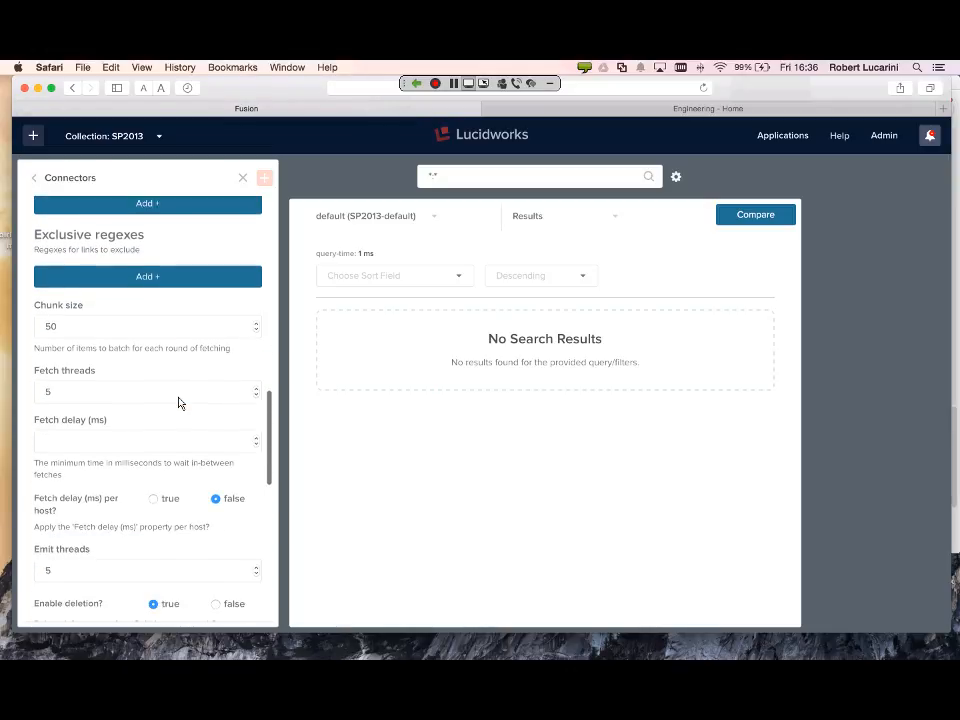
scroll("down", 3)
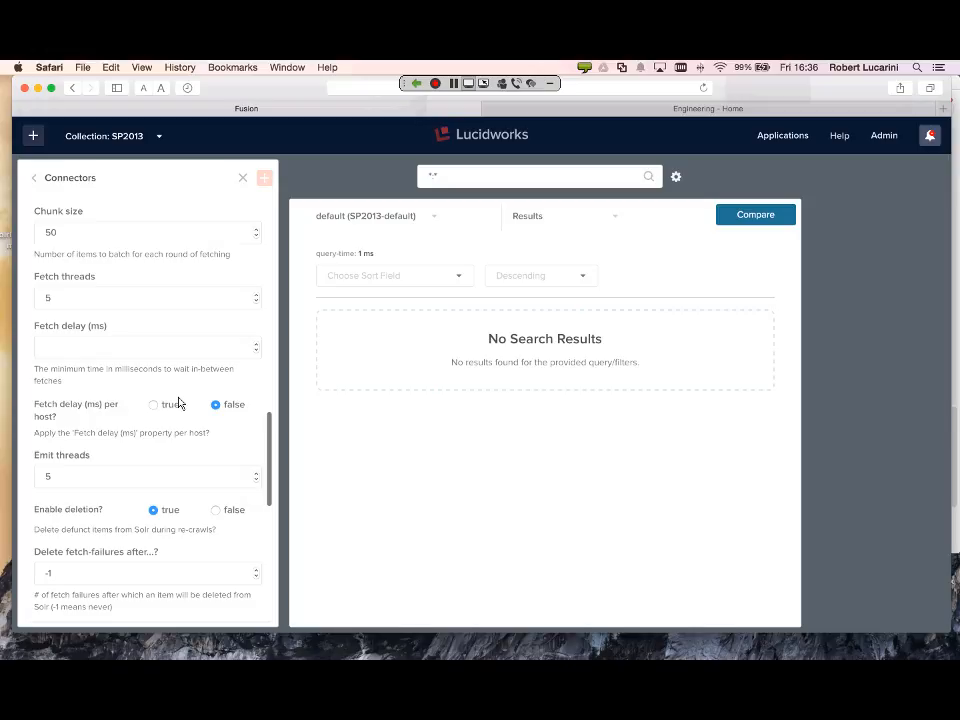
scroll("down", 3)
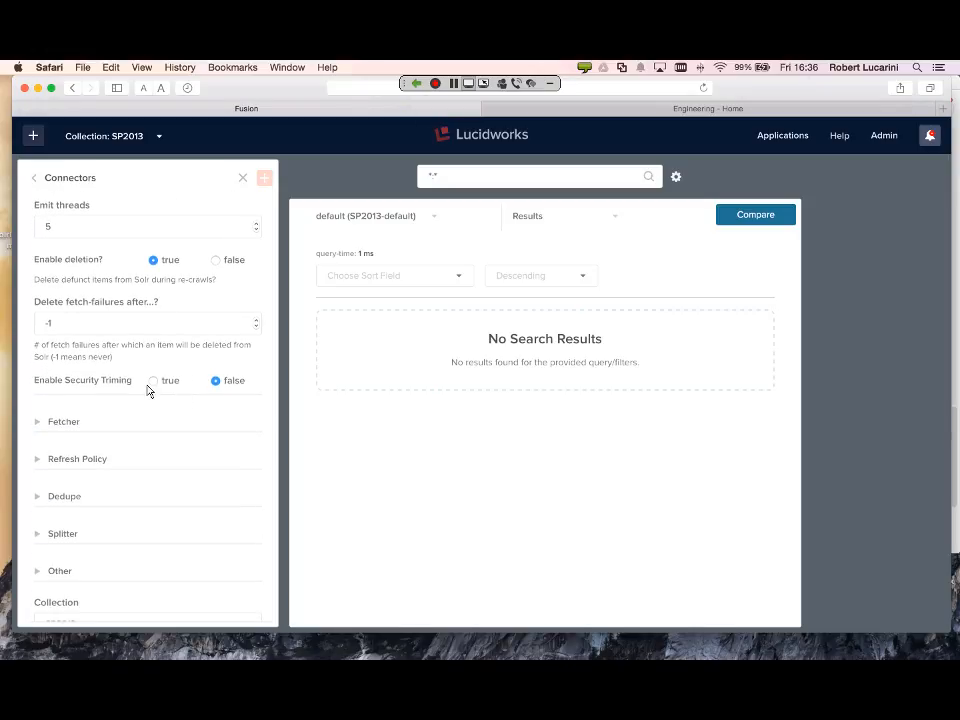
Enable security trimming and expand the fetcher settings for the datasource.
left_click(152, 380)
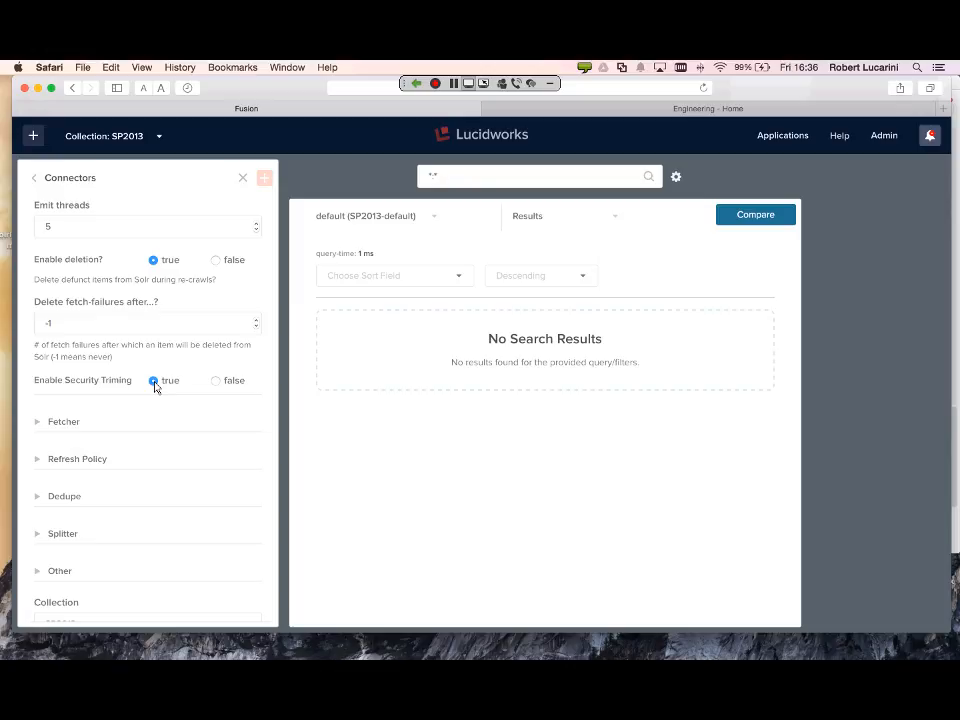
mouse_move(142, 388)
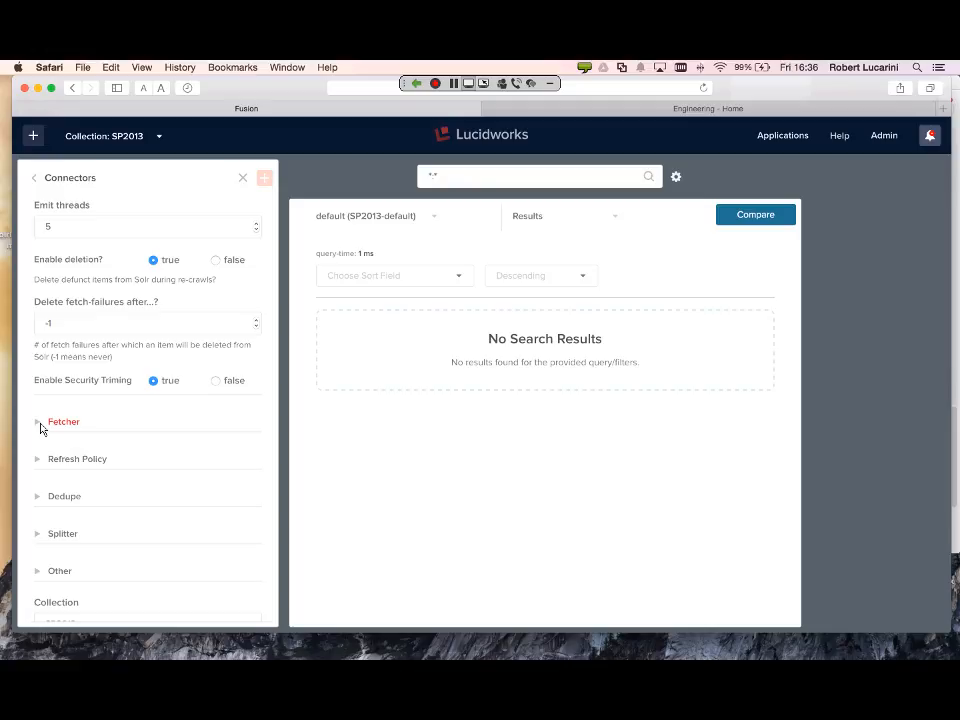
left_click(38, 420)
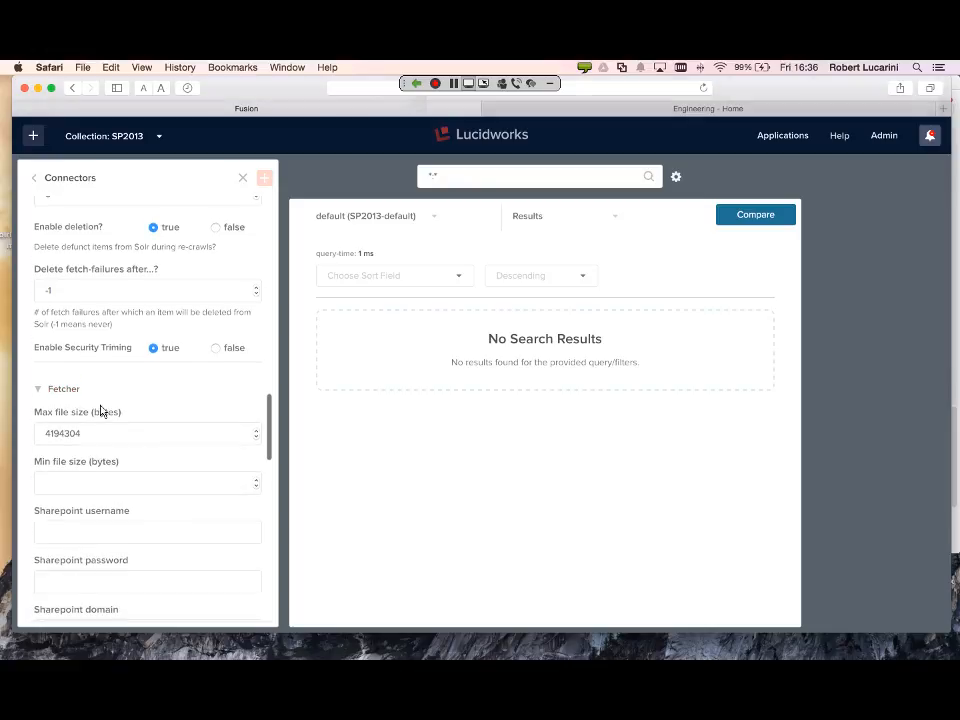
scroll("down", 3)
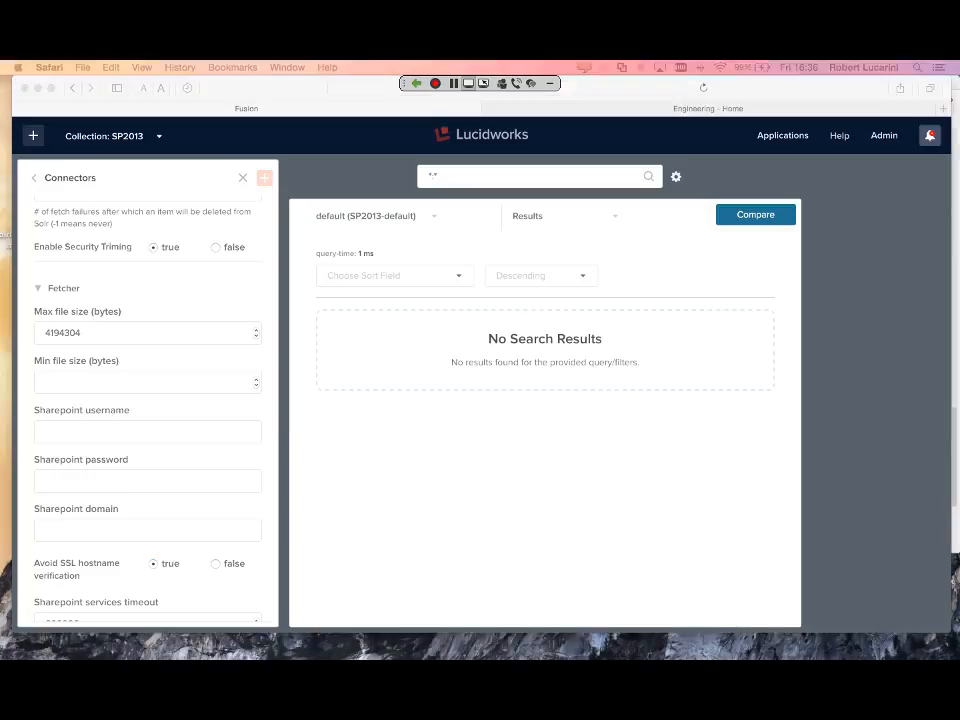
mouse_move(696, 444)
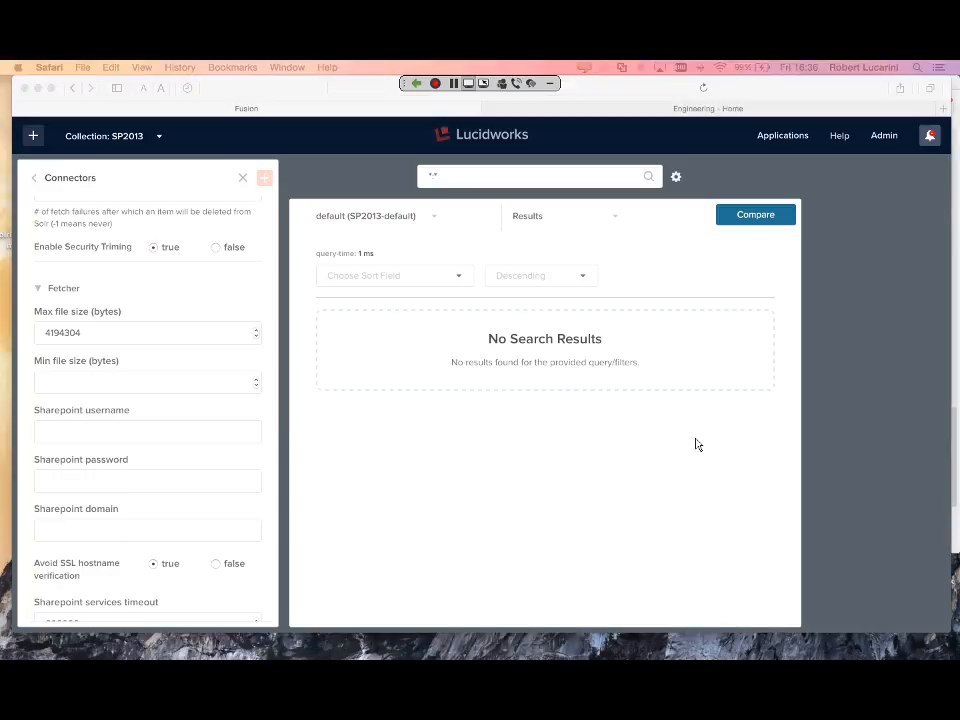
Enter SharePoint username dev-admin, its password and the wintest Windows domain.
type("dev-admin")
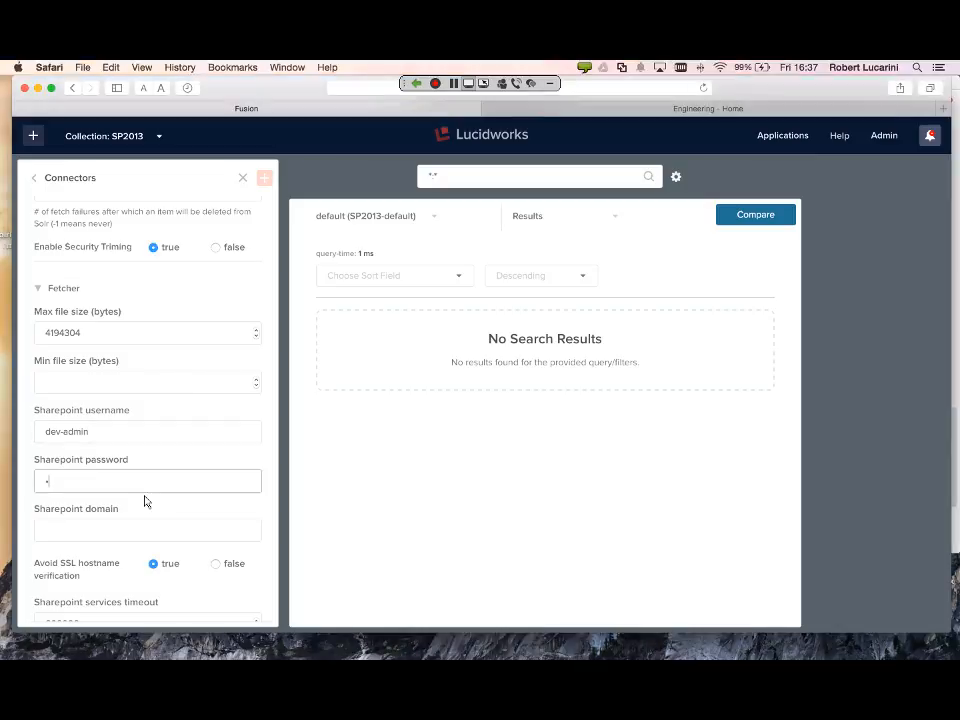
type("password")
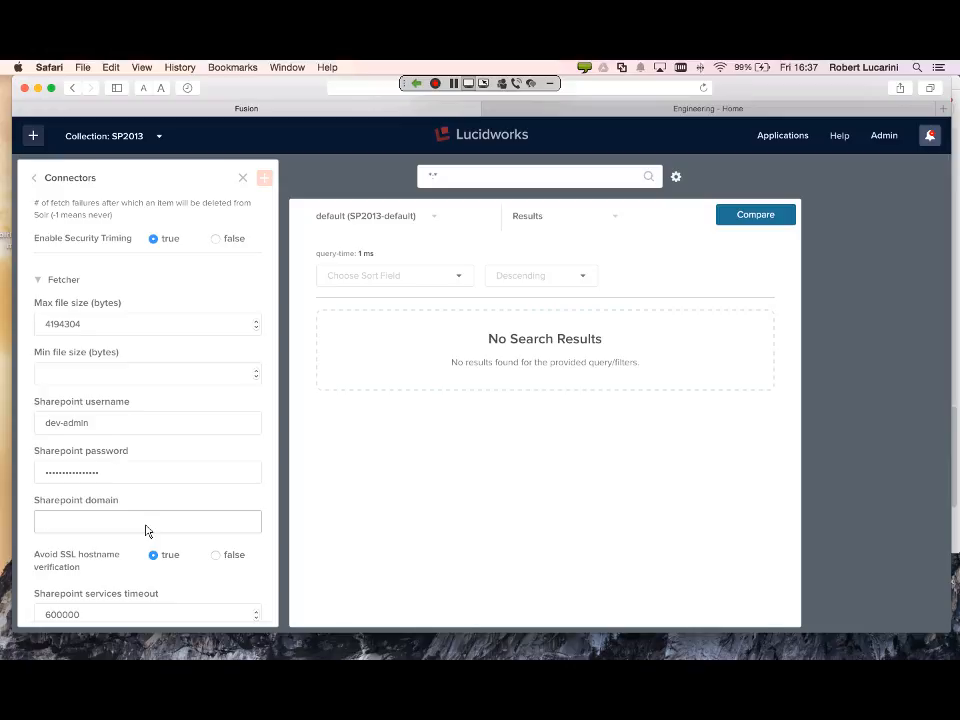
type("win")
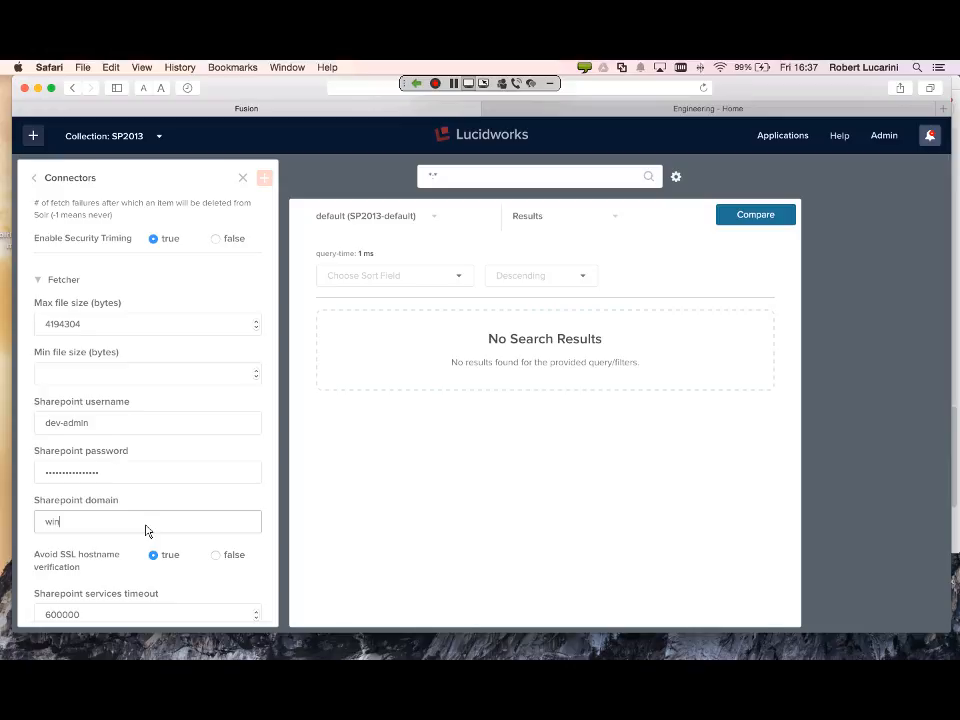
type("lab")
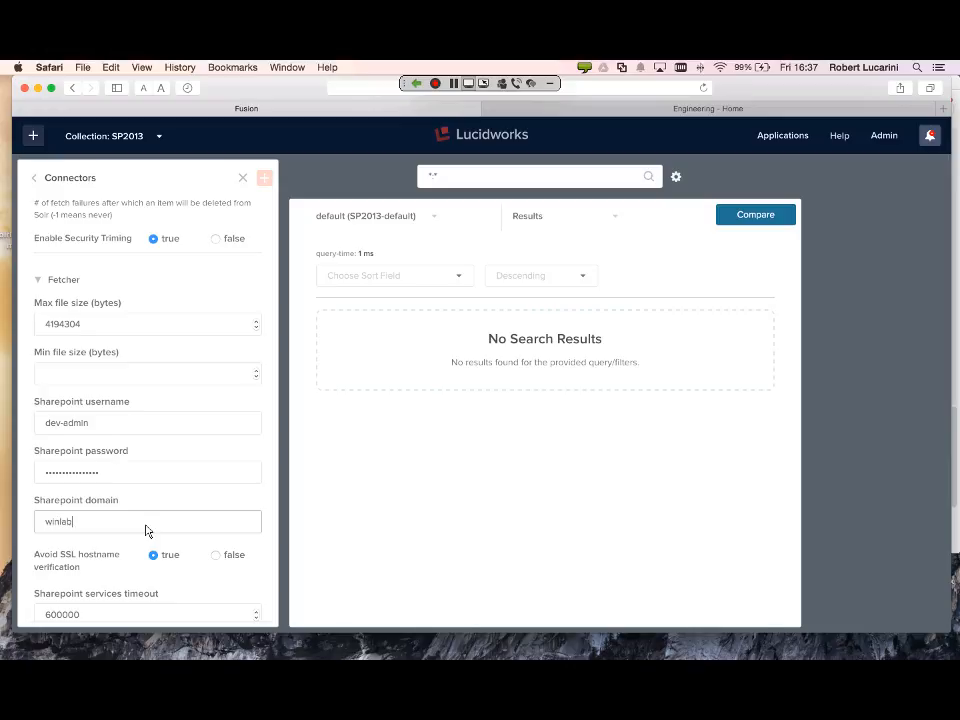
scroll("down", 3)
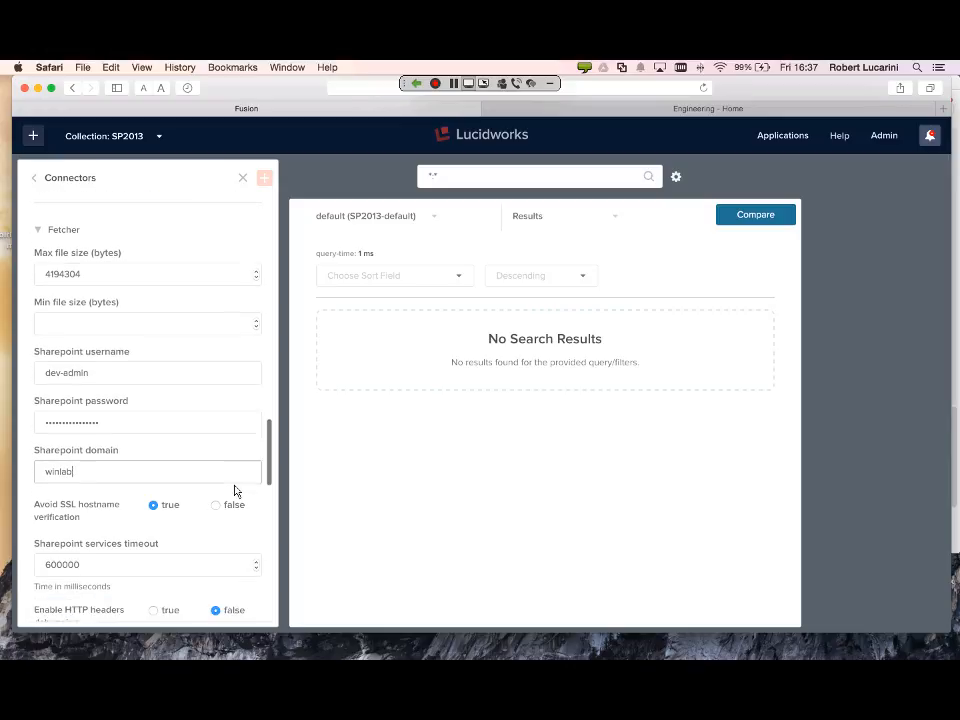
scroll("down", 3)
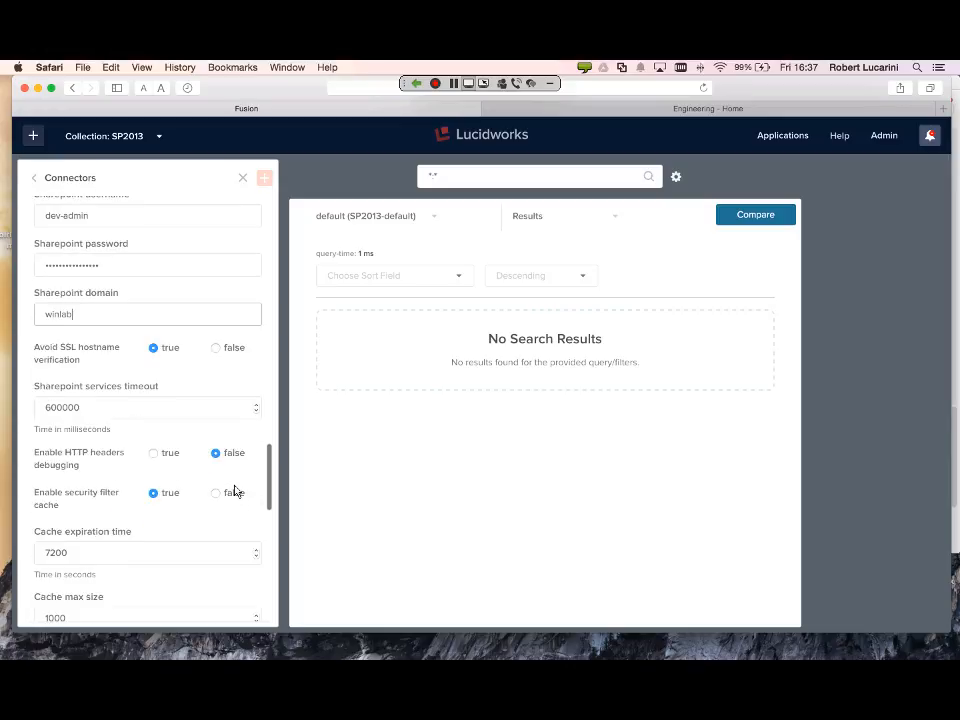
Set the LDAP server host to 10.1.10.204 with port 389.
scroll("down", 3)
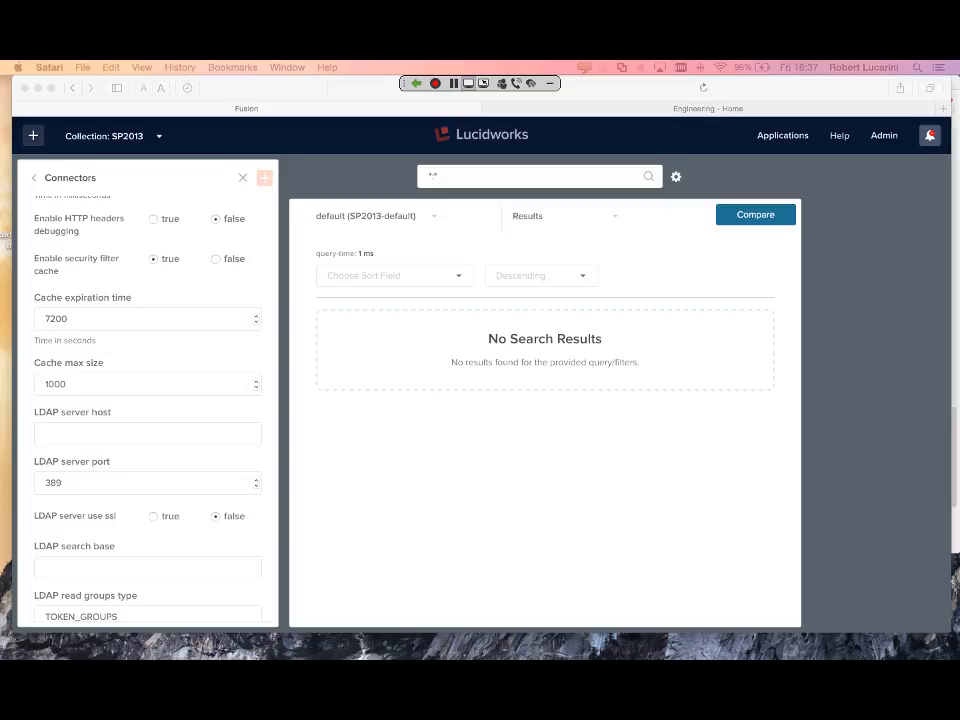
mouse_move(140, 452)
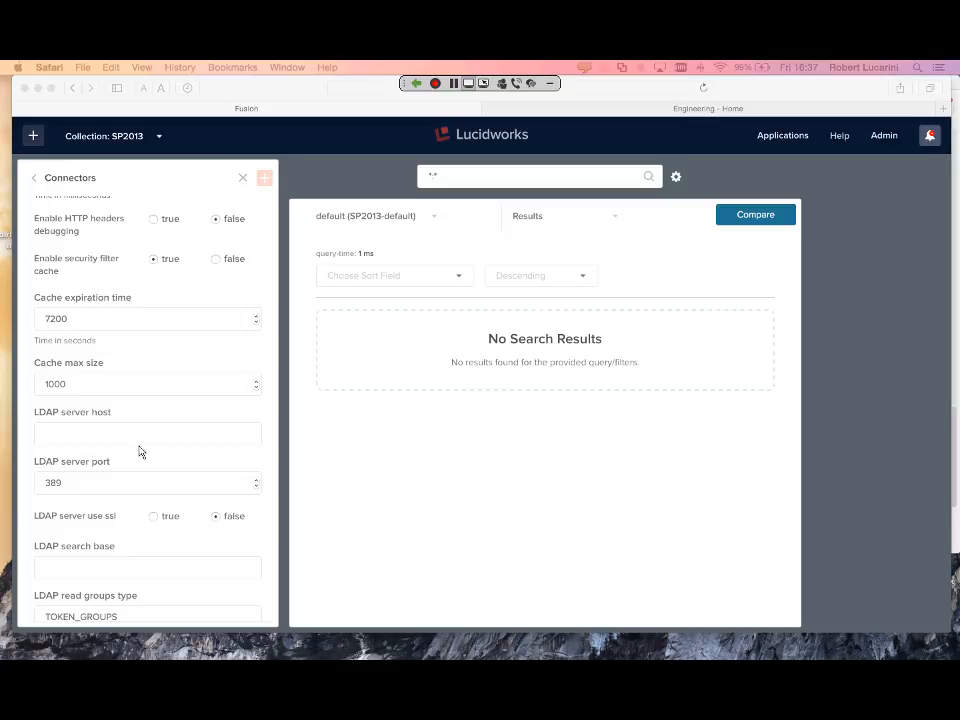
type("10.1.10.204")
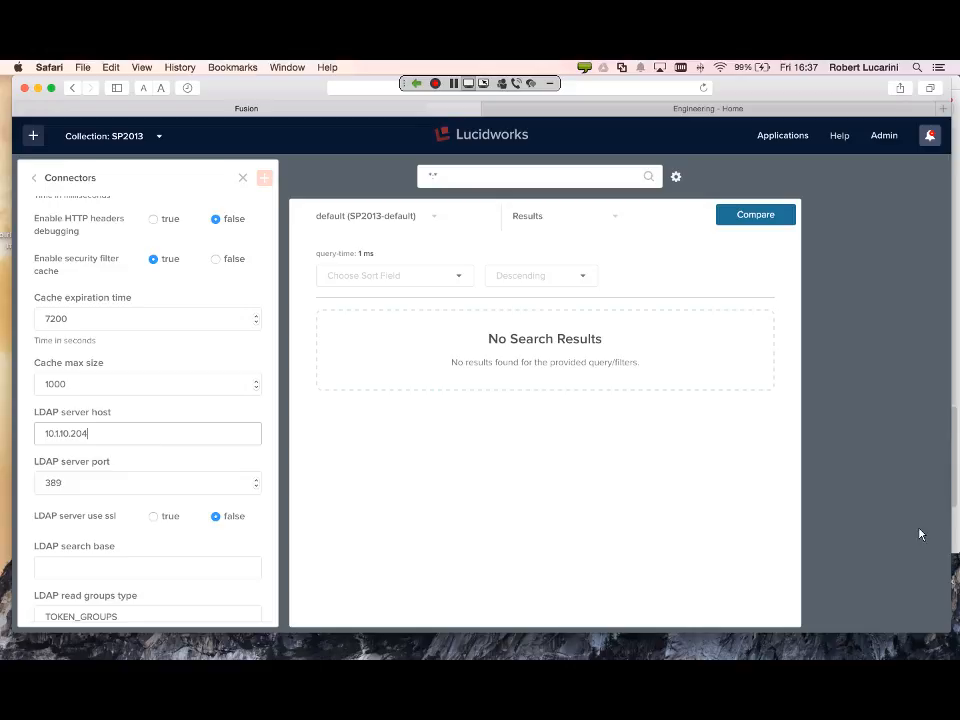
scroll("down", 3)
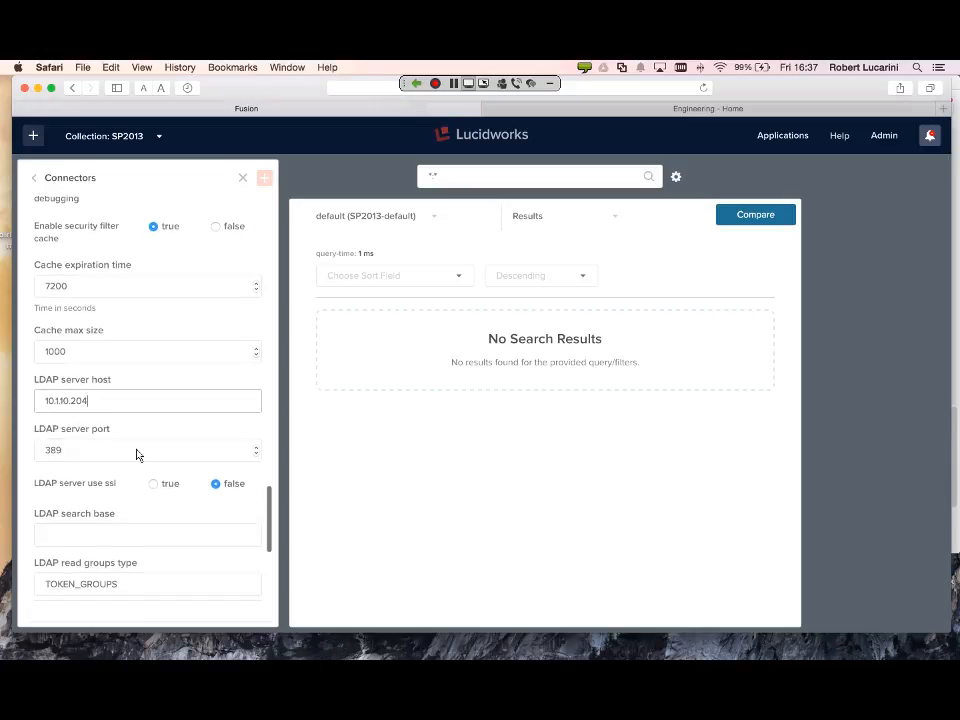
scroll("down", 3)
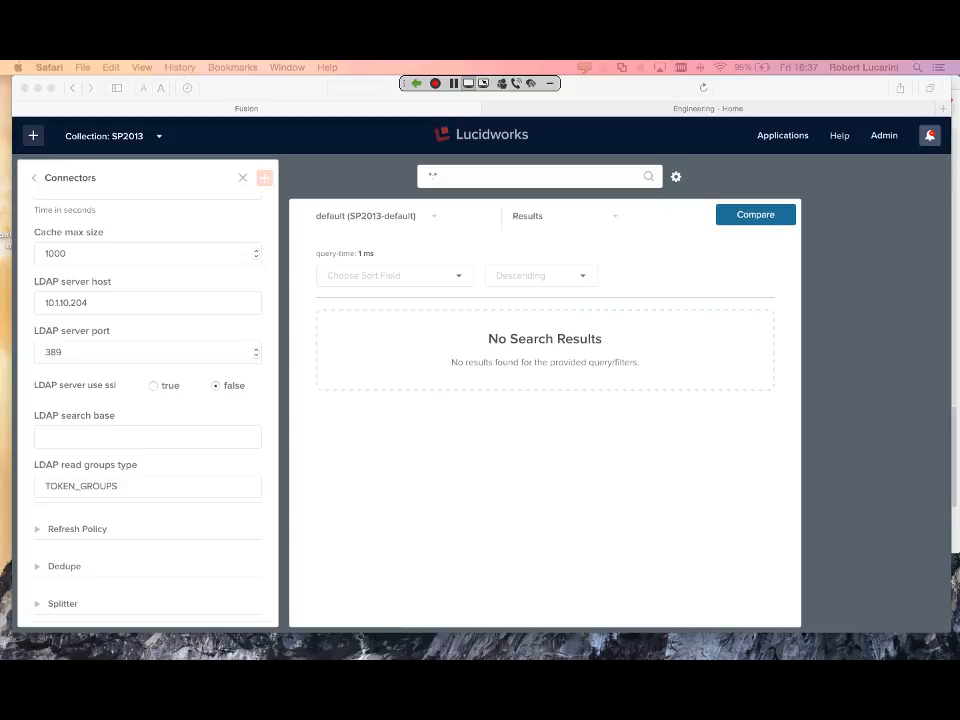
mouse_move(96, 444)
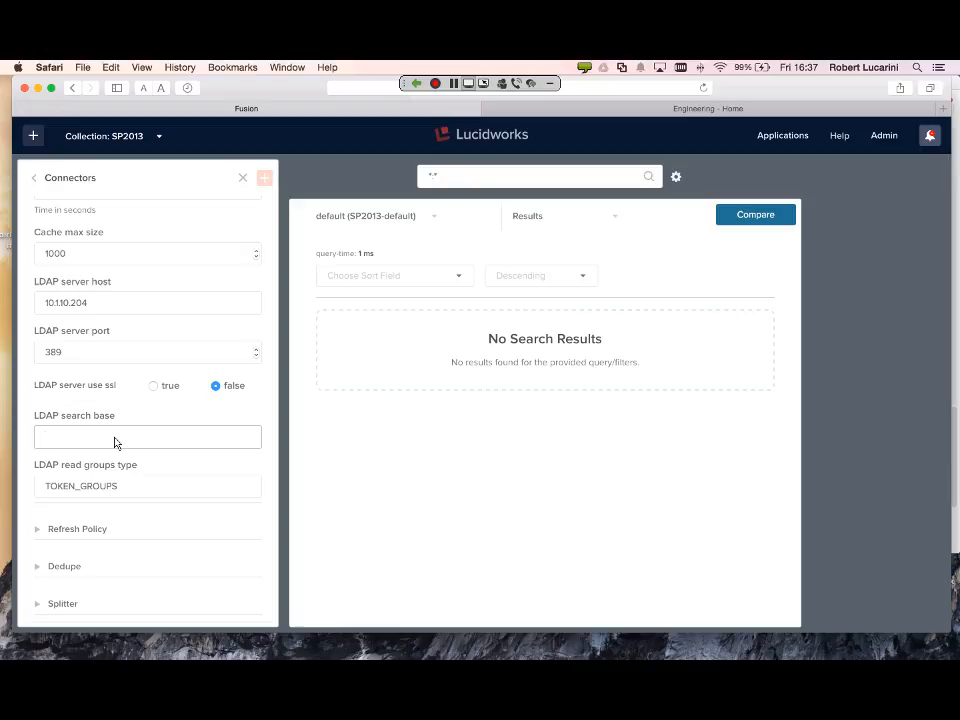
Set the LDAP search base to DC=win,DC=lab,DC=lucidworks,DC=com, ready to save.
left_click(148, 436)
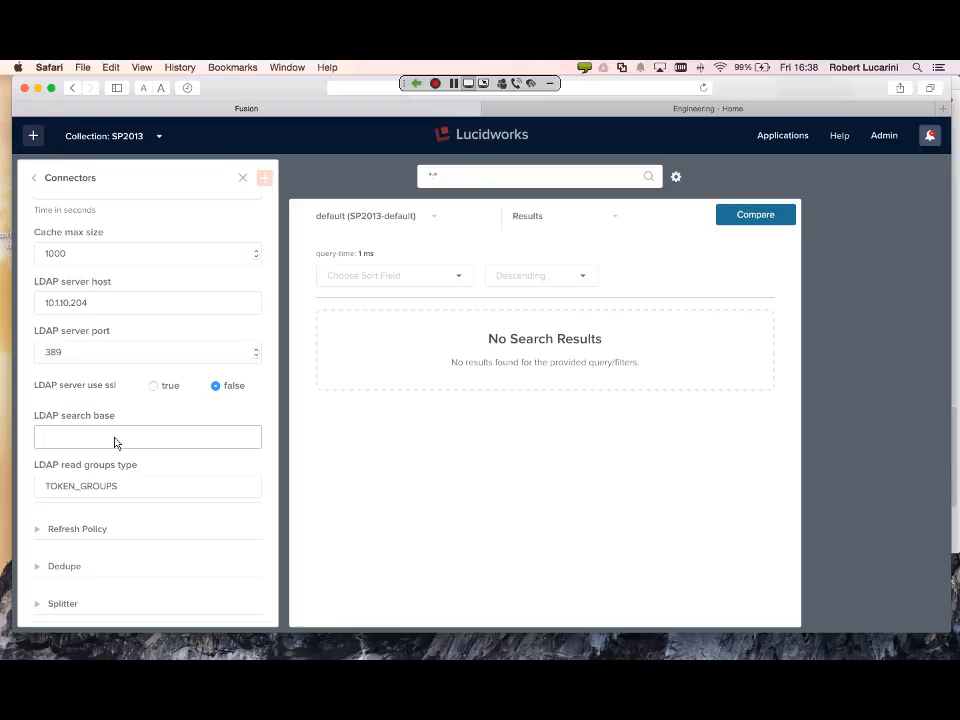
type("DC=win,DC=lab,DC=lucidworks,DC=com")
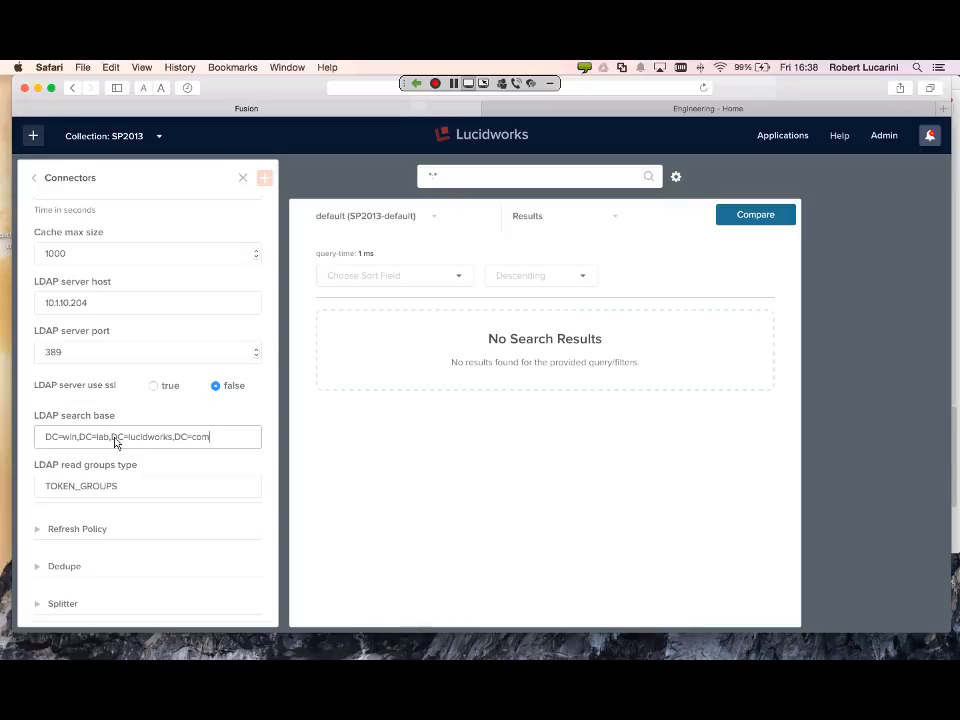
mouse_move(164, 442)
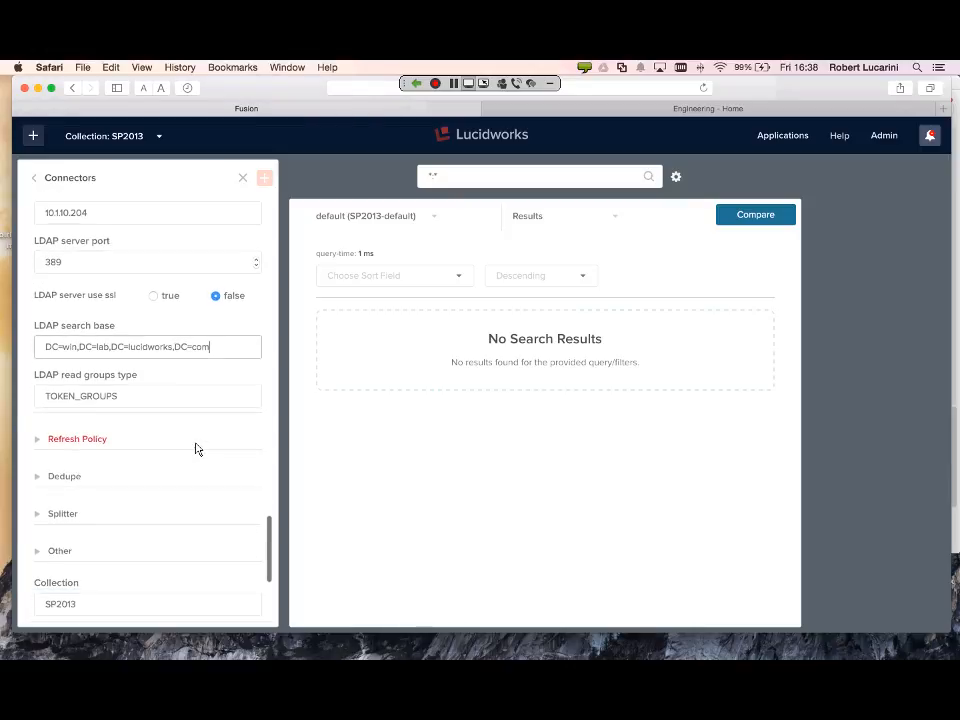
scroll("down", 3)
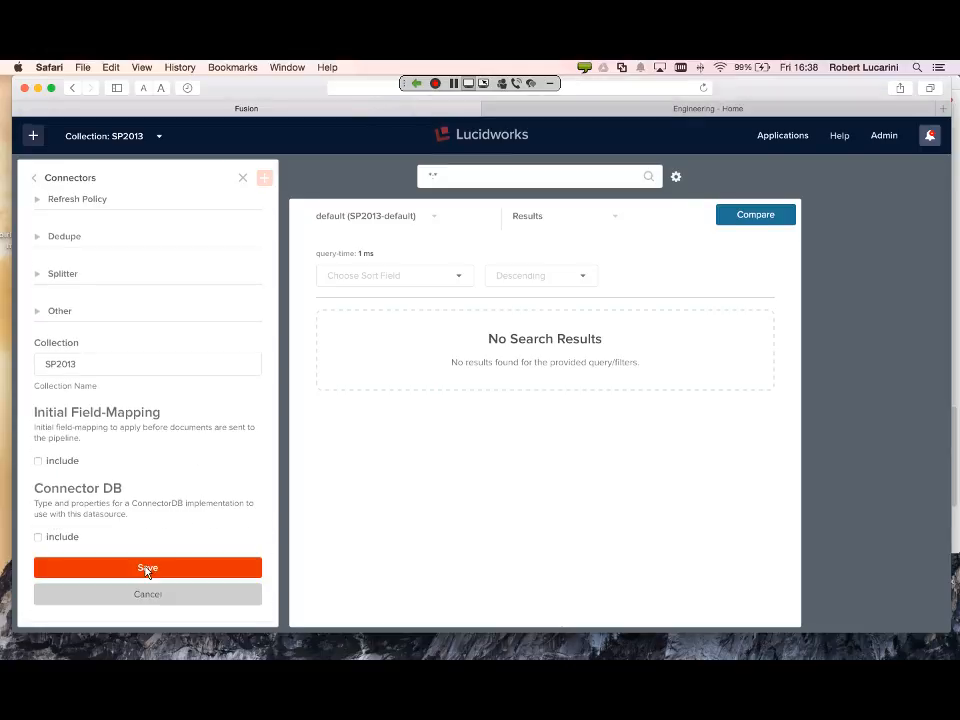
Save the sp_ds datasource, decline the browser password prompt, and start the crawl.
left_click(148, 568)
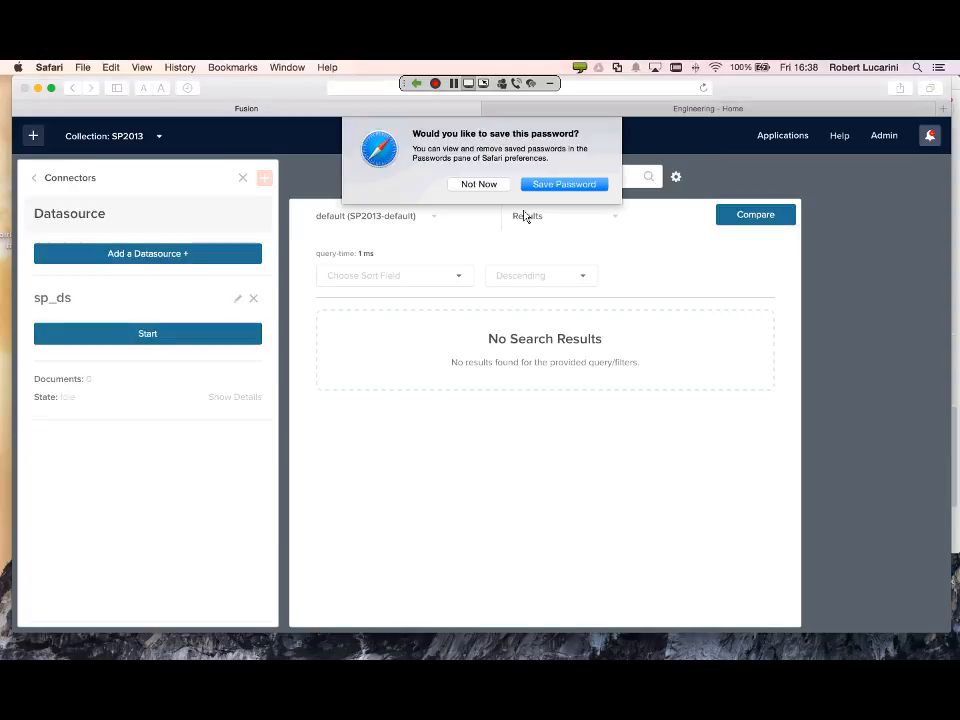
left_click(478, 184)
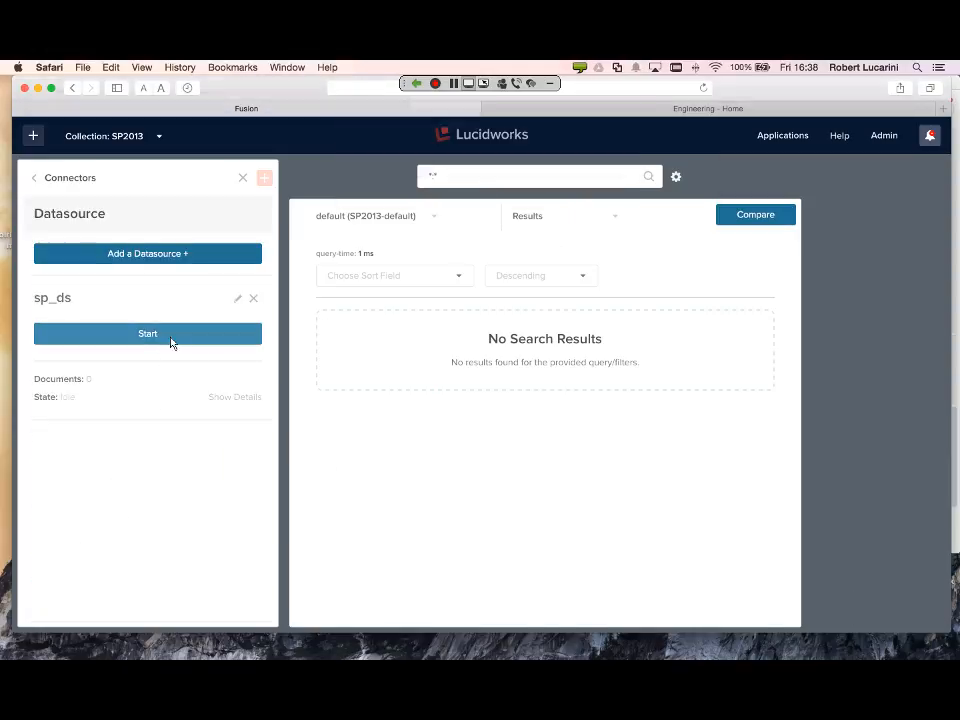
left_click(148, 332)
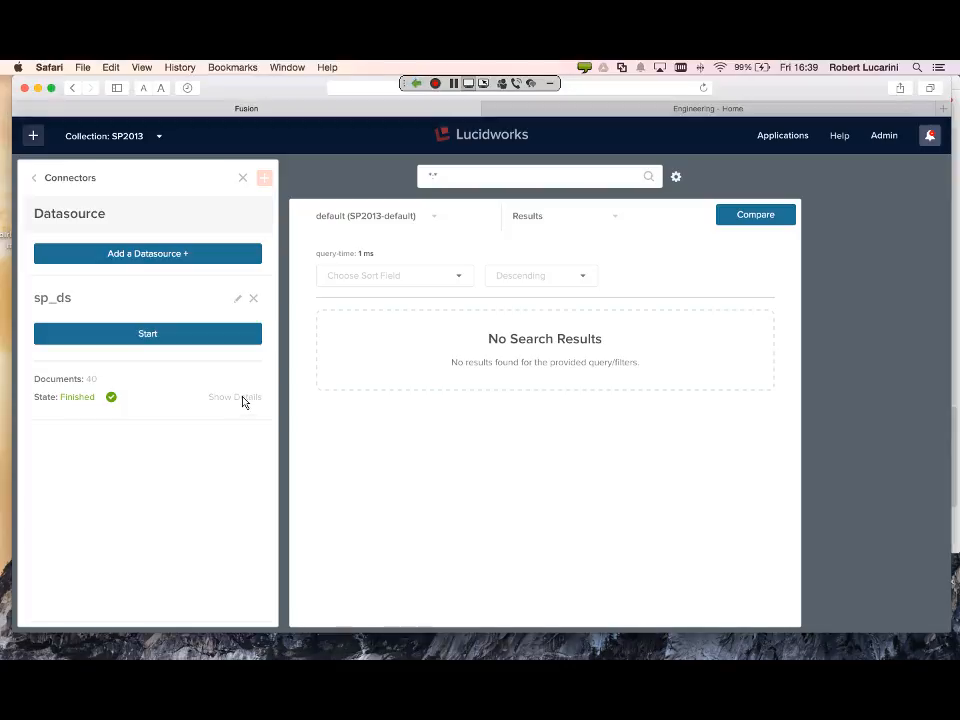
Review the finished crawl job, then run a wildcard search returning 40 SharePoint documents.
left_click(236, 396)
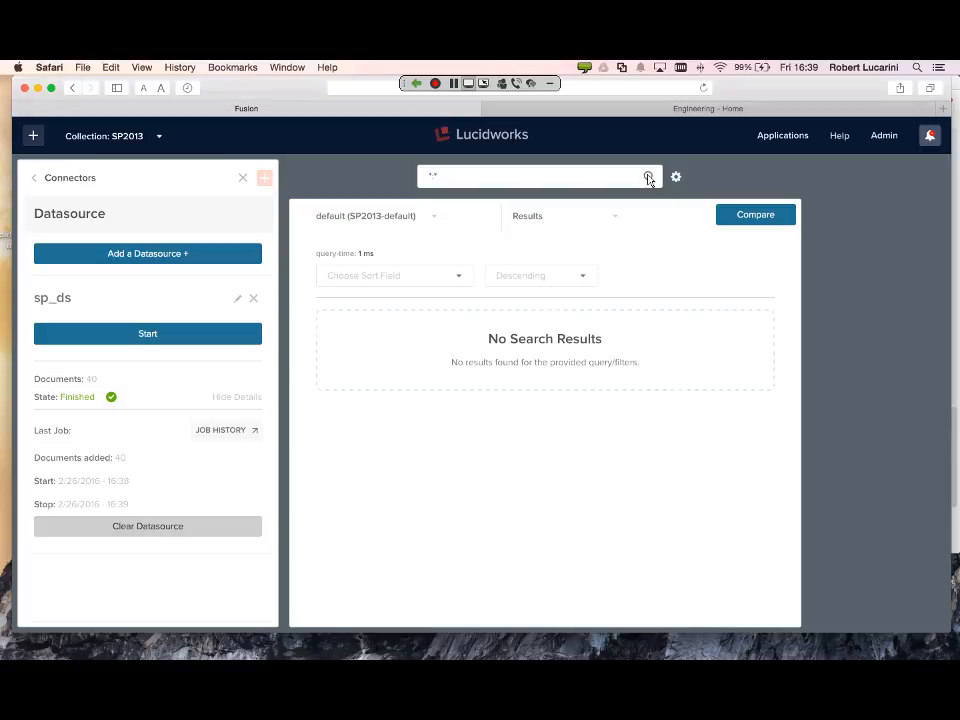
left_click(648, 176)
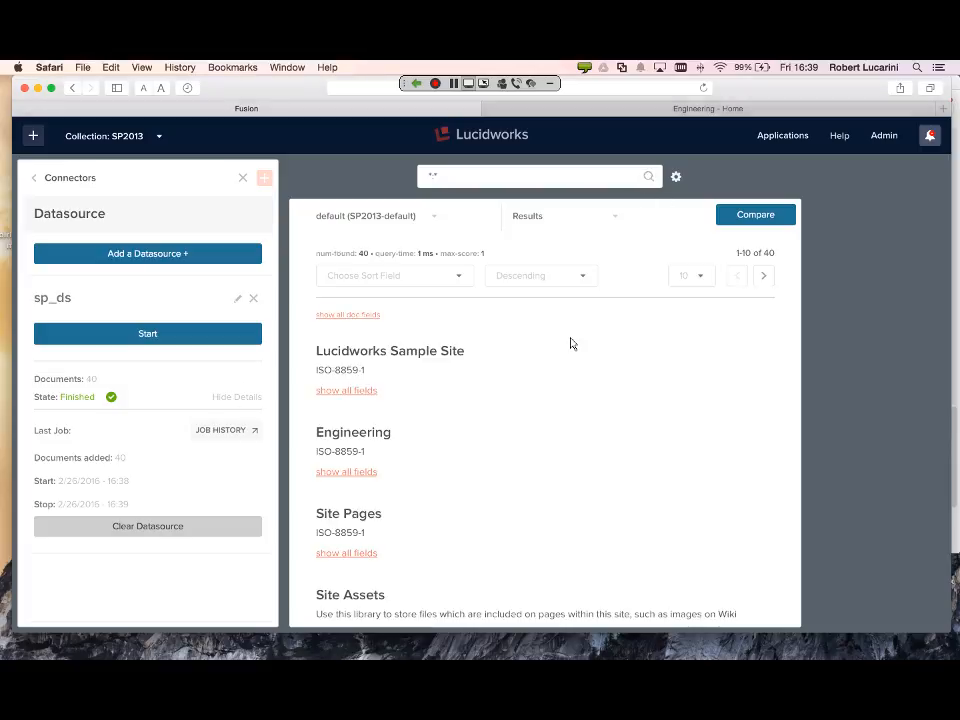
scroll("down", 3)
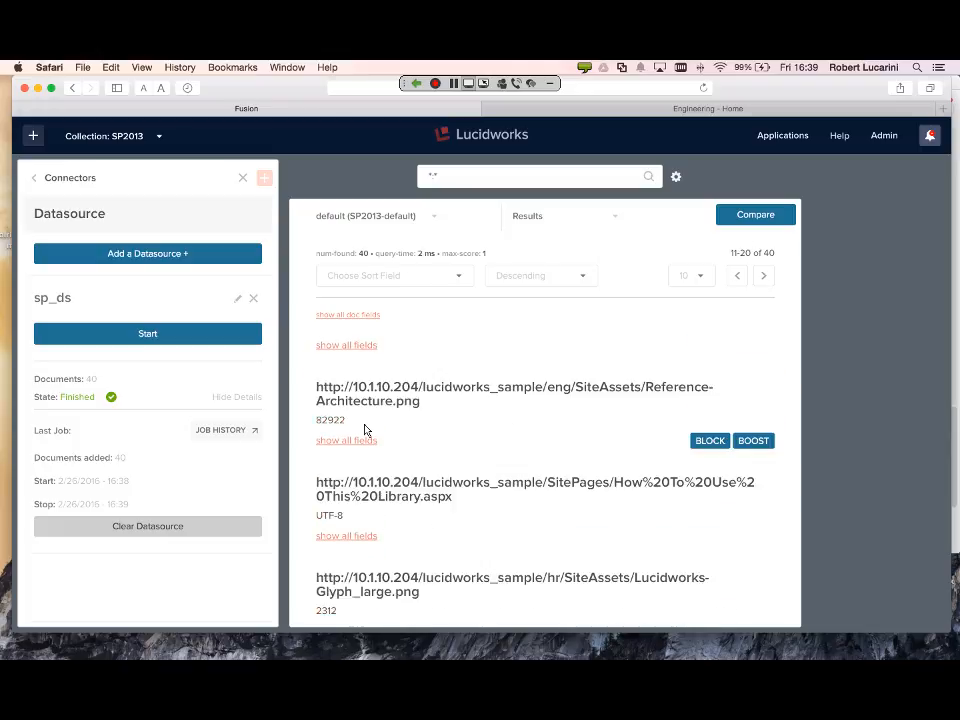
scroll("down", 3)
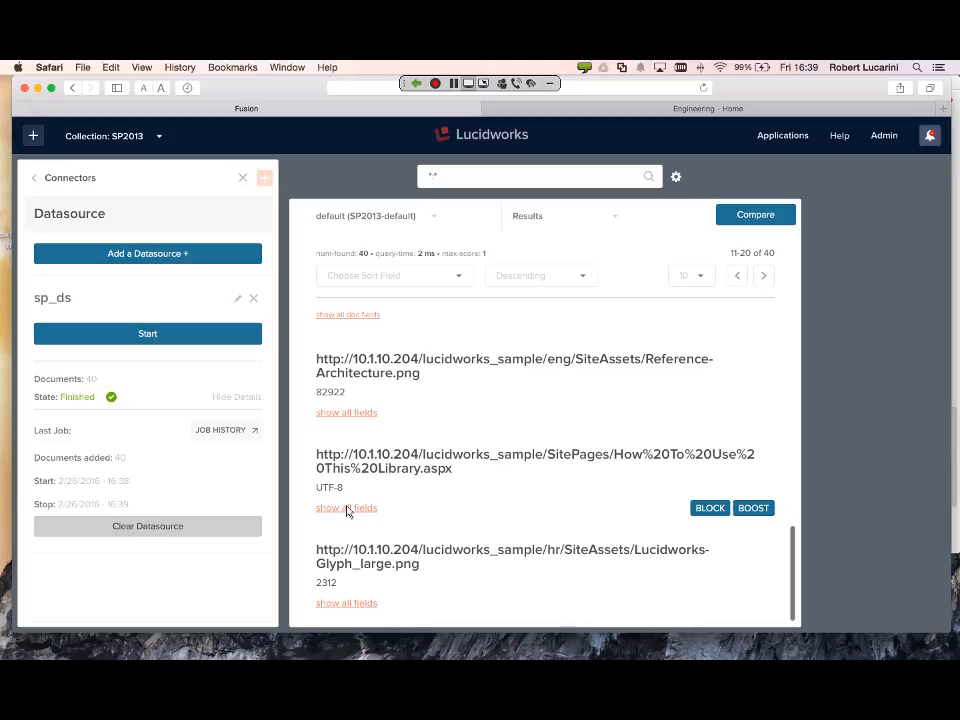
Expand all fields of the How To Use This Library result to inspect its acls_ss permissions.
left_click(346, 508)
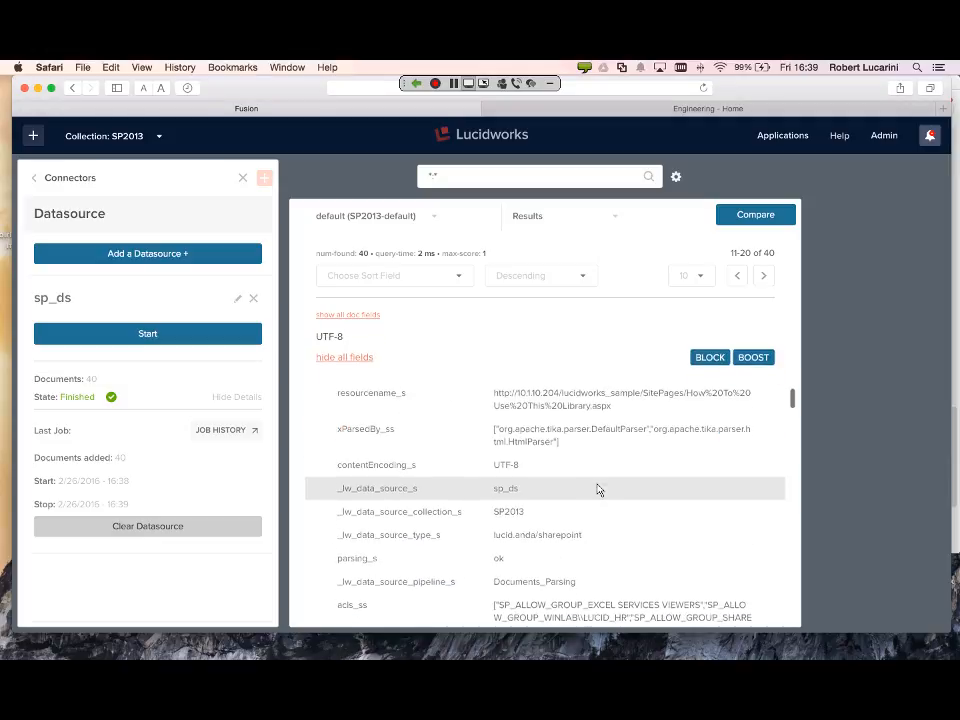
scroll("down", 3)
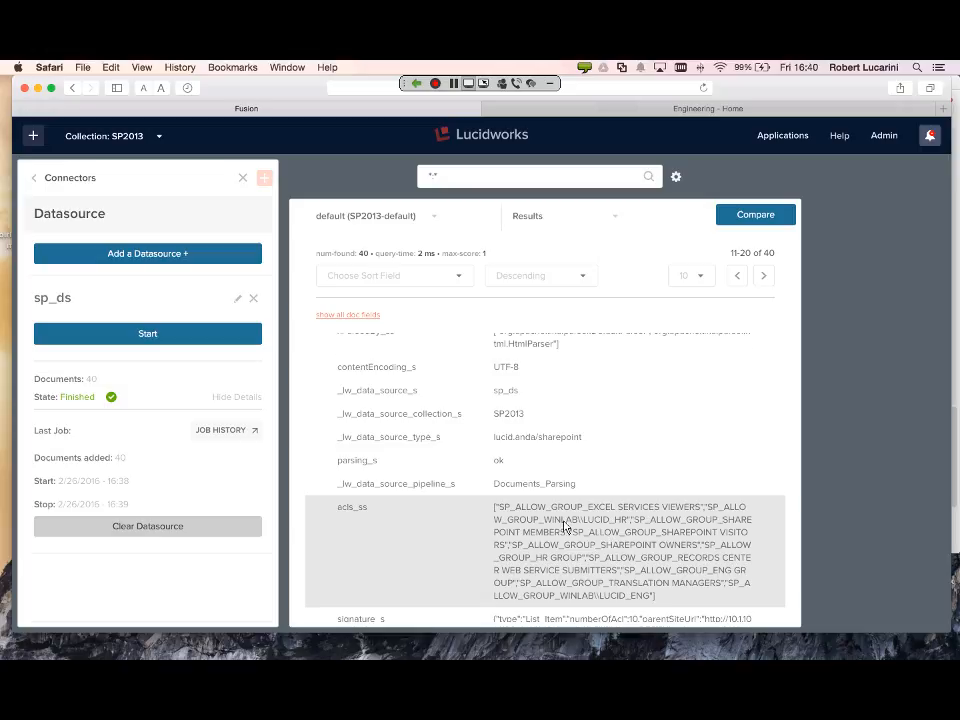
left_click(348, 314)
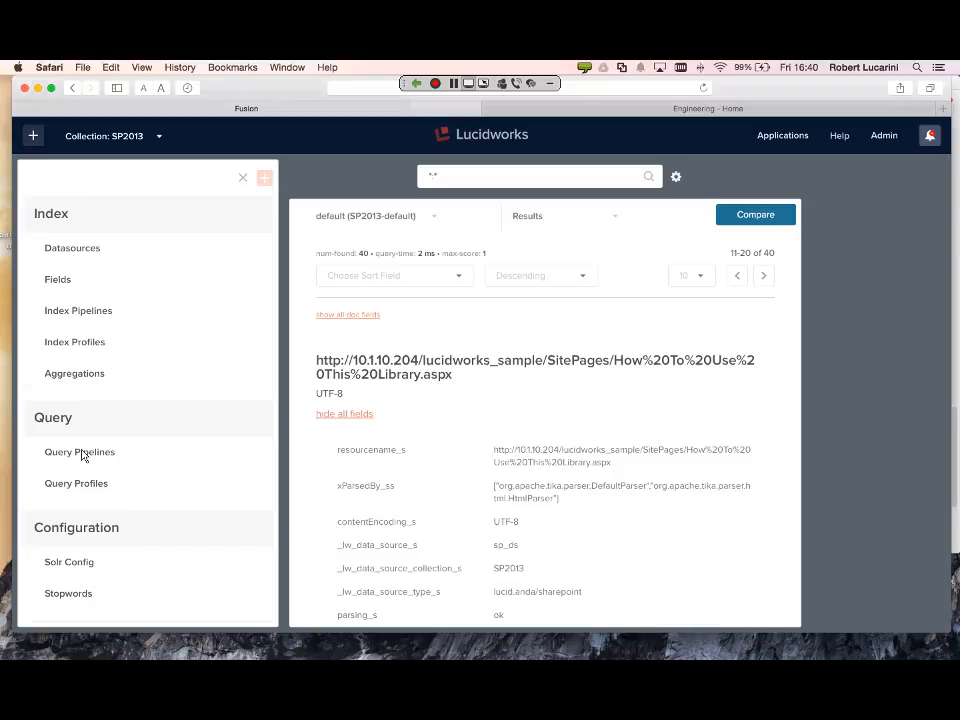
Edit the SP2013-default query pipeline from the query pipelines list.
left_click(80, 452)
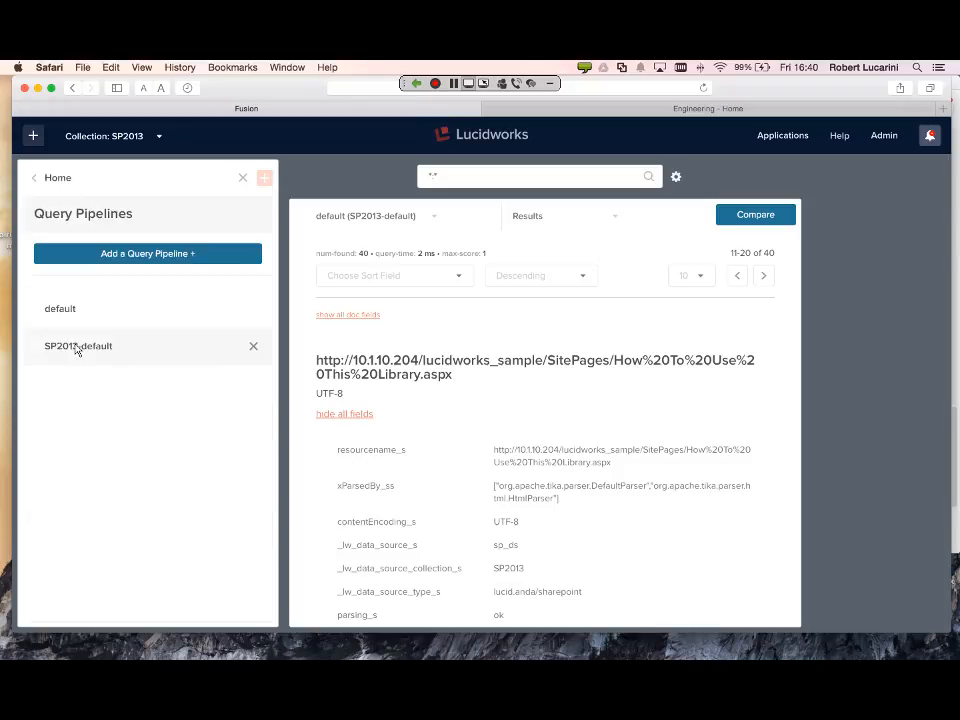
mouse_move(78, 346)
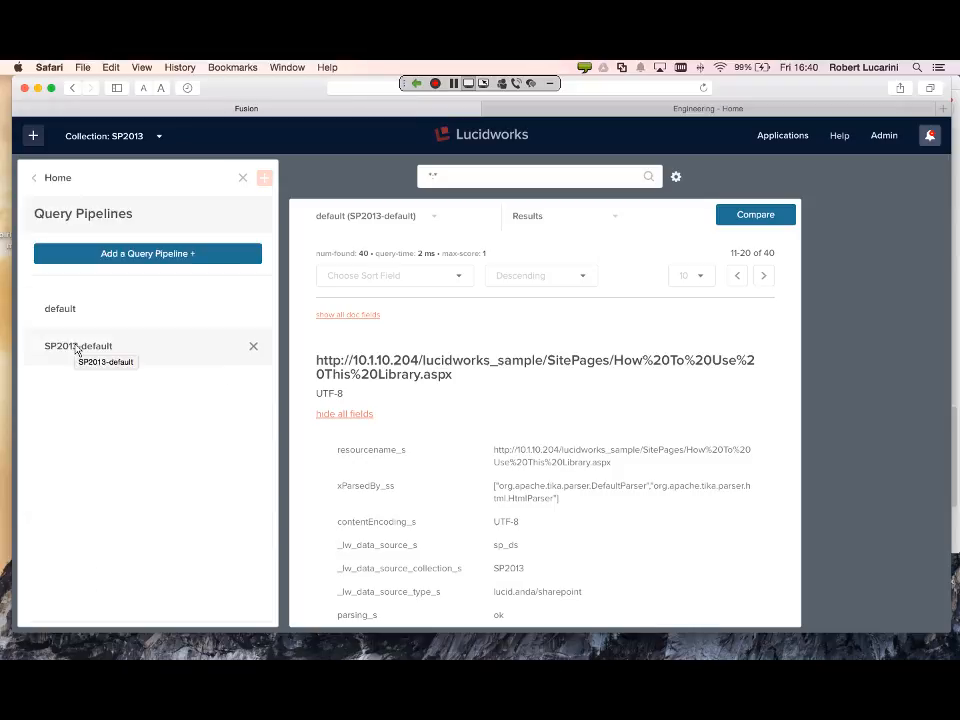
mouse_move(78, 368)
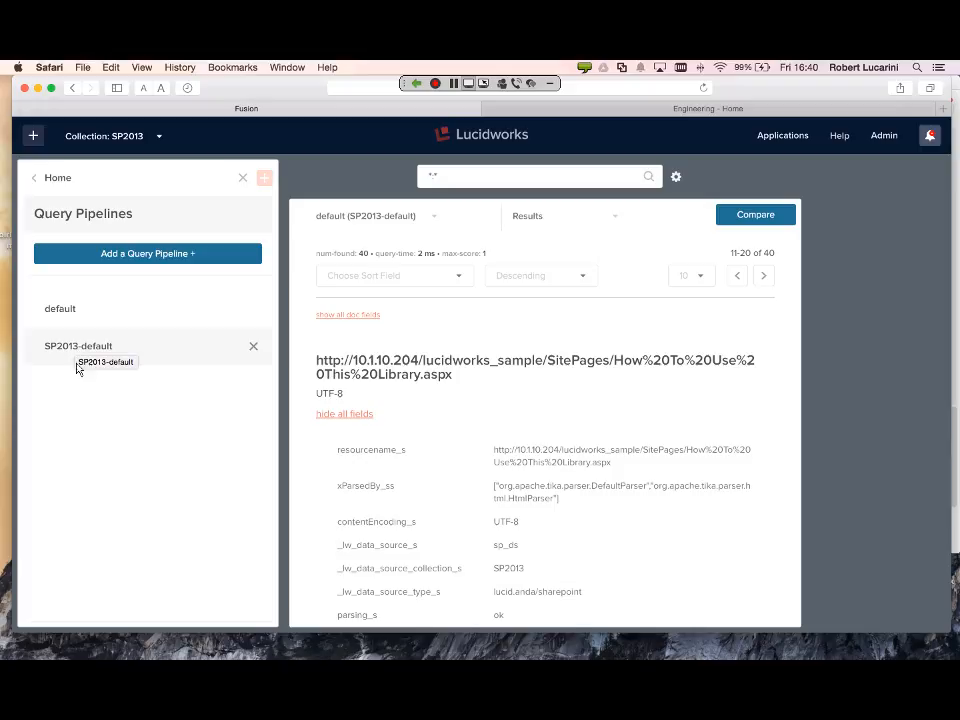
left_click(78, 344)
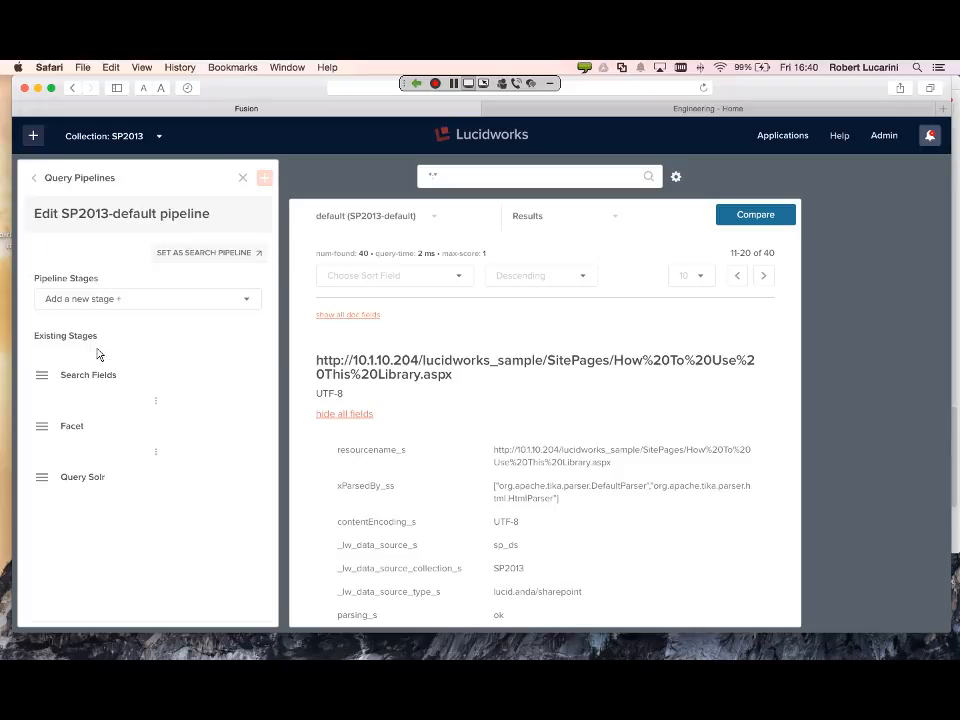
mouse_move(176, 312)
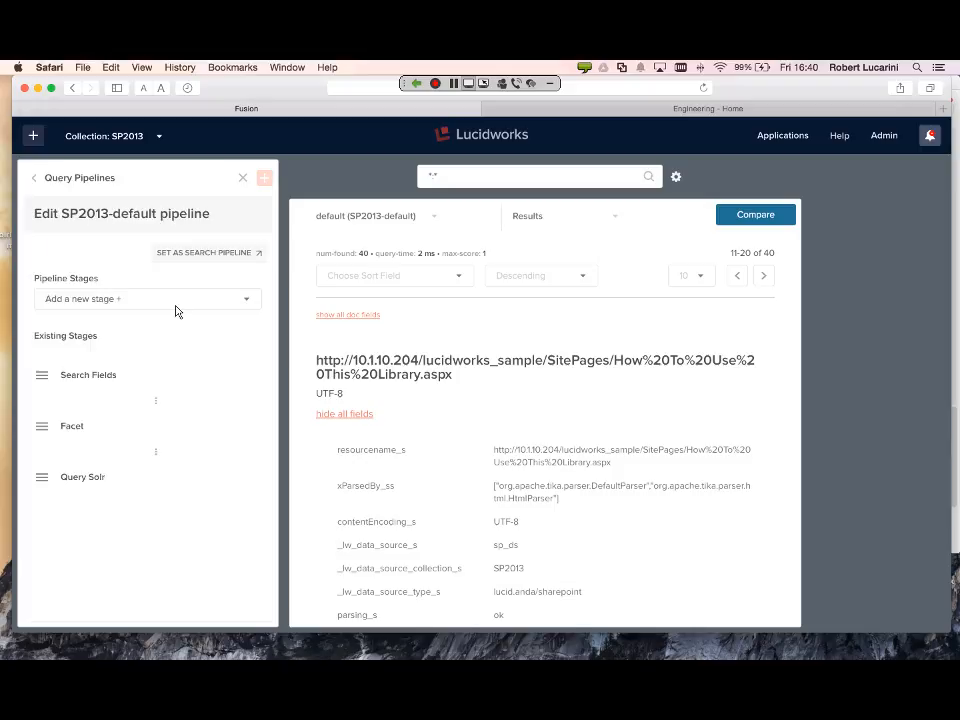
left_click(148, 298)
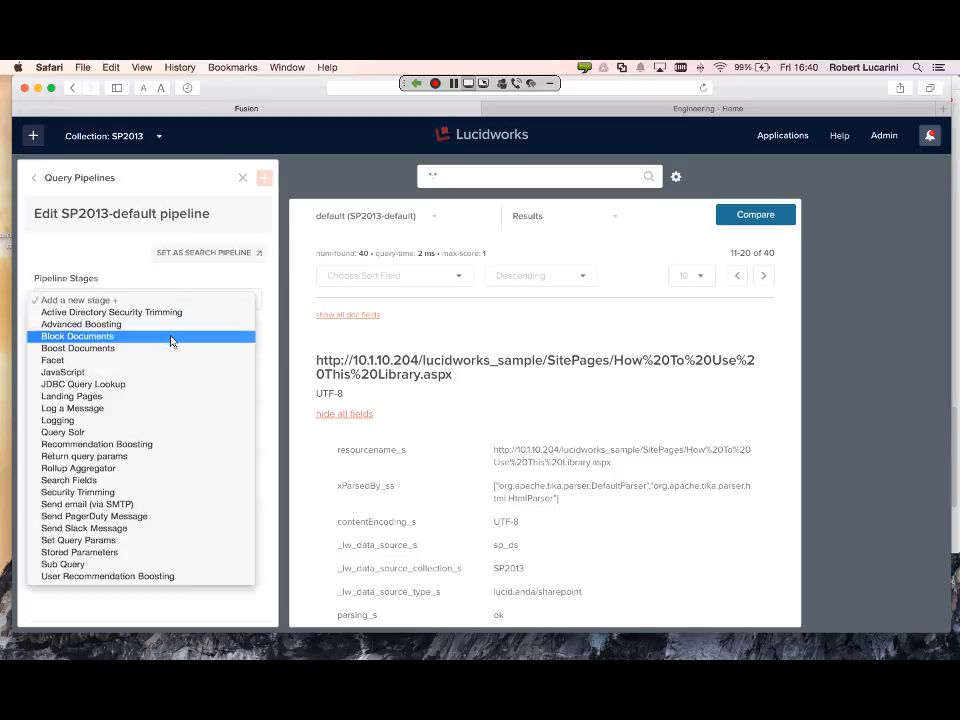
mouse_move(78, 492)
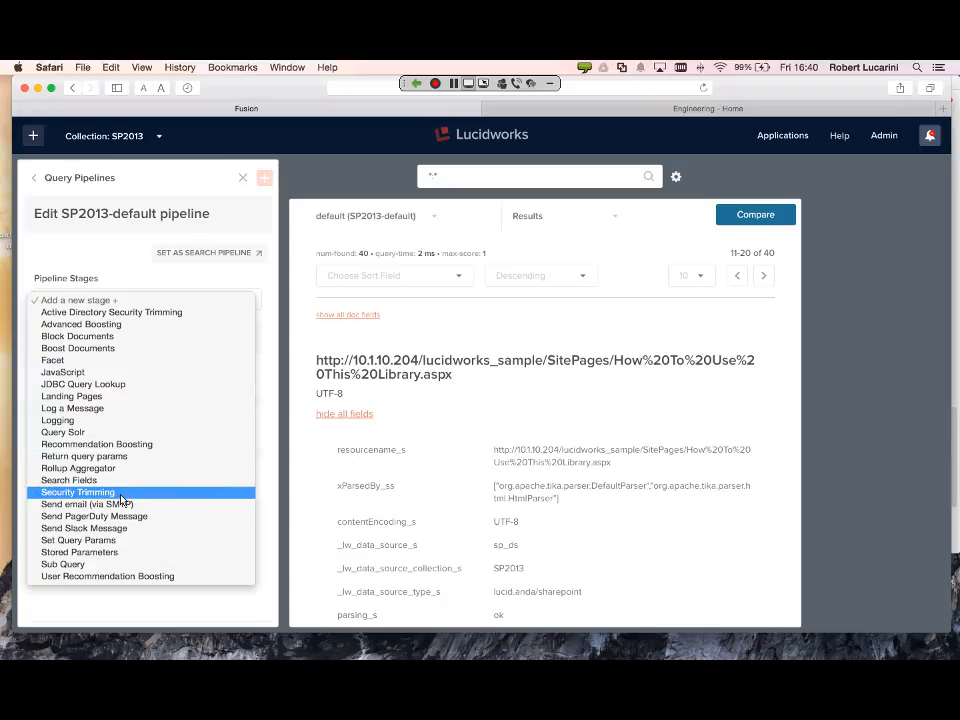
Add a Query Solr stage after Security Trimming, Search Fields and Facet, then log out.
left_click(78, 492)
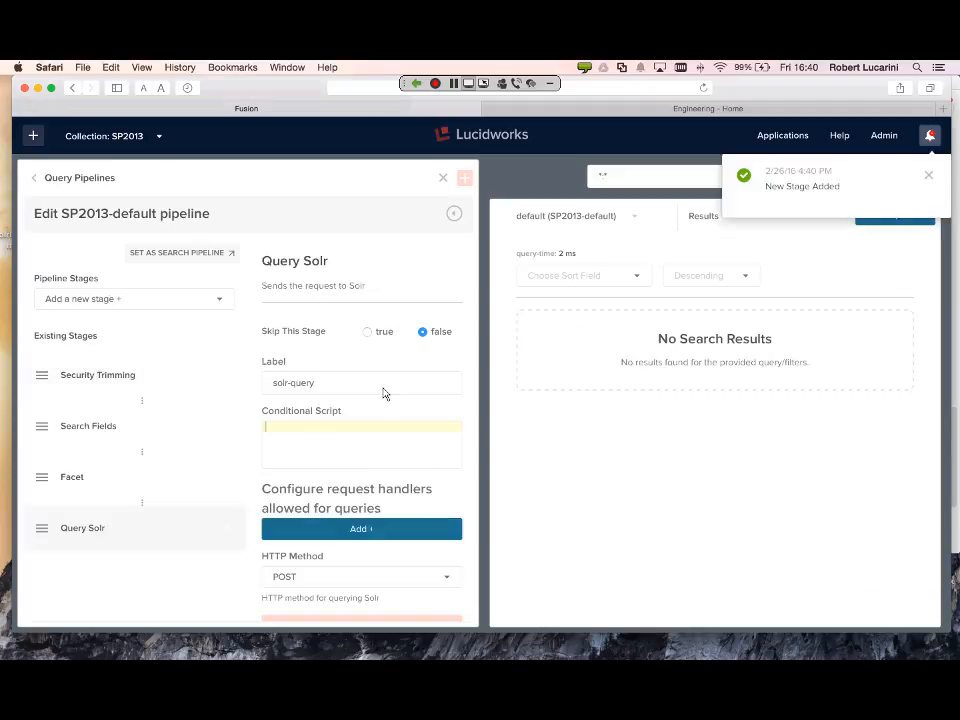
left_click(928, 176)
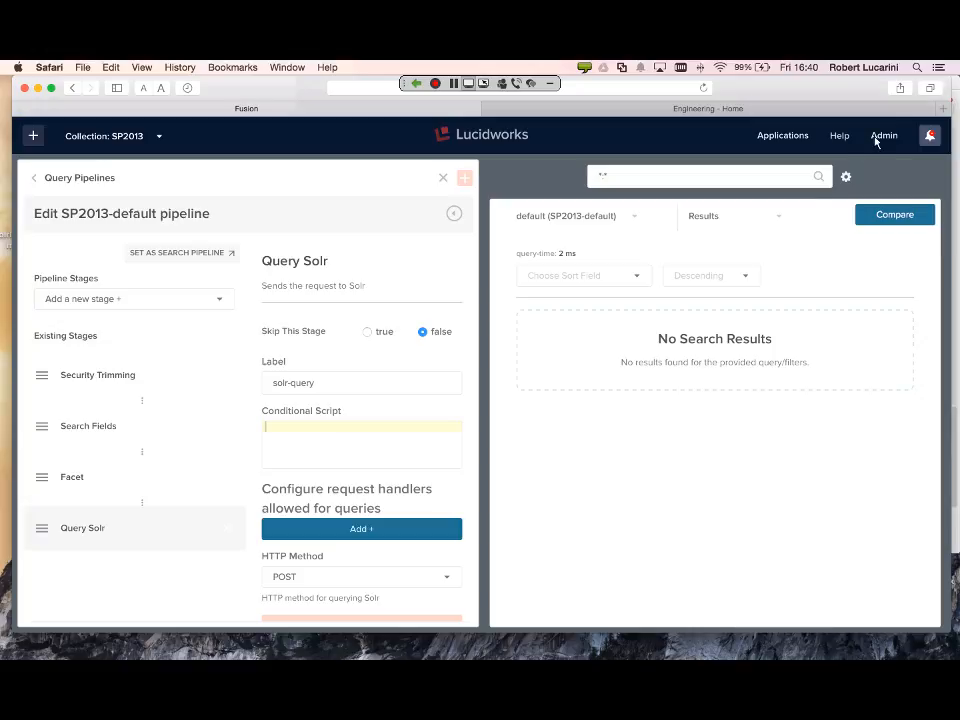
mouse_move(740, 316)
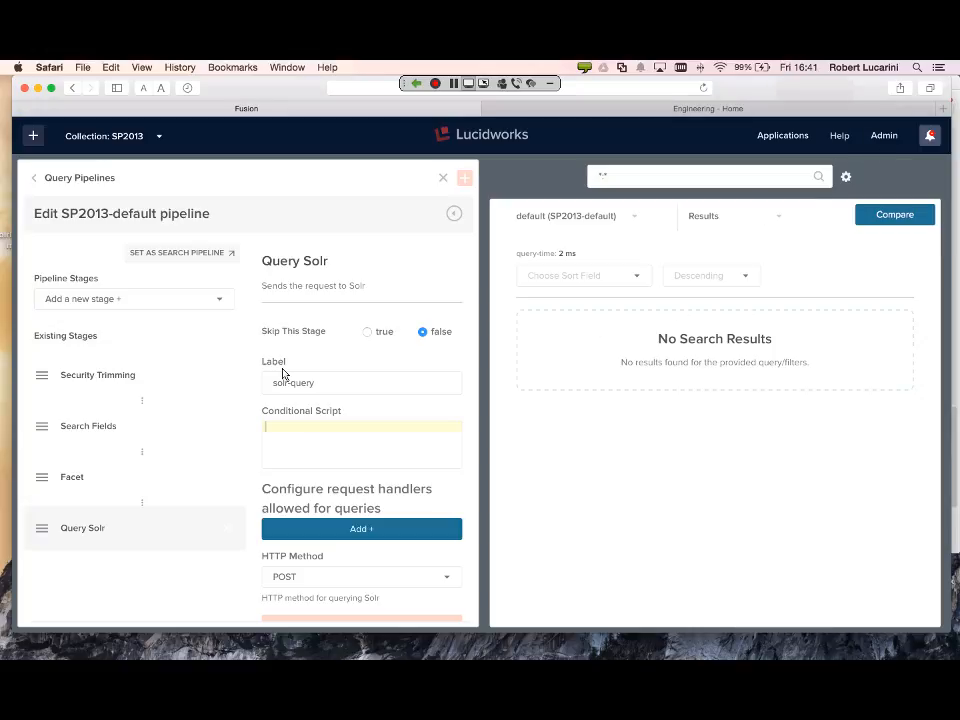
left_click(98, 374)
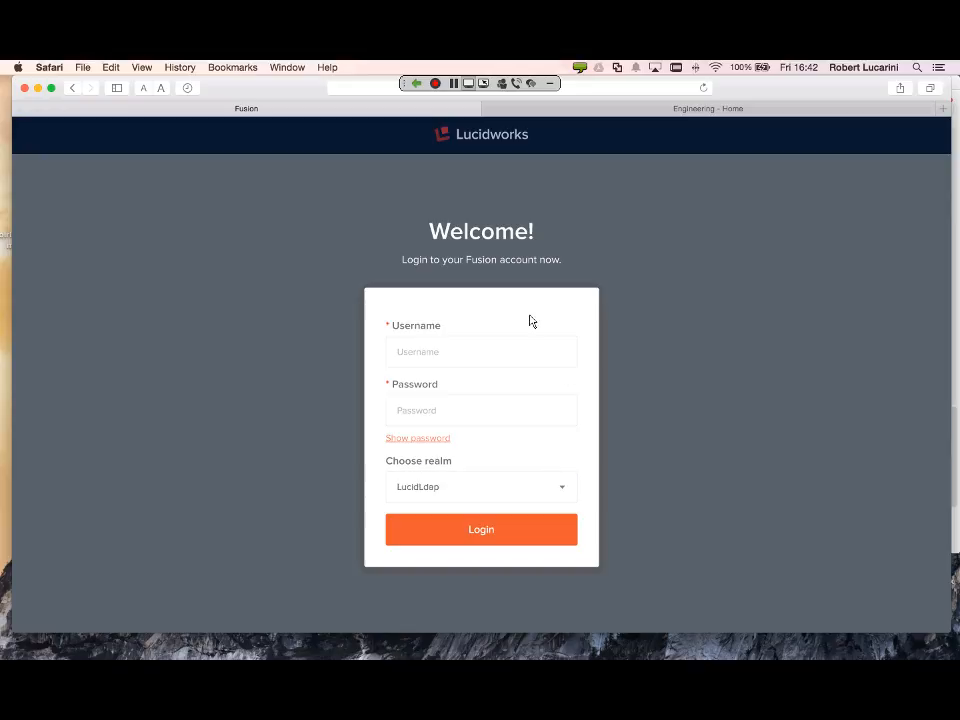
Sign in as directory user mary with the LucidLdap realm.
left_click(482, 352)
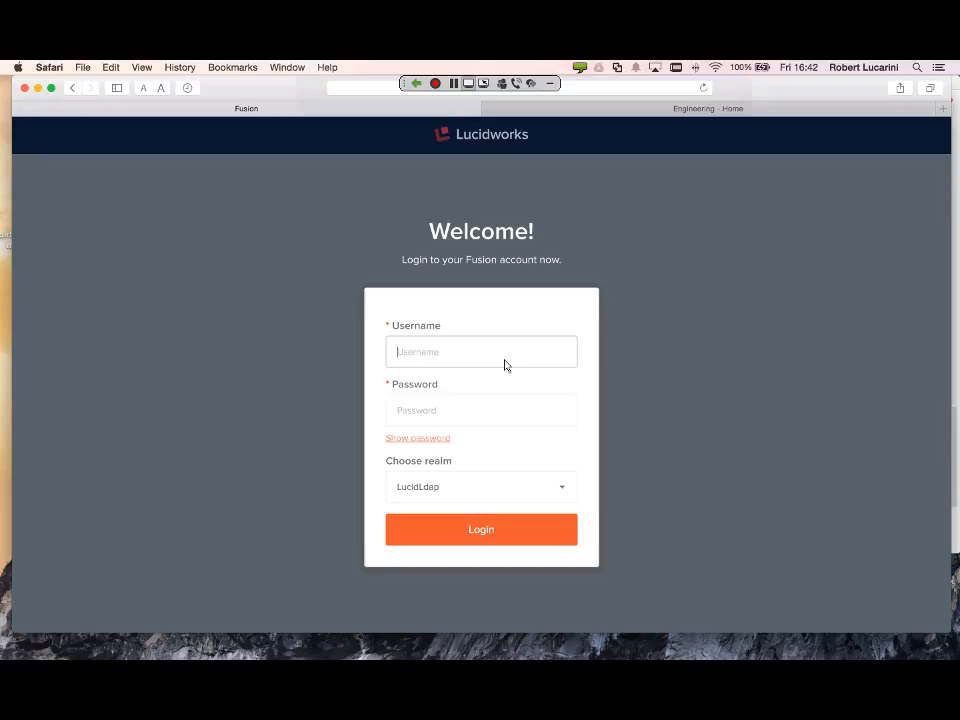
type("m")
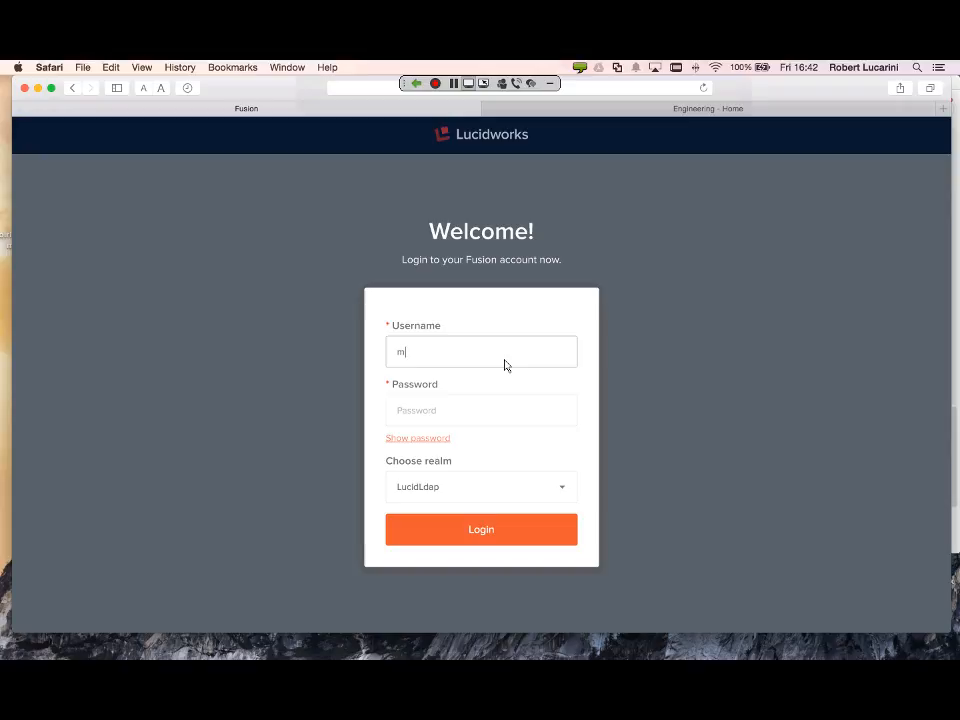
type("ary")
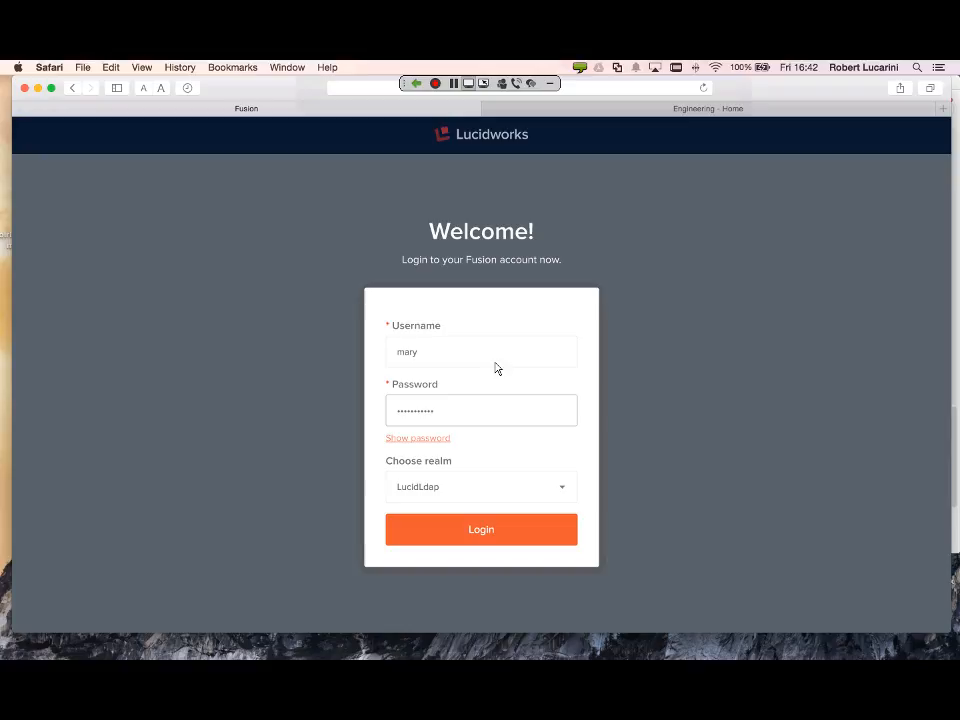
left_click(482, 528)
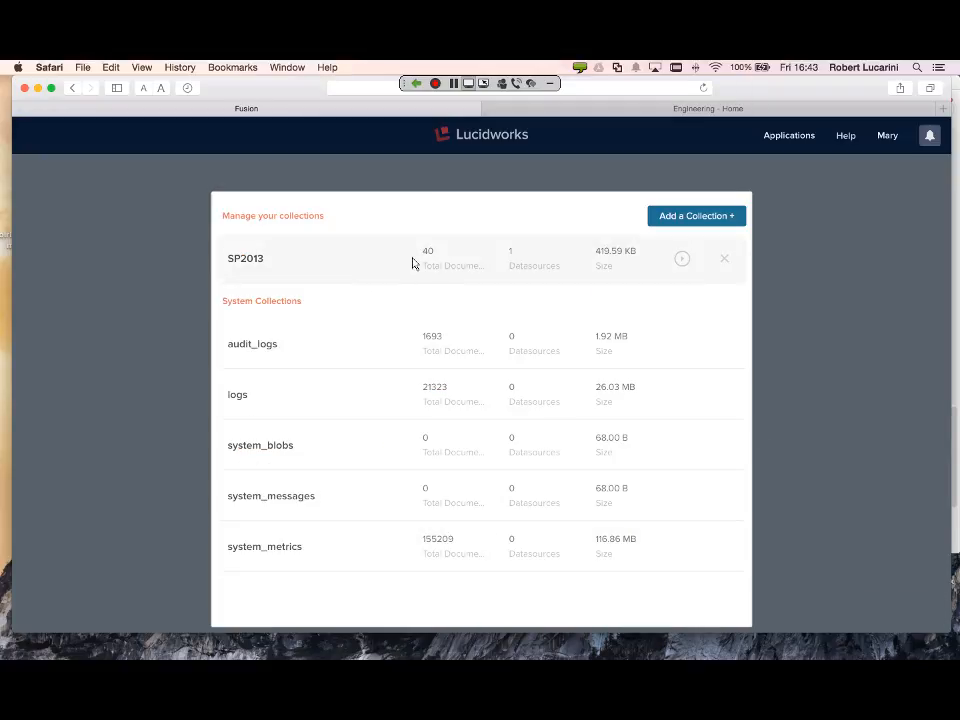
mouse_move(464, 280)
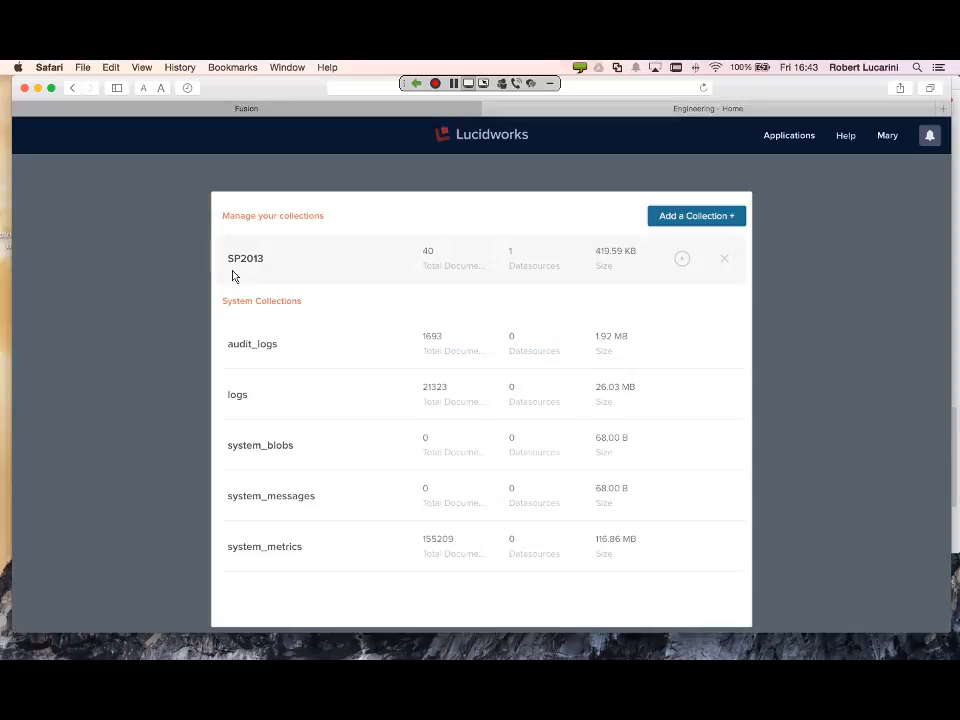
Search the SP2013 collection and page through the 31 results permitted to mary.
left_click(246, 258)
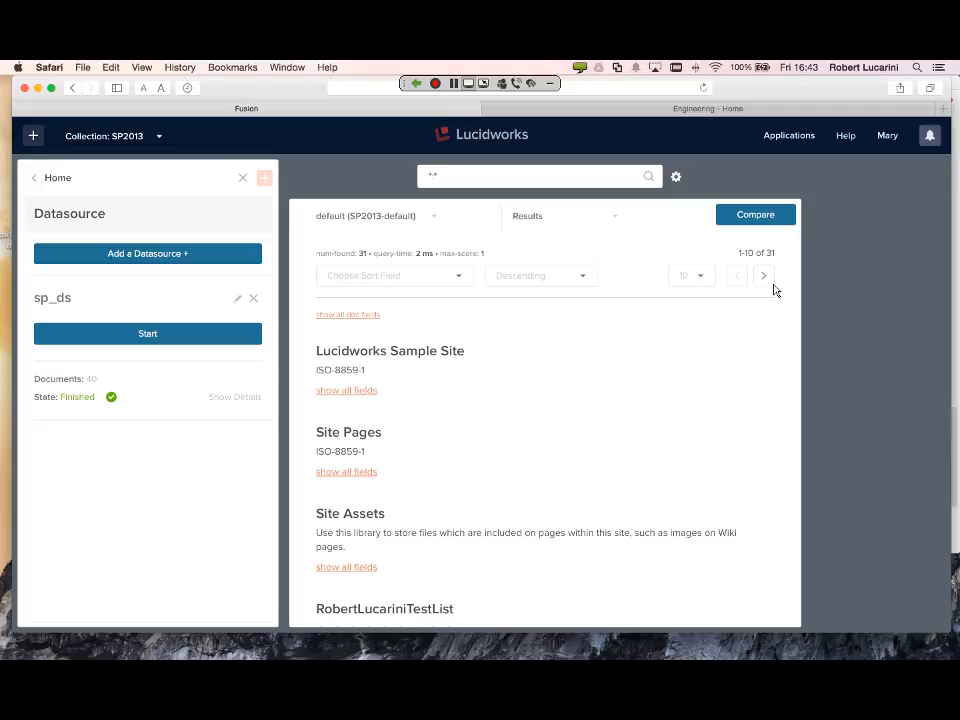
mouse_move(520, 218)
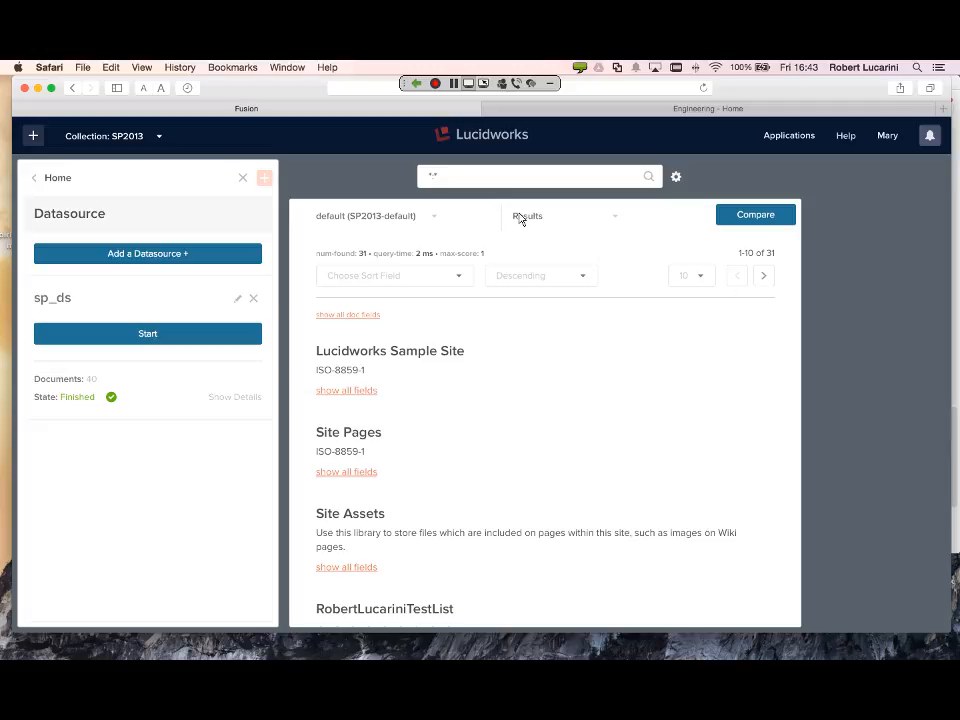
left_click(764, 276)
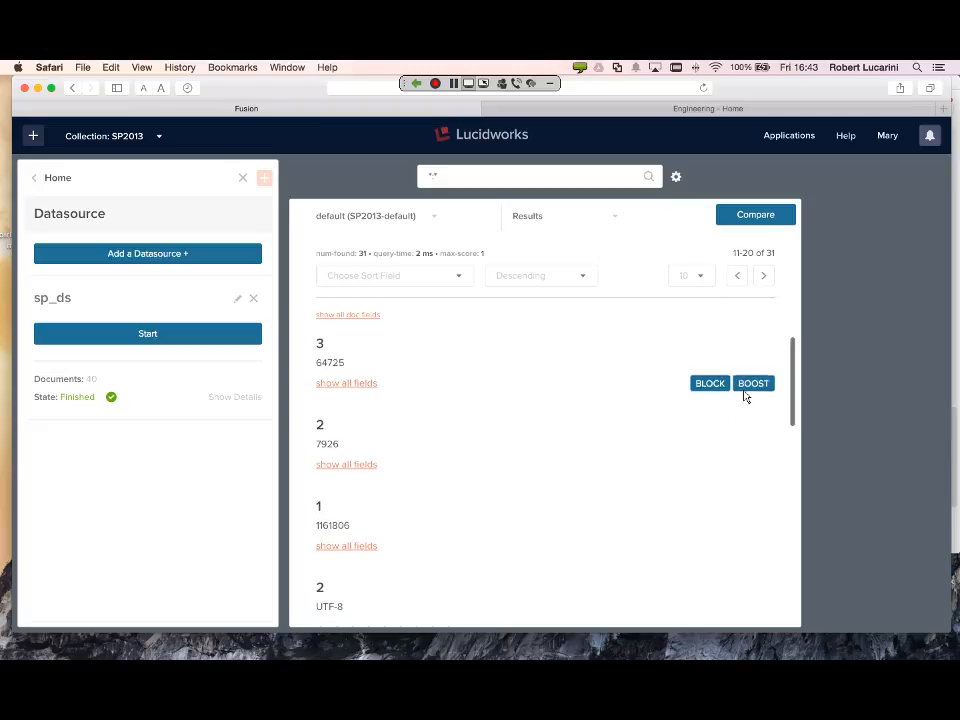
left_click(764, 276)
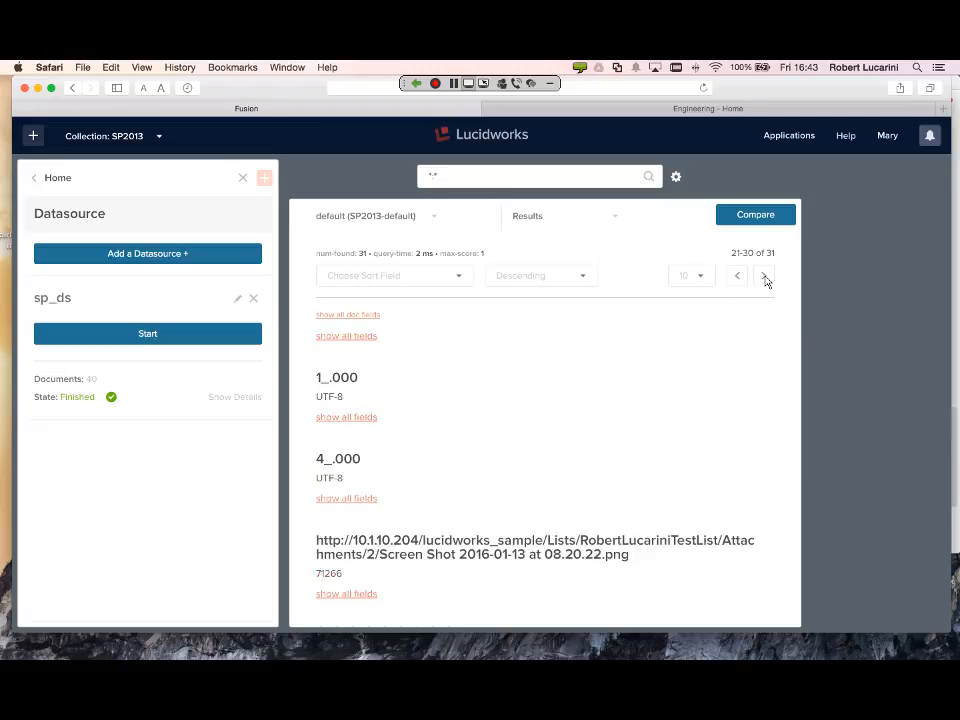
left_click(736, 276)
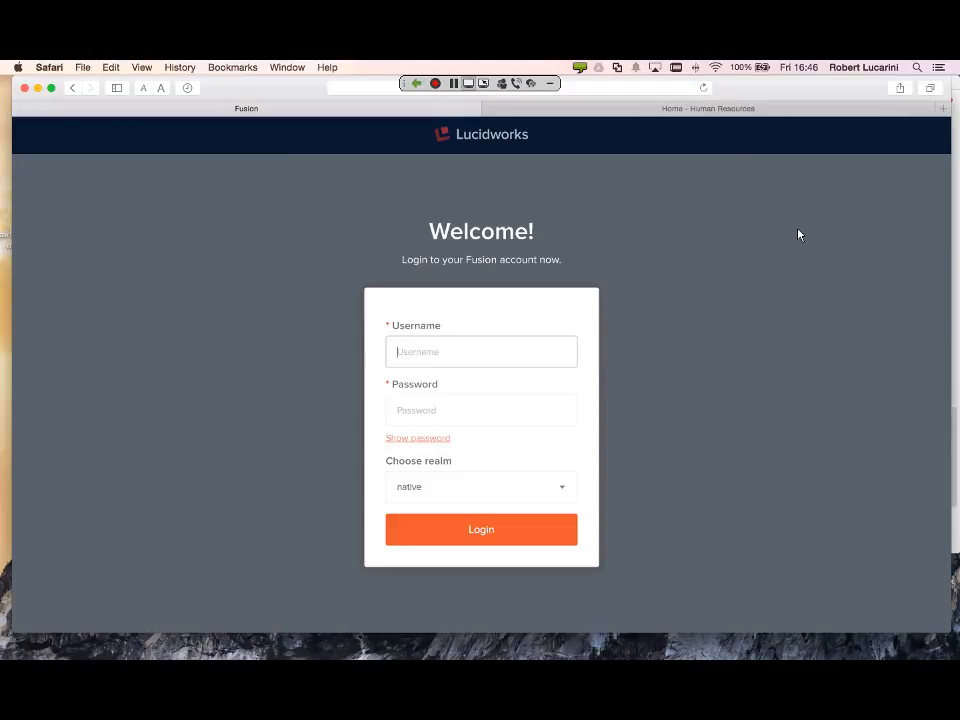
Enter engineering user joe's credentials and choose the LucidLdap realm to sign in.
type("joe")
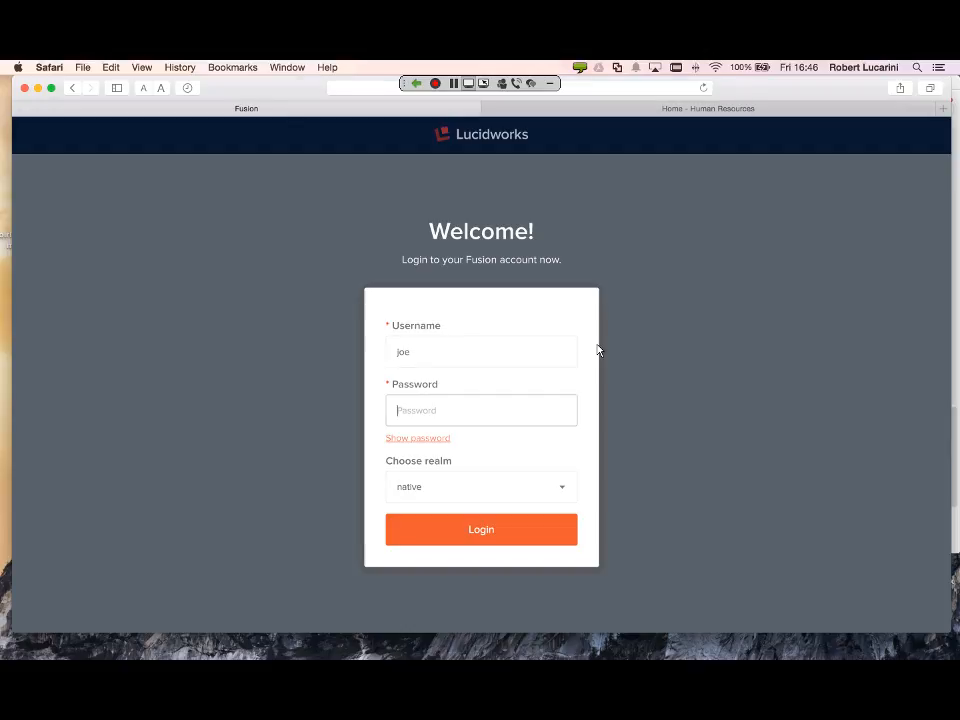
type("password")
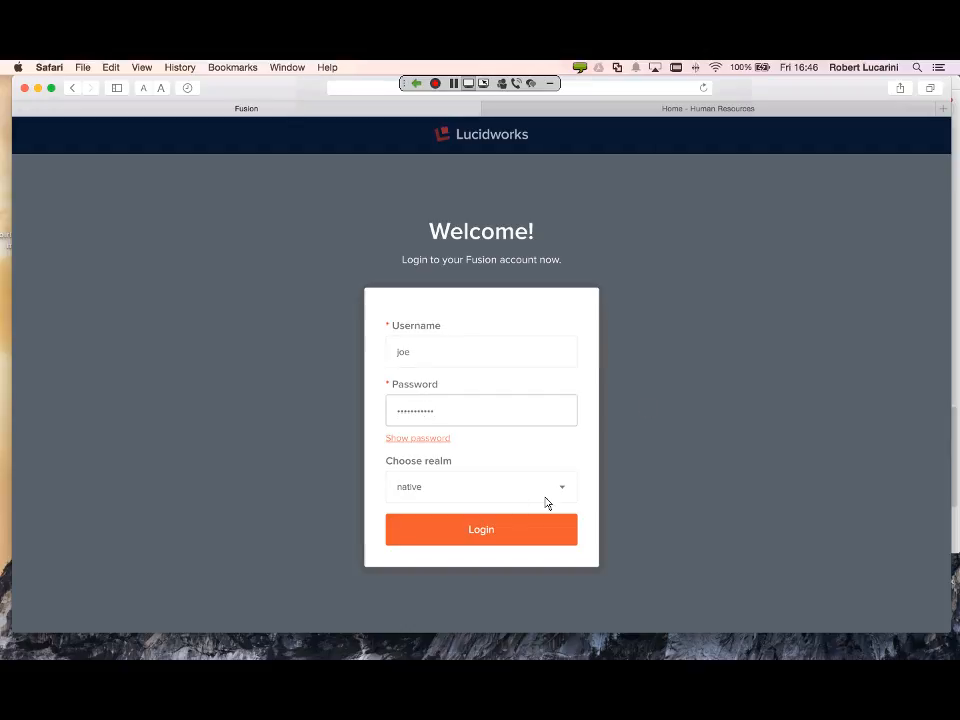
left_click(482, 486)
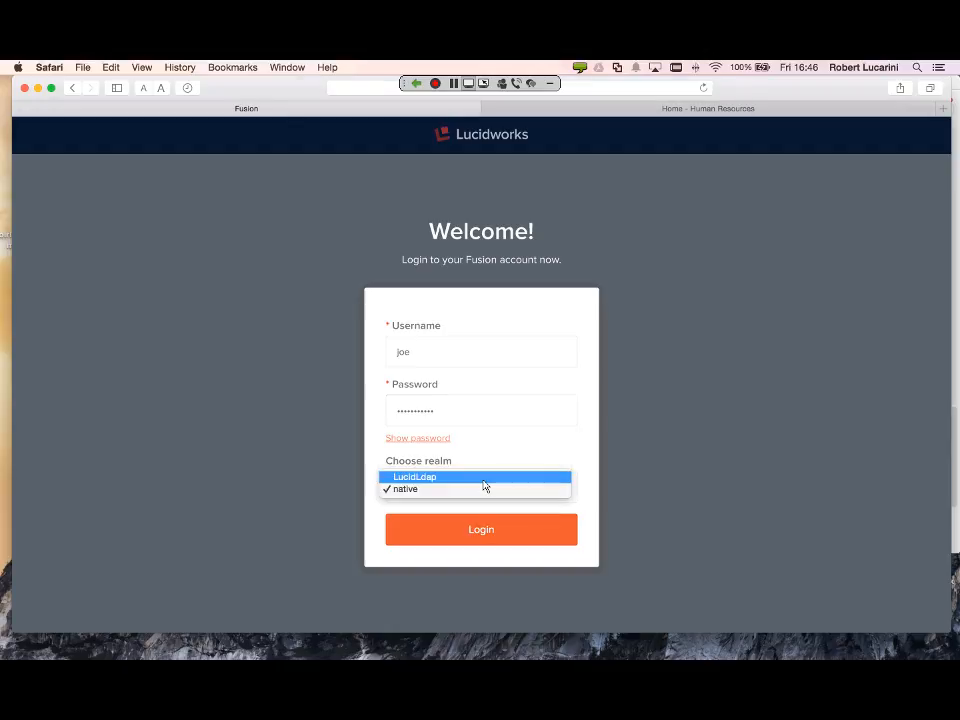
left_click(482, 528)
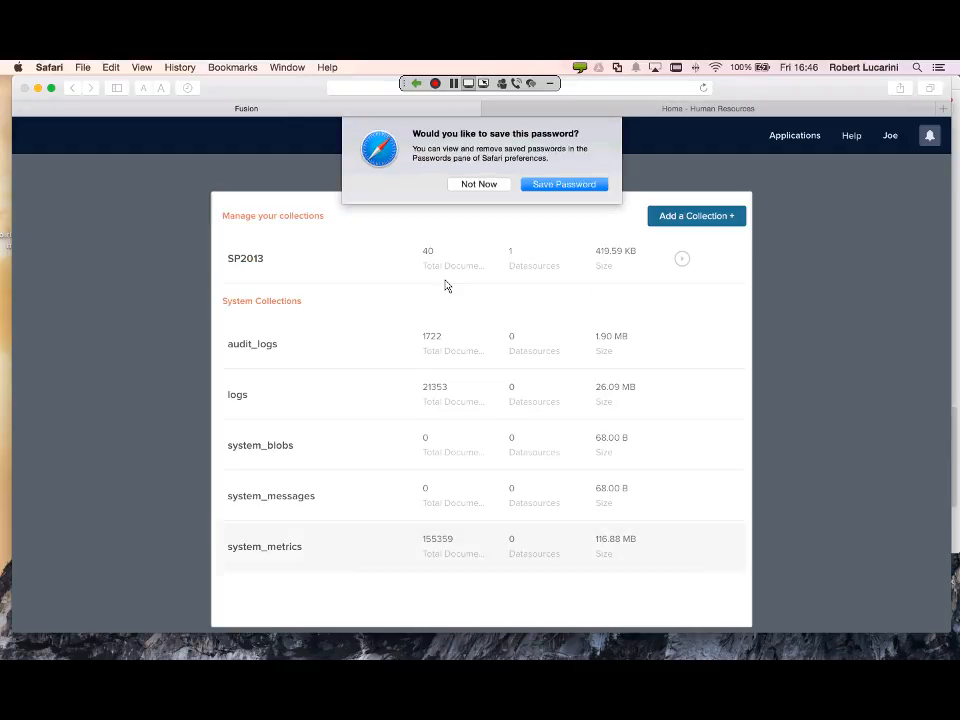
Search SP2013 as joe and page through 32 results including the ACME engineering documents.
left_click(478, 184)
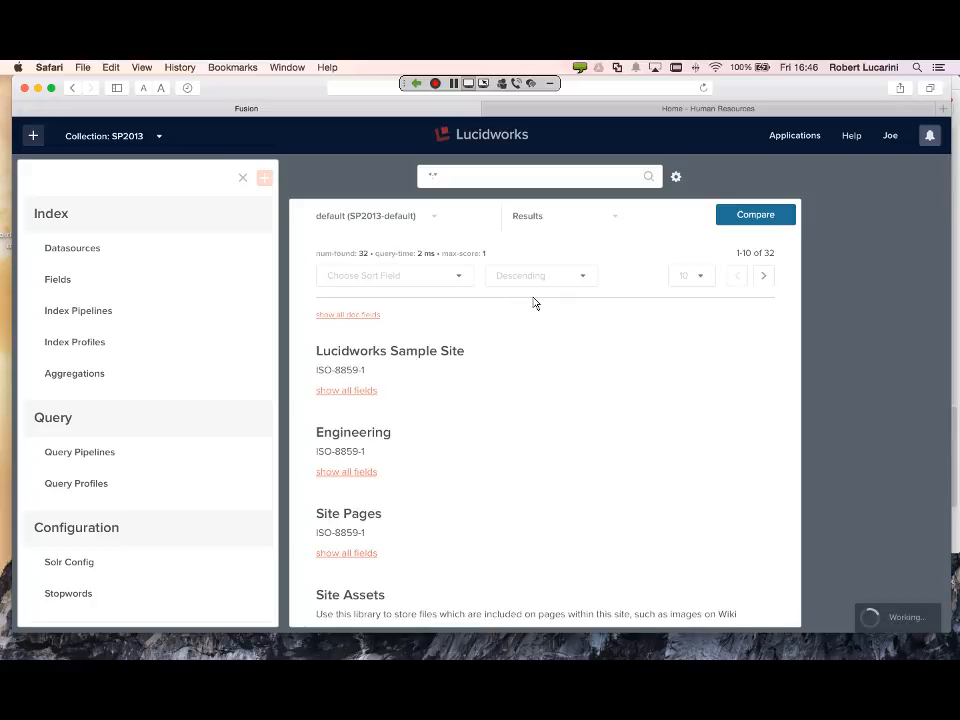
scroll("down", 3)
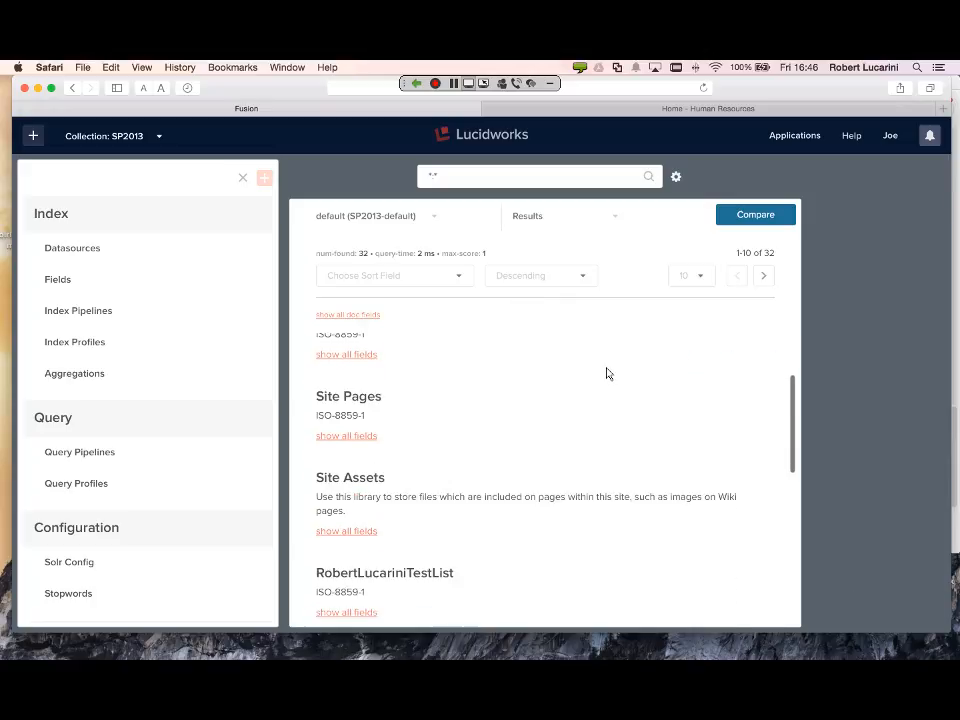
left_click(764, 276)
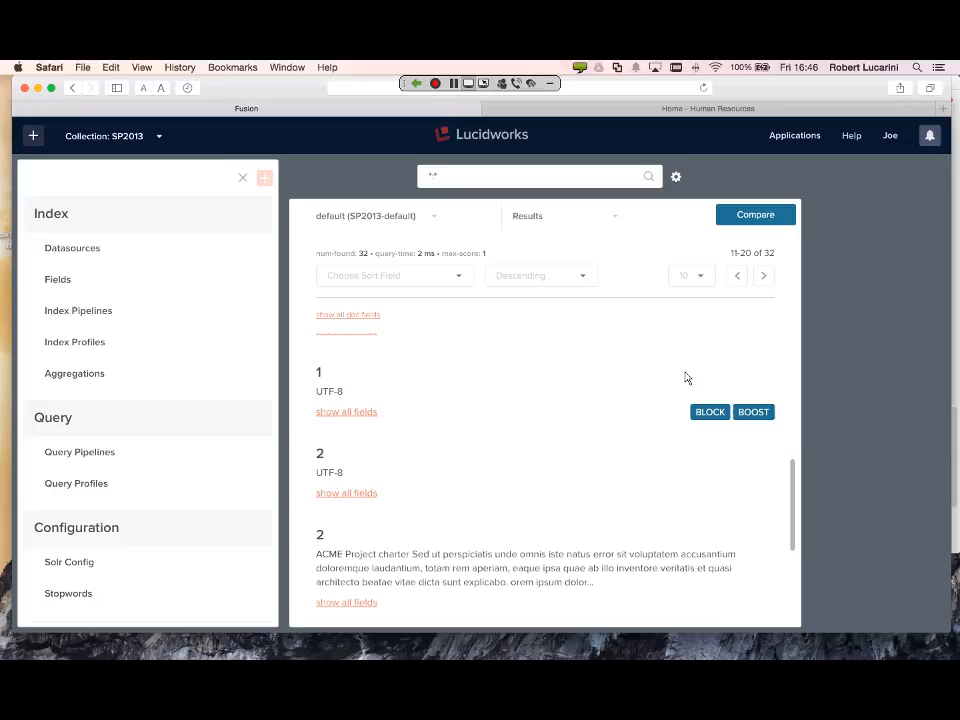
scroll("down", 3)
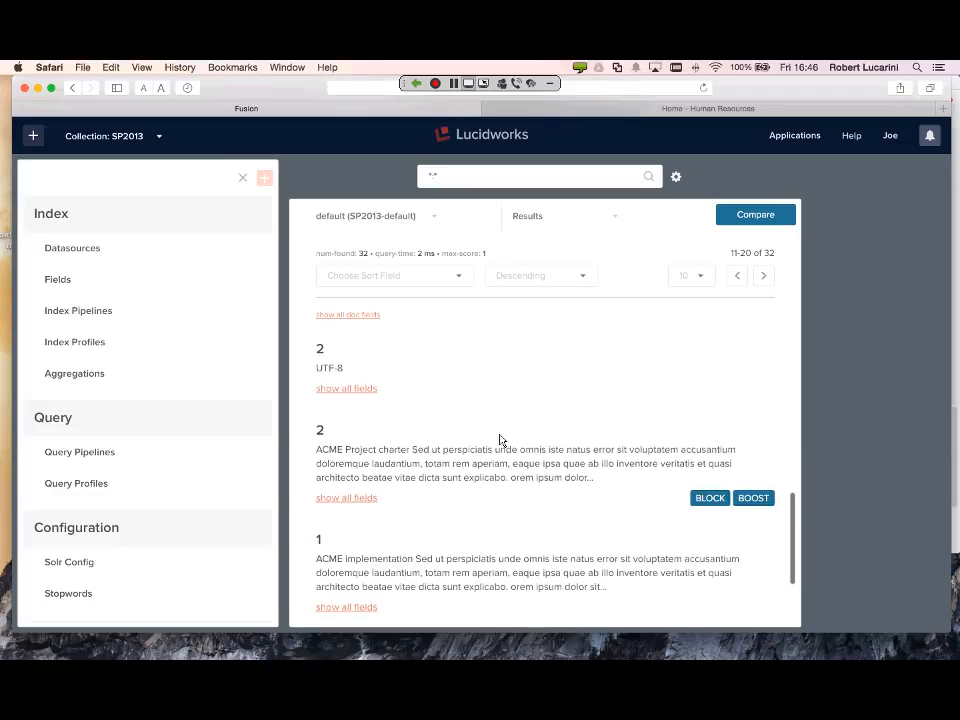
scroll("down", 3)
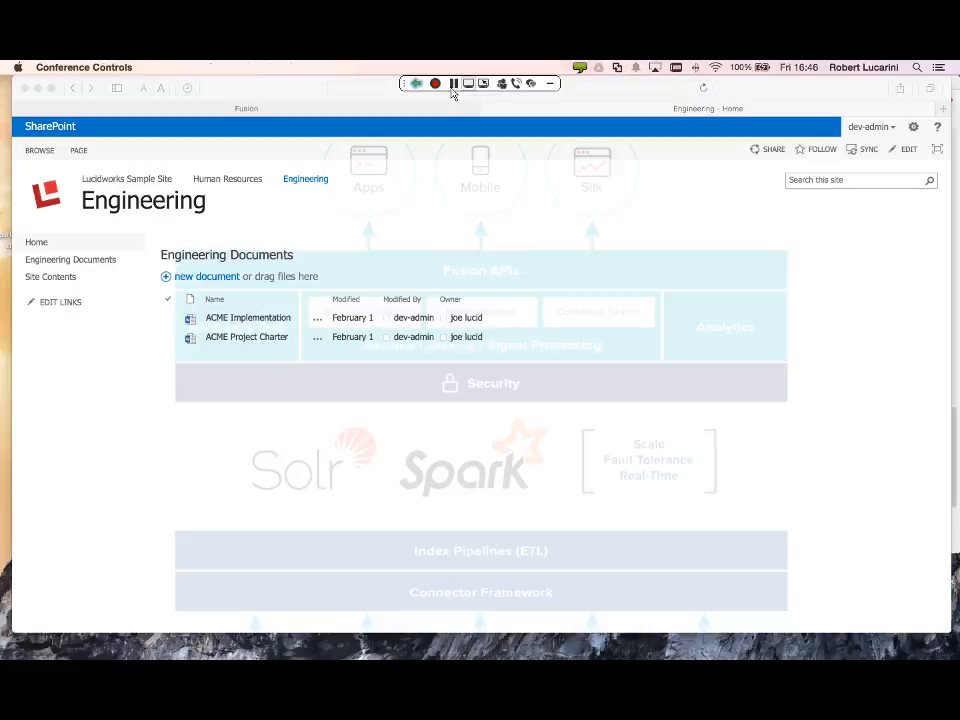
mouse_move(452, 84)
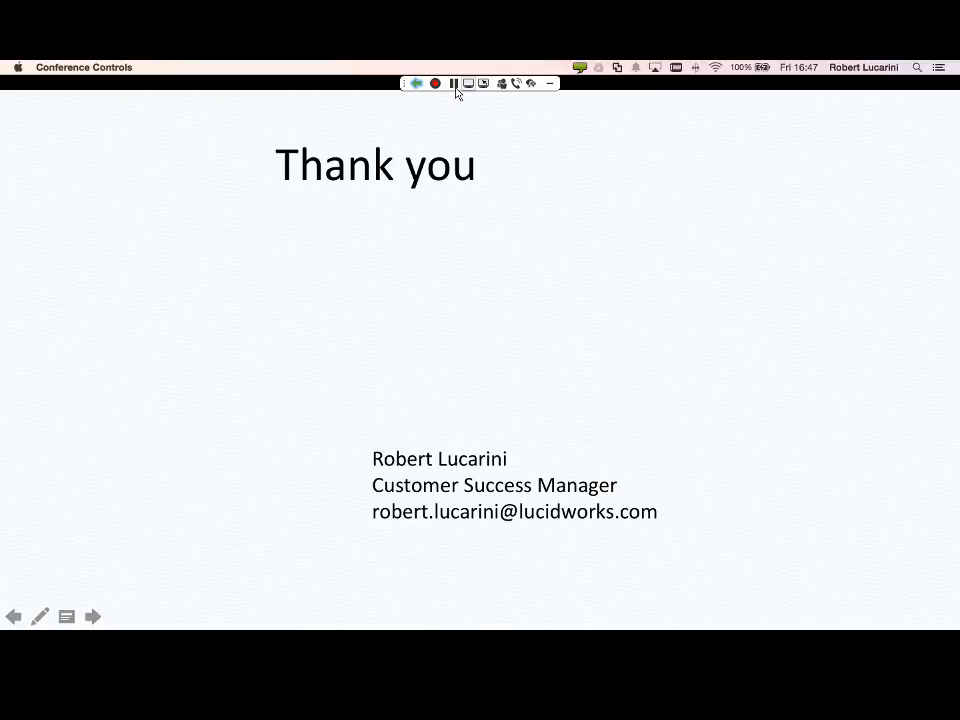
mouse_move(452, 84)
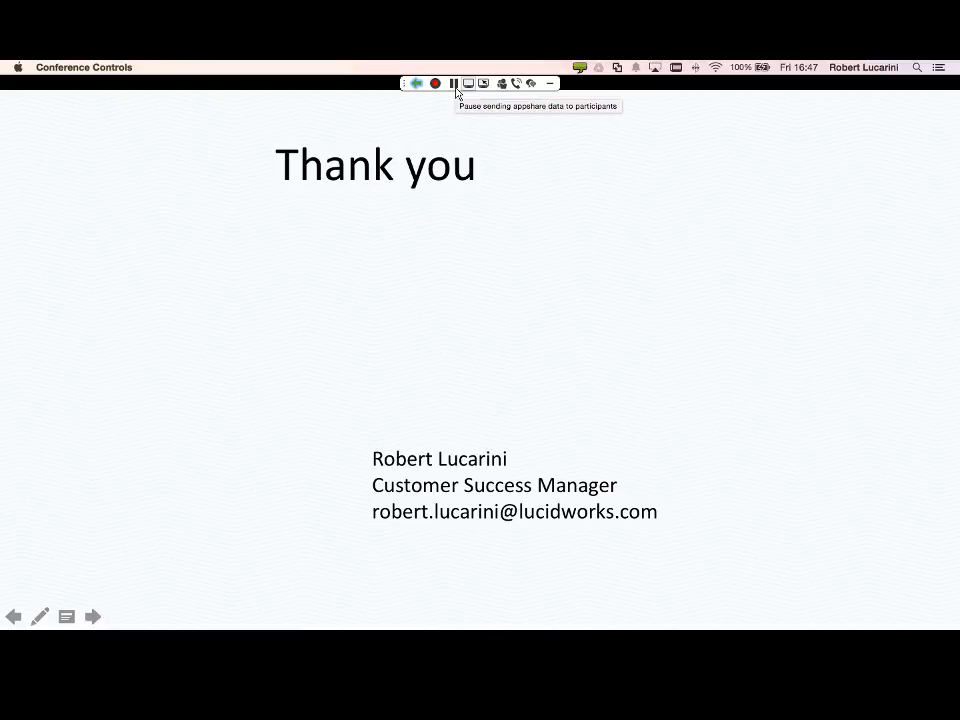